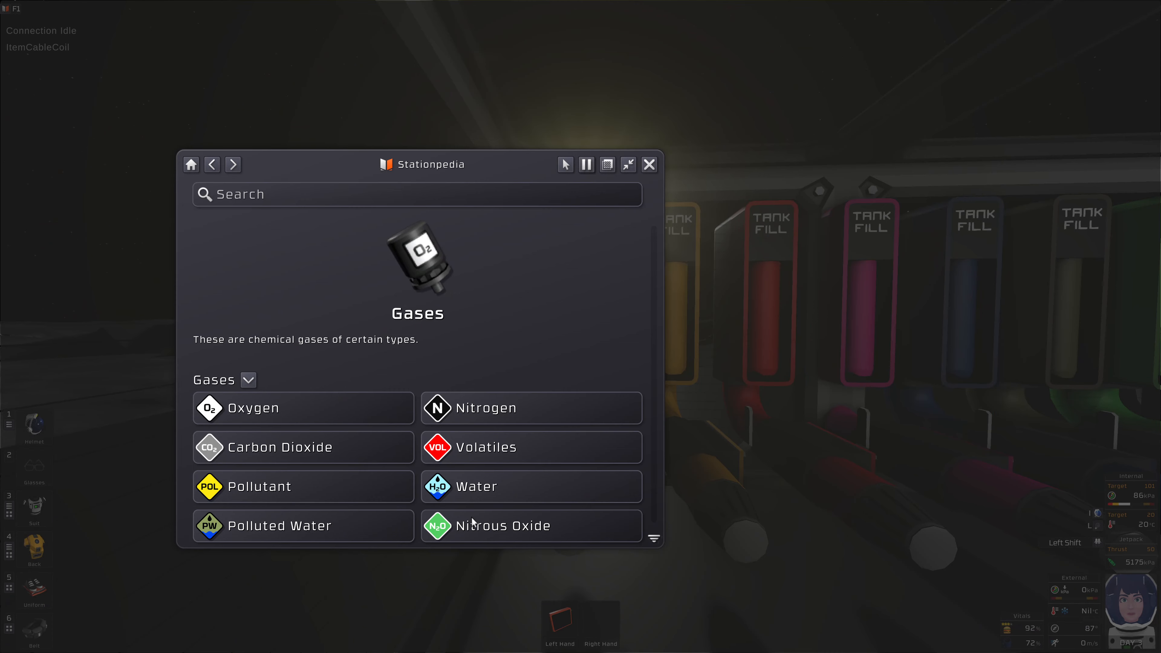
{"action": "mouse_move", "coordinate": [491, 532]}
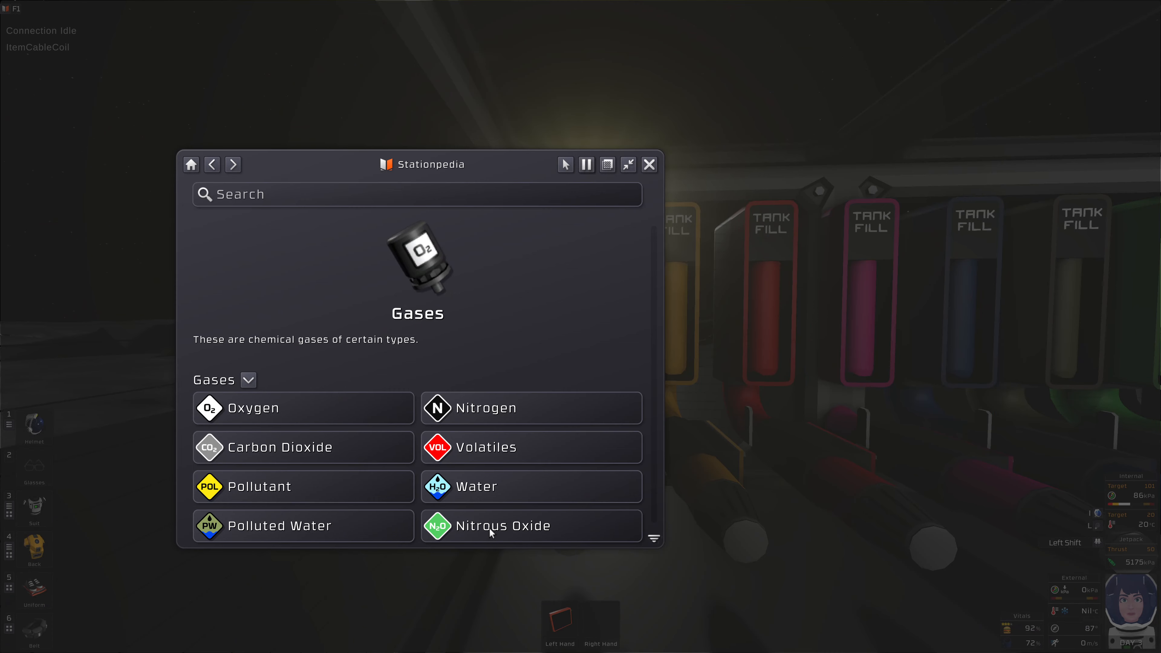
{"action": "mouse_move", "coordinate": [367, 531]}
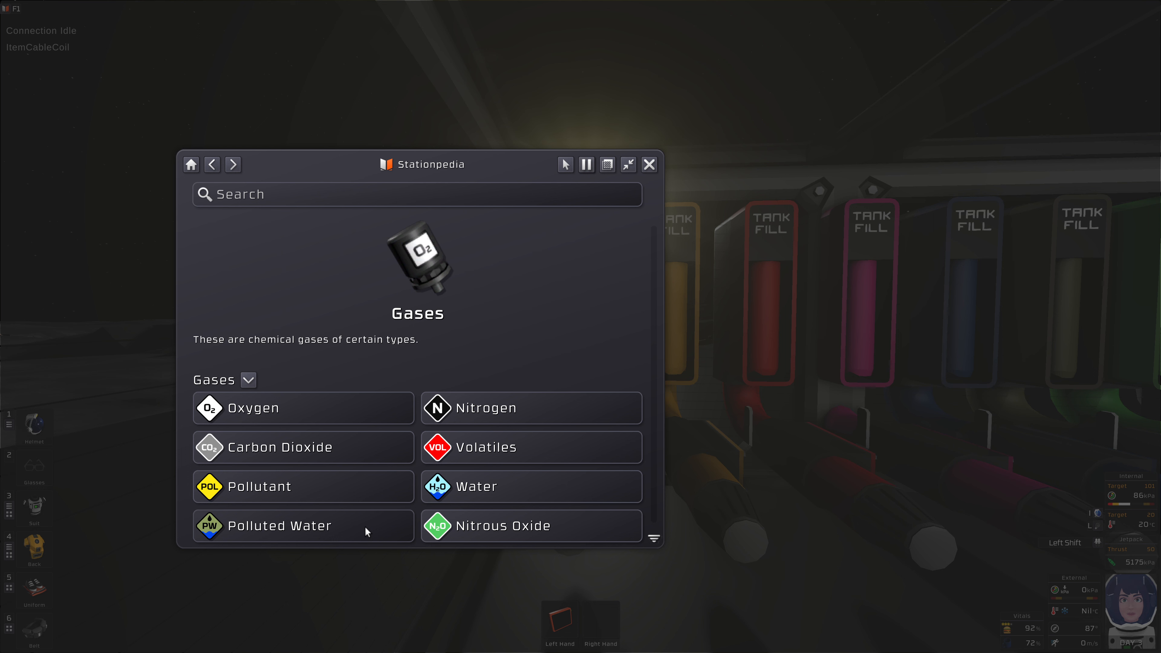
{"action": "mouse_move", "coordinate": [441, 494]}
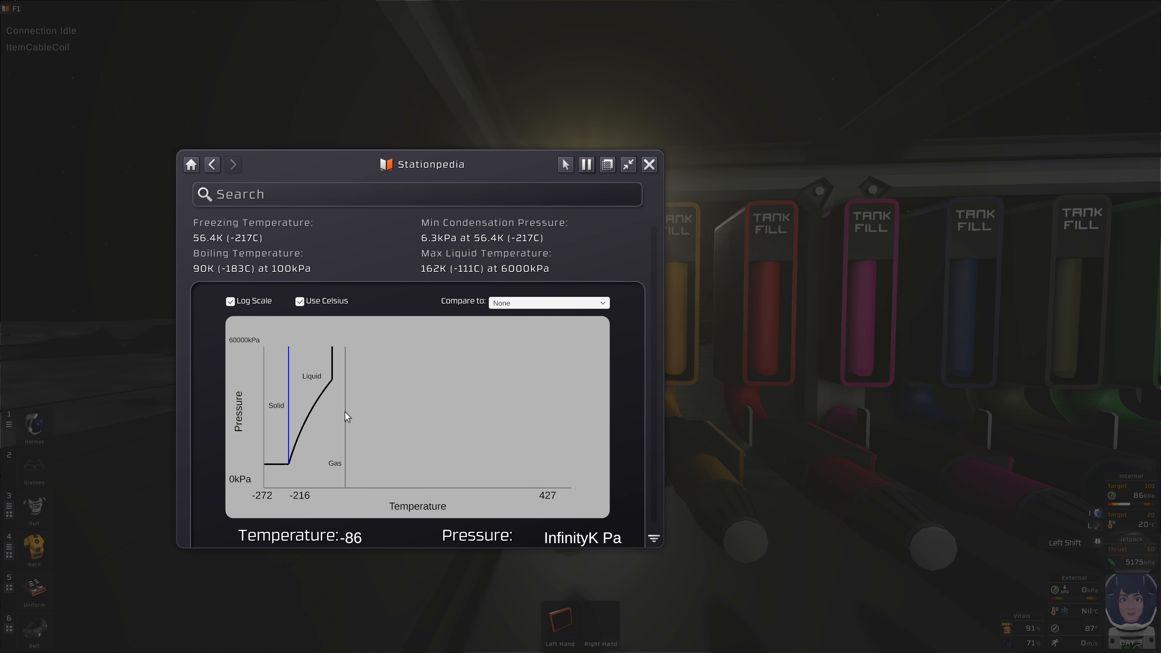
{"action": "mouse_move", "coordinate": [285, 440]}
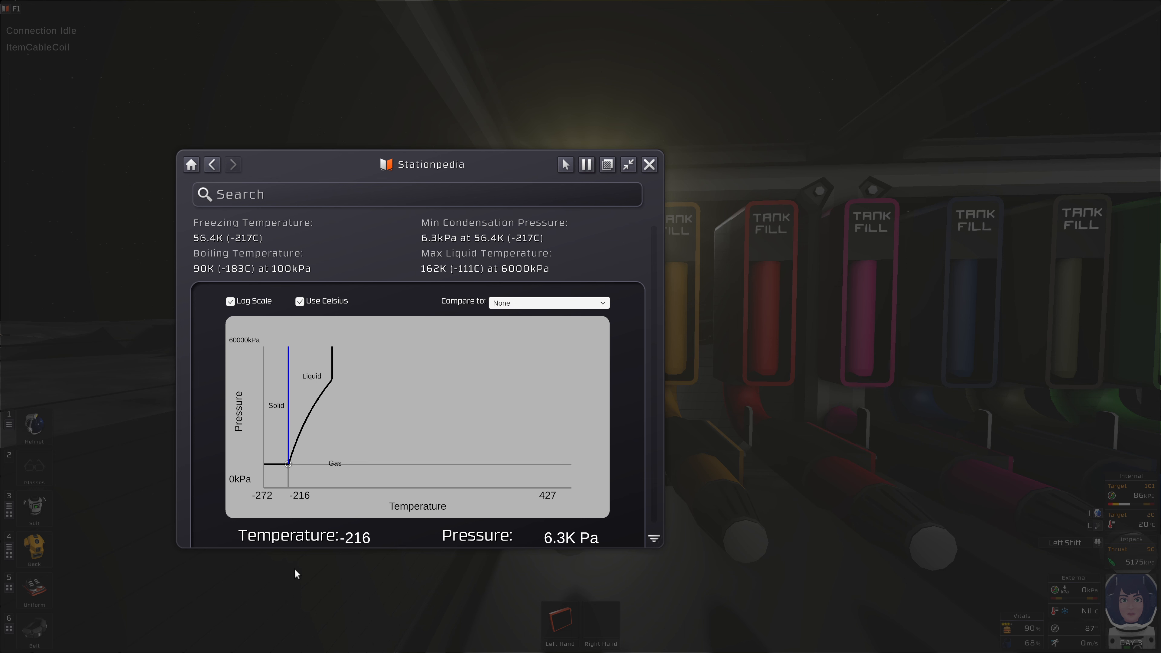
{"action": "mouse_move", "coordinate": [300, 573]}
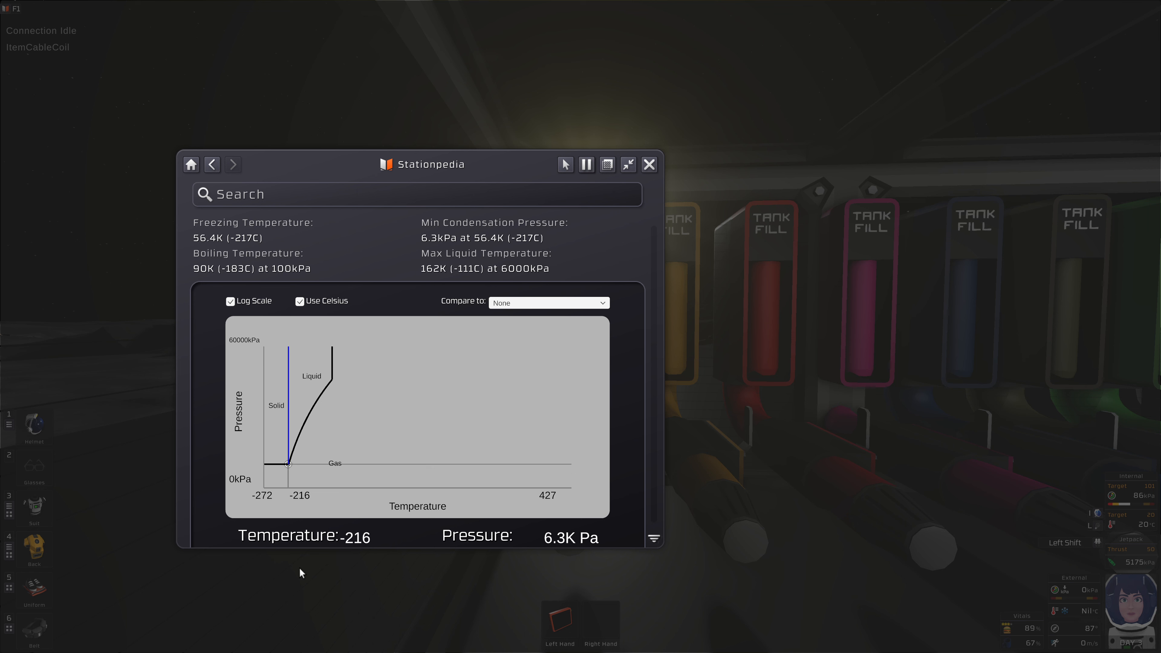
{"action": "mouse_move", "coordinate": [290, 478]}
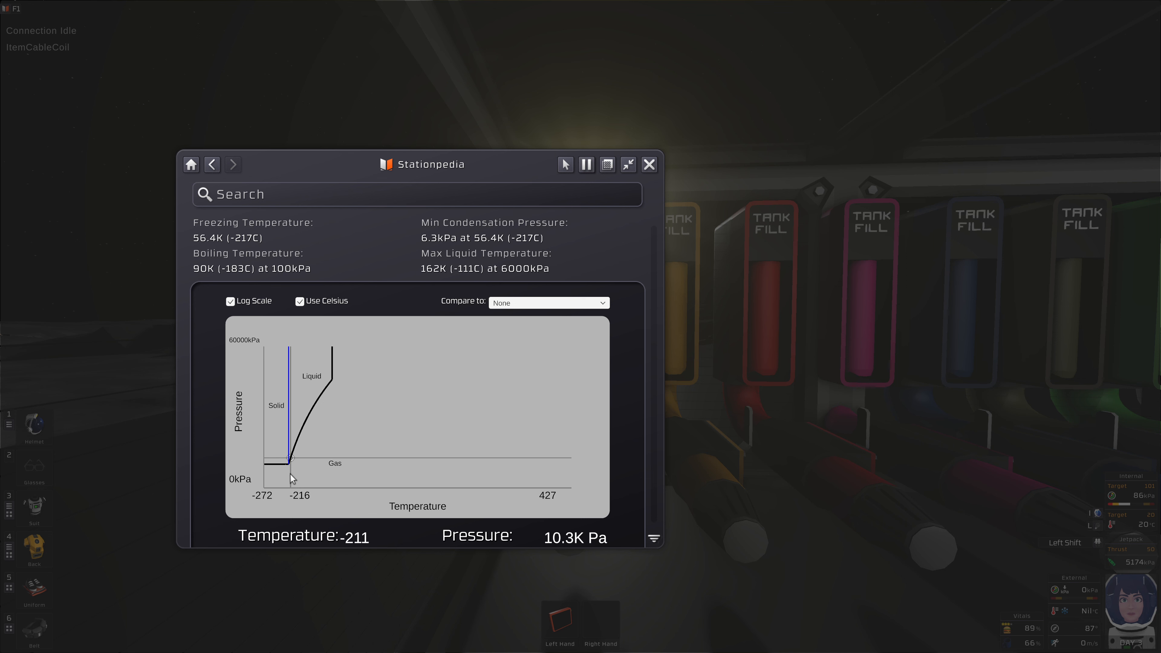
{"action": "mouse_move", "coordinate": [307, 433]}
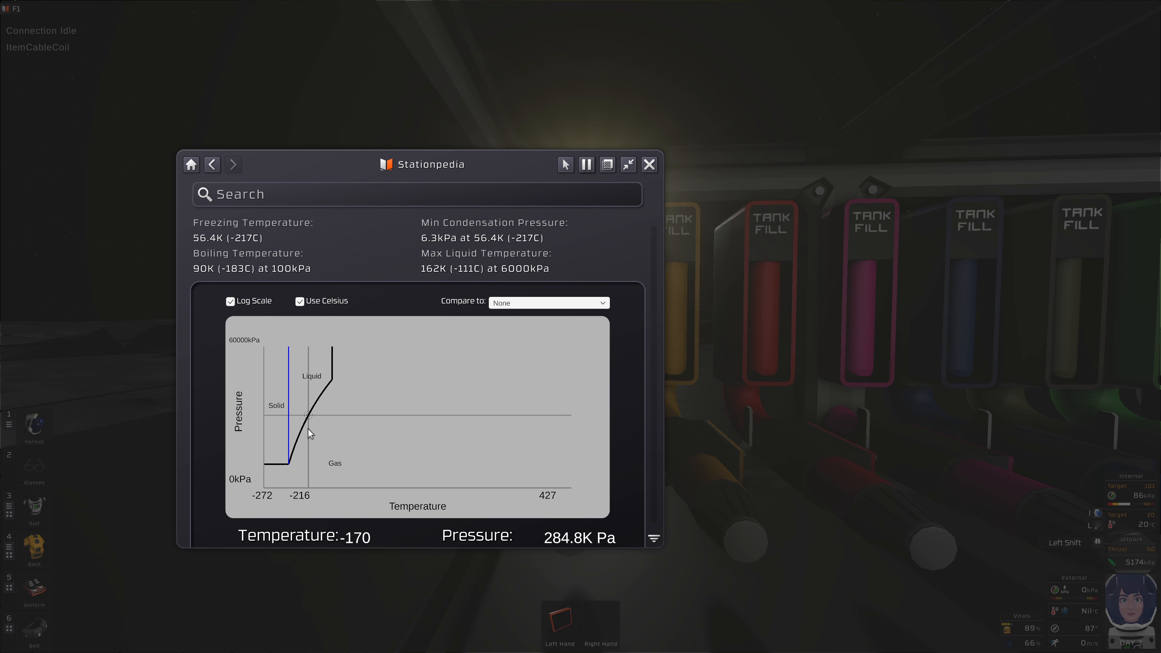
{"action": "mouse_move", "coordinate": [318, 405]}
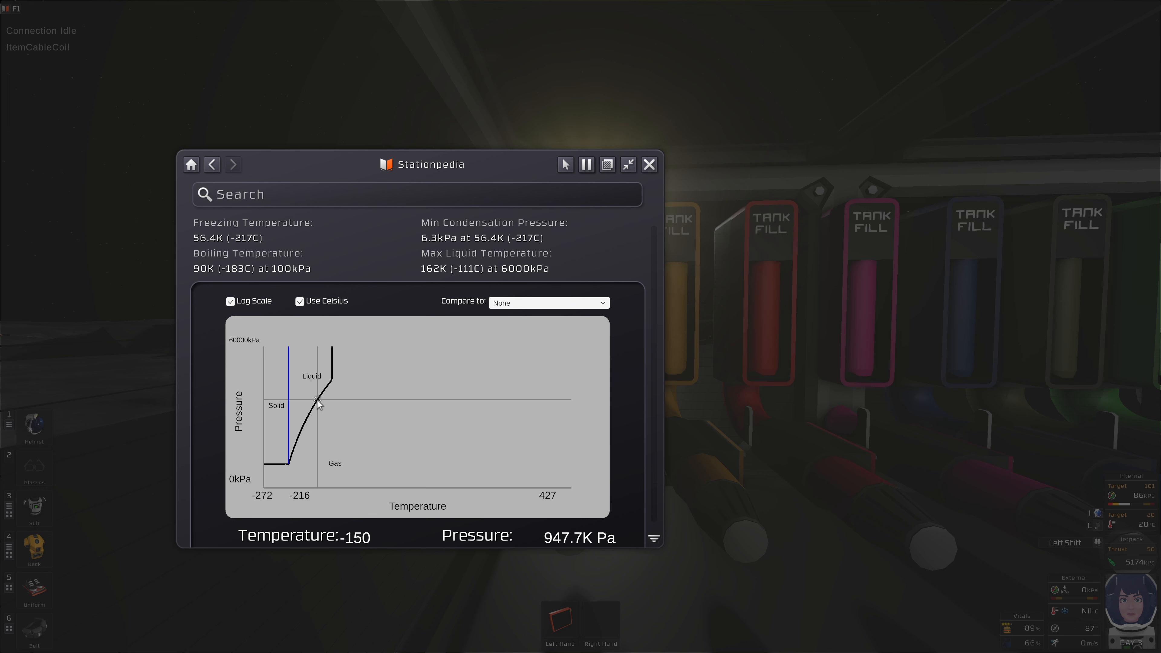
{"action": "mouse_move", "coordinate": [314, 401]}
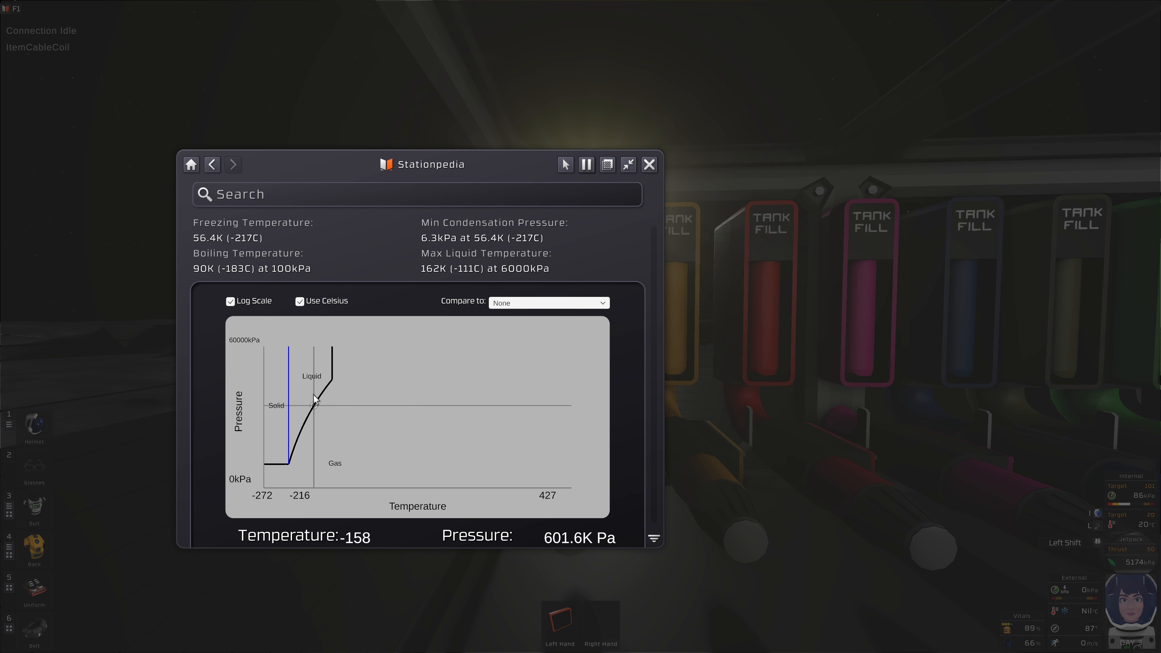
{"action": "mouse_move", "coordinate": [296, 442]}
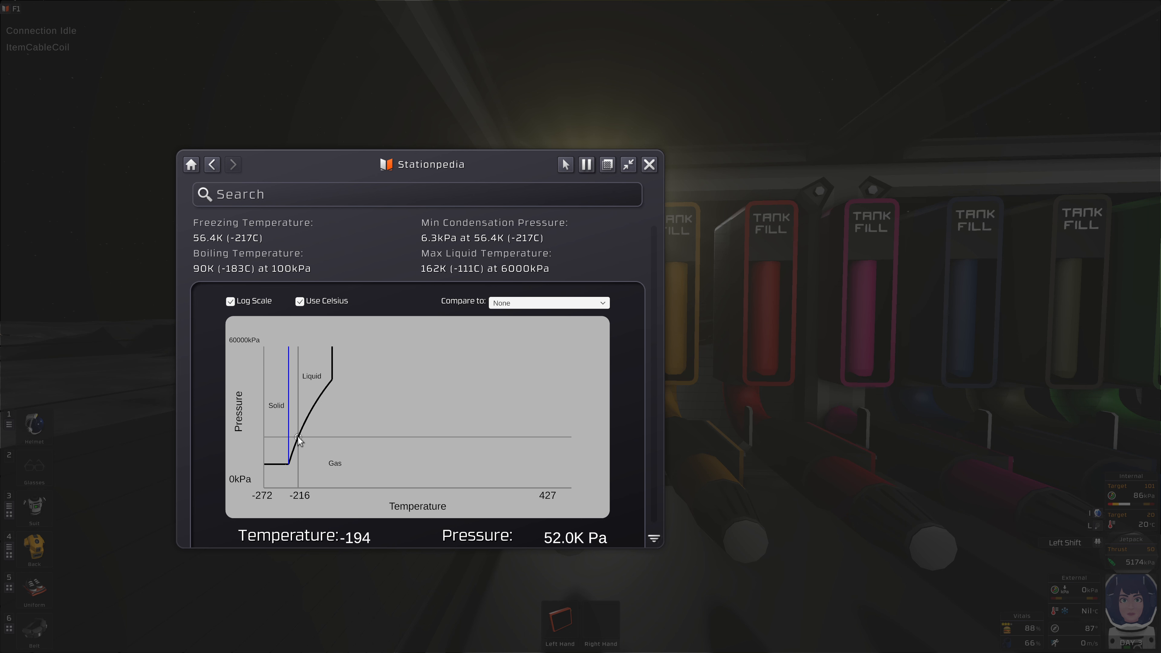
{"action": "mouse_move", "coordinate": [310, 413]}
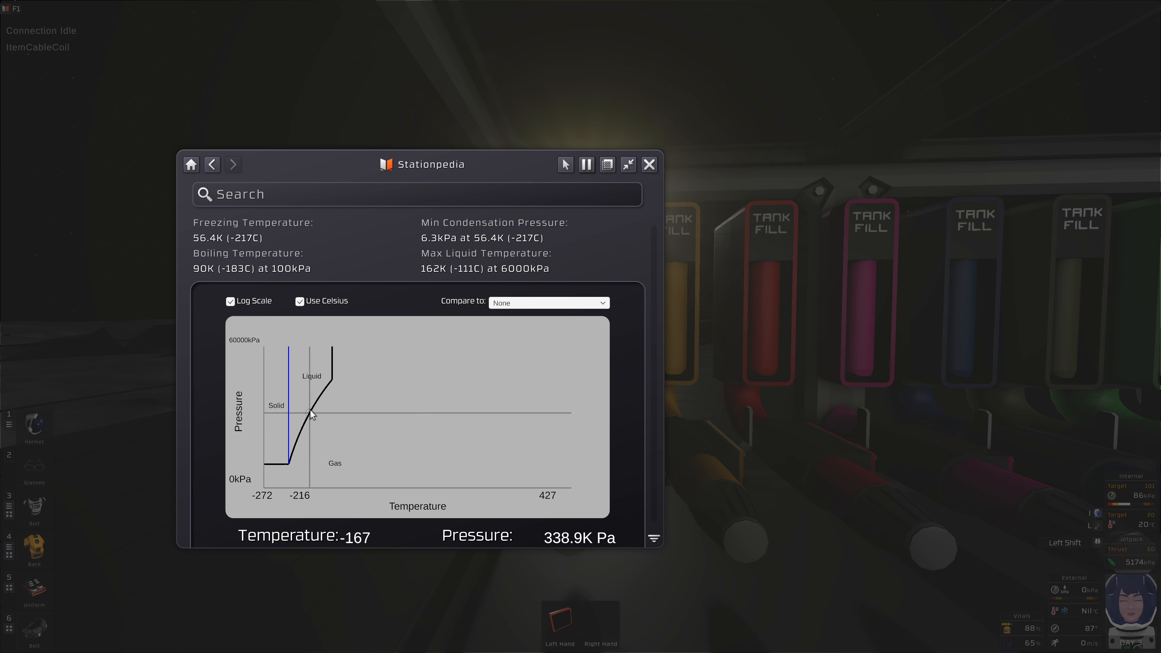
{"action": "mouse_move", "coordinate": [332, 384]}
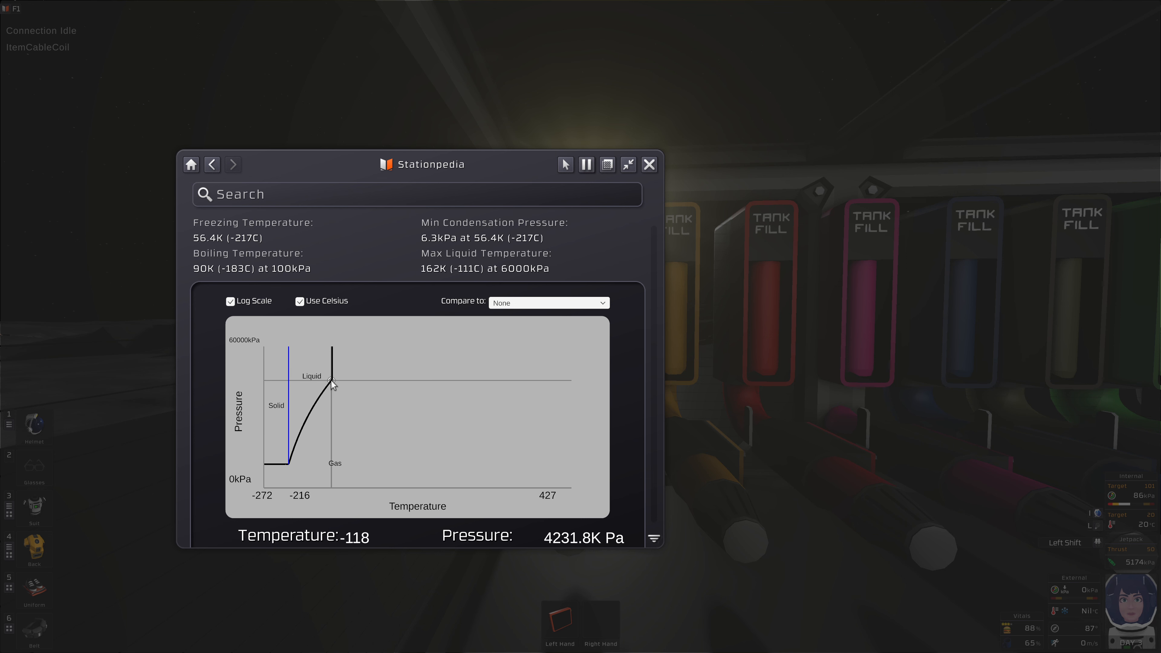
{"action": "mouse_move", "coordinate": [327, 389]}
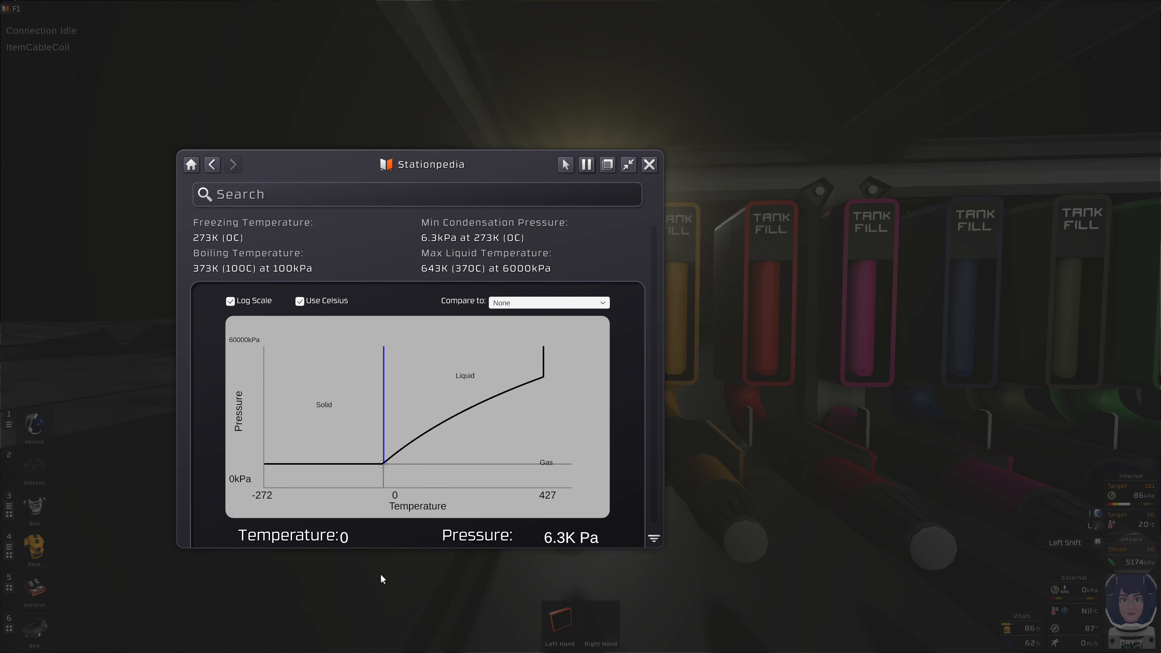
{"action": "mouse_move", "coordinate": [385, 564]}
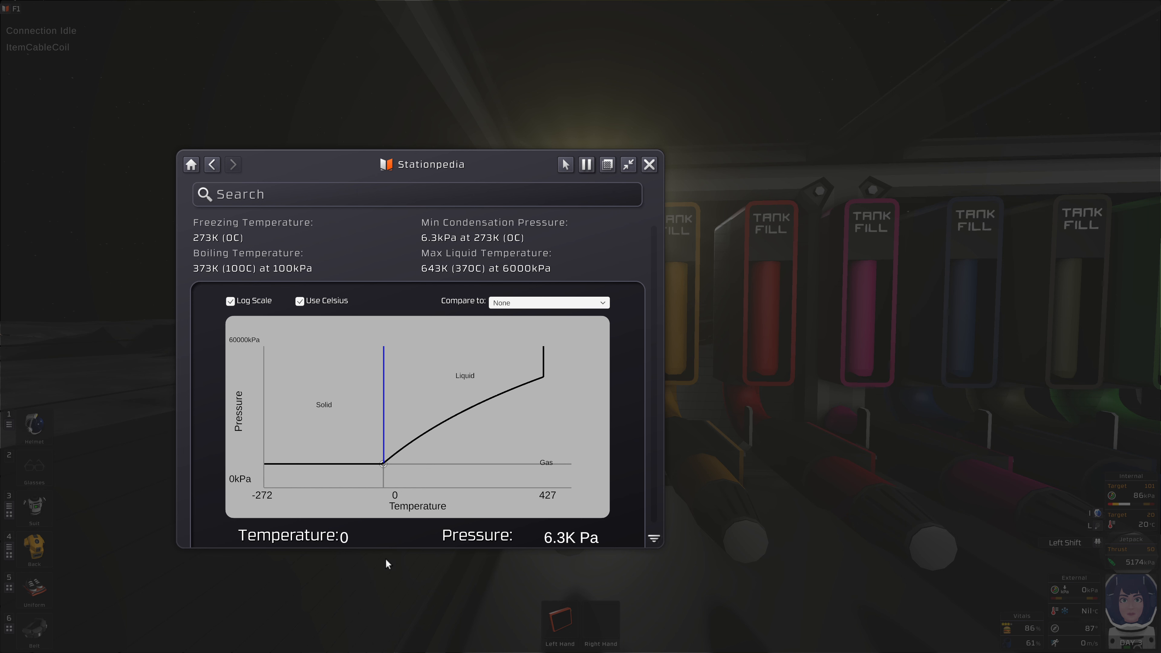
{"action": "mouse_move", "coordinate": [382, 548]}
{"action": "type", "text": "100"}
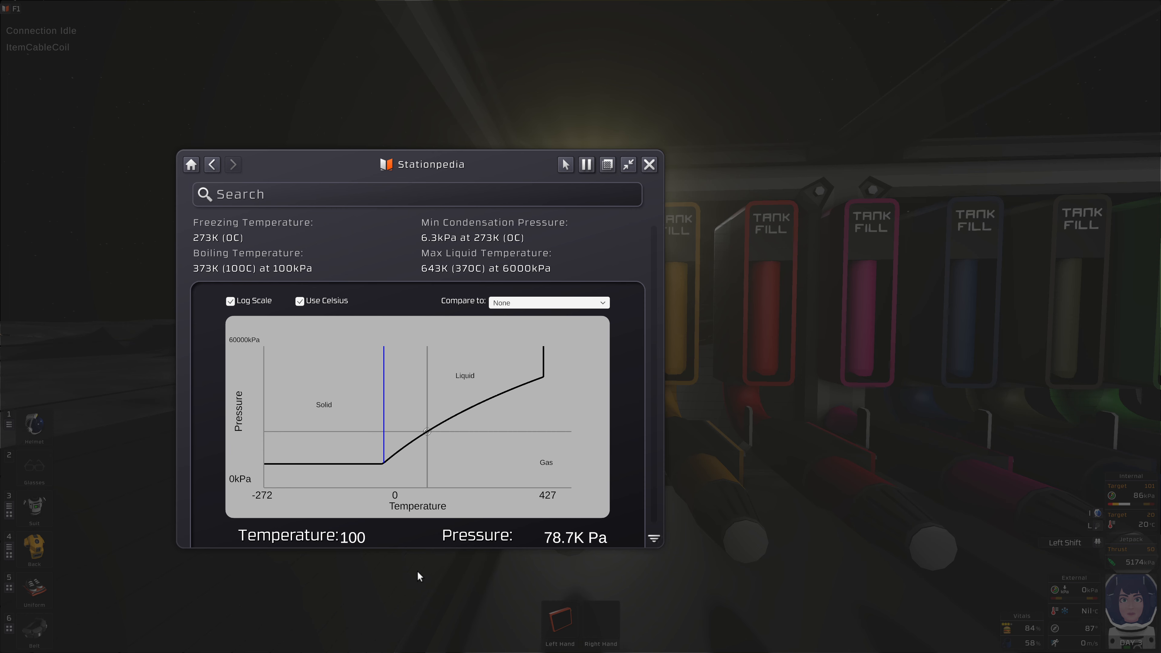
Step: Switch the Stationpedia to another gas entry to compare its freezing point and phase diagram
{"action": "left_click", "coordinate": [232, 165]}
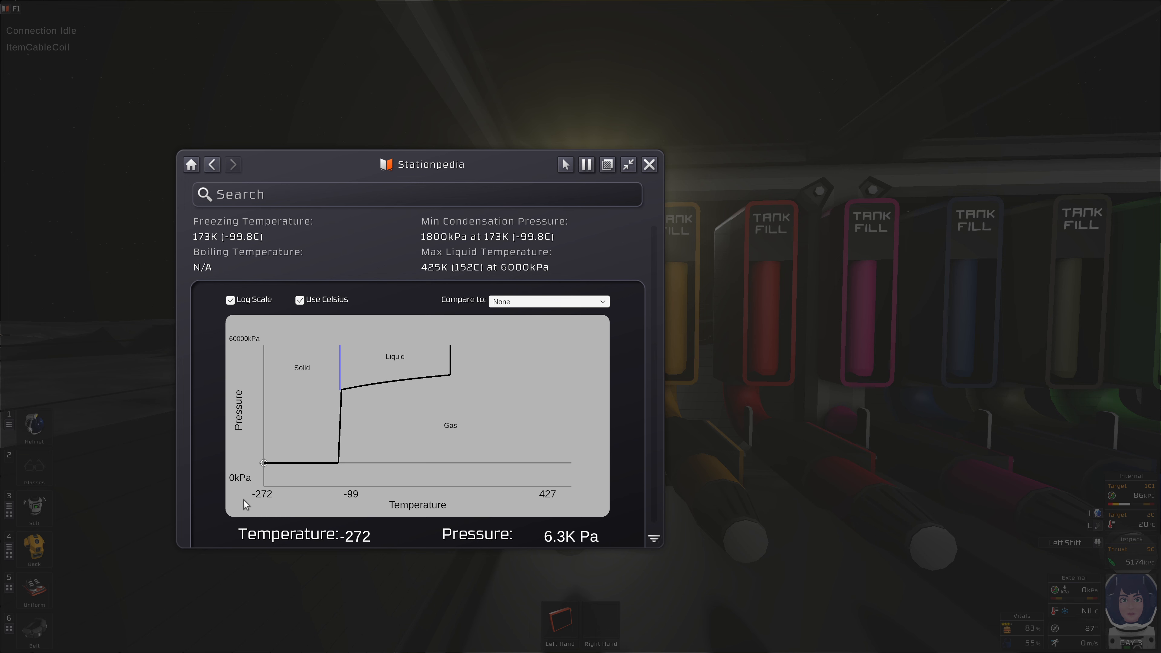
{"action": "mouse_move", "coordinate": [379, 486]}
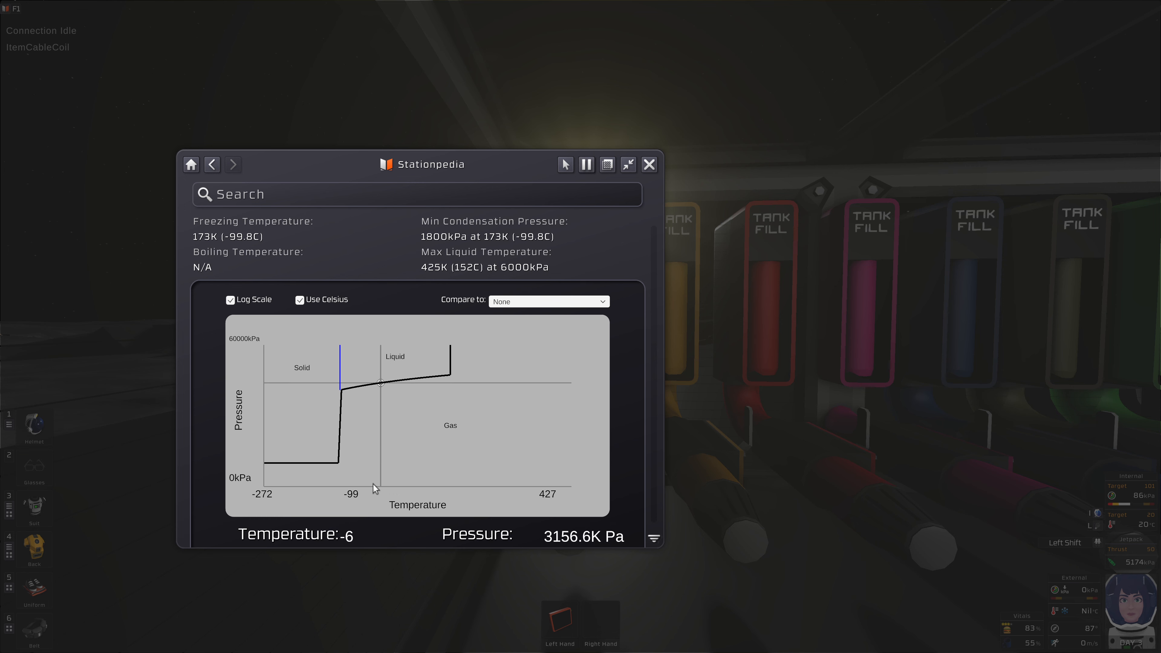
{"action": "mouse_move", "coordinate": [350, 441]}
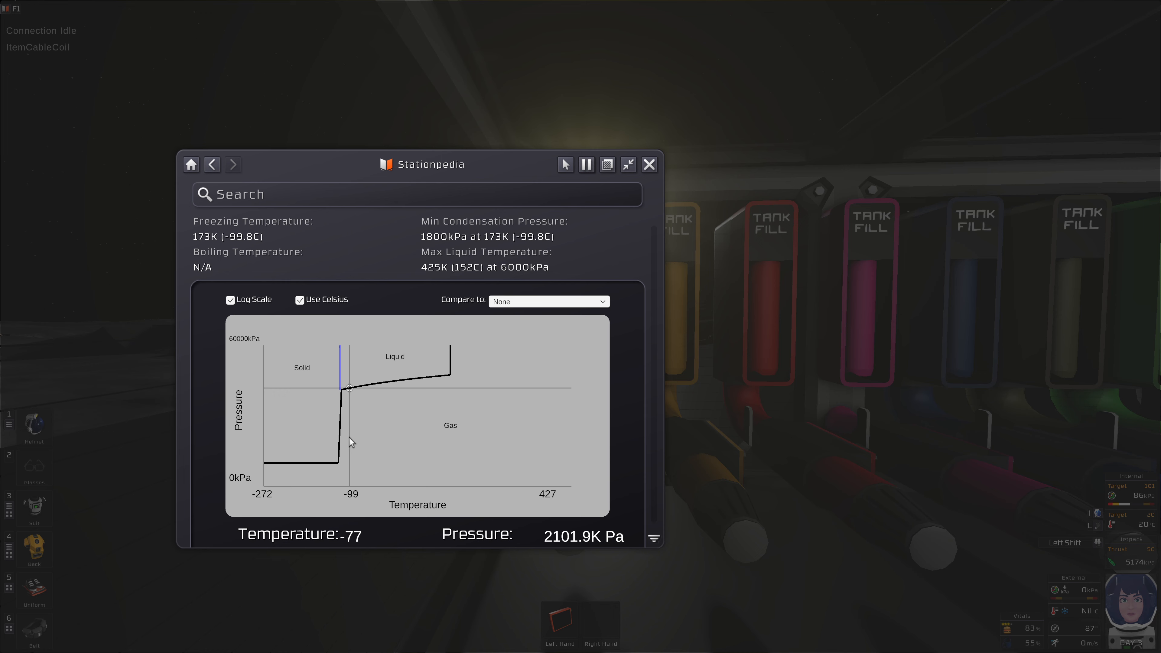
{"action": "mouse_move", "coordinate": [348, 450]}
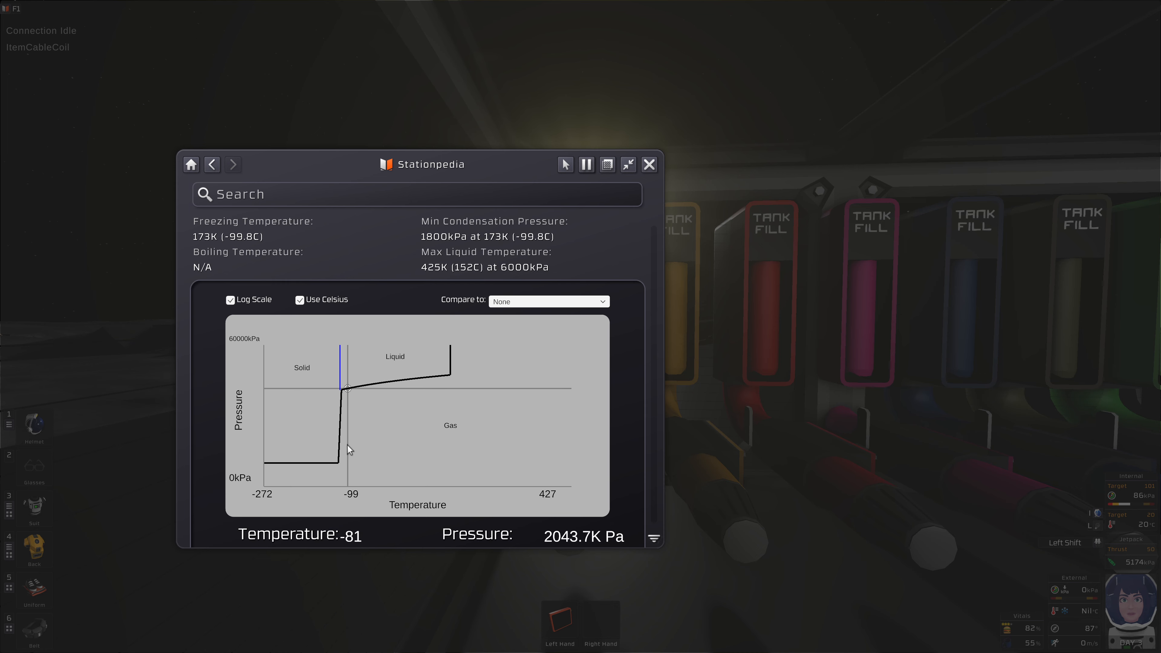
{"action": "mouse_move", "coordinate": [418, 454]}
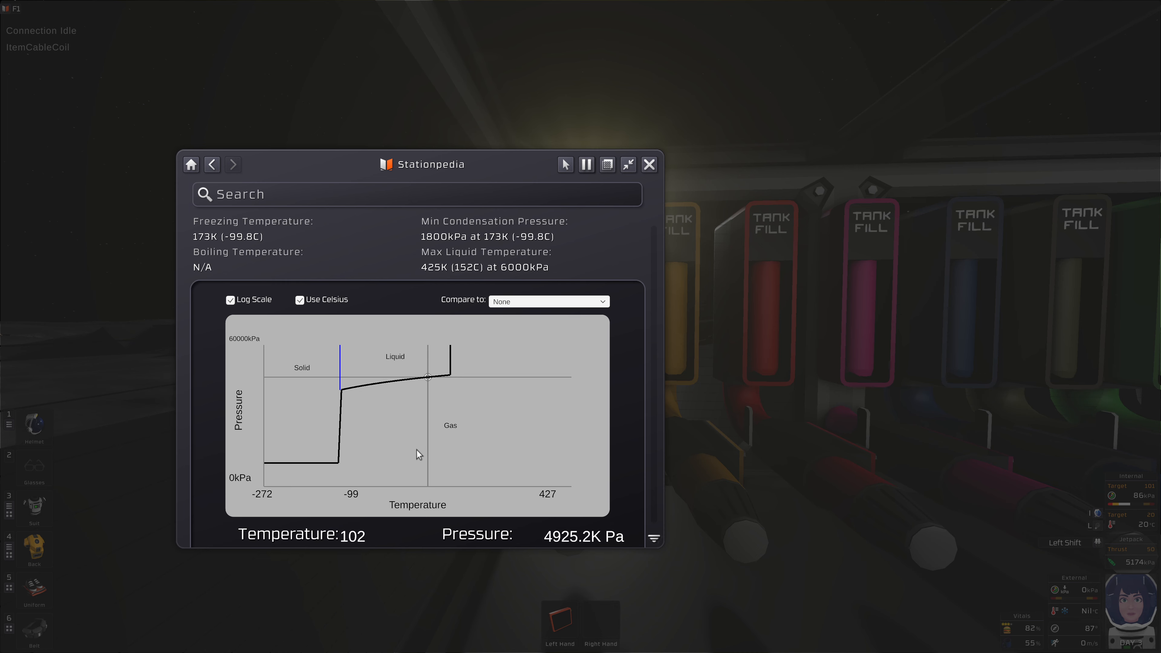
{"action": "mouse_move", "coordinate": [337, 461]}
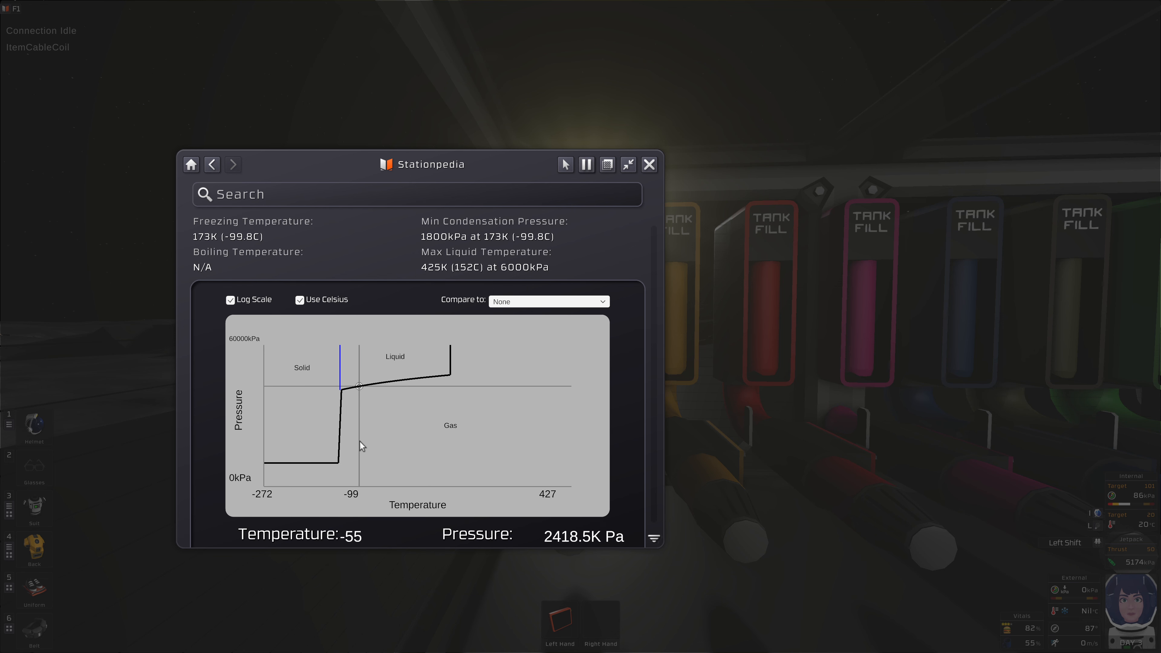
{"action": "mouse_move", "coordinate": [352, 433]}
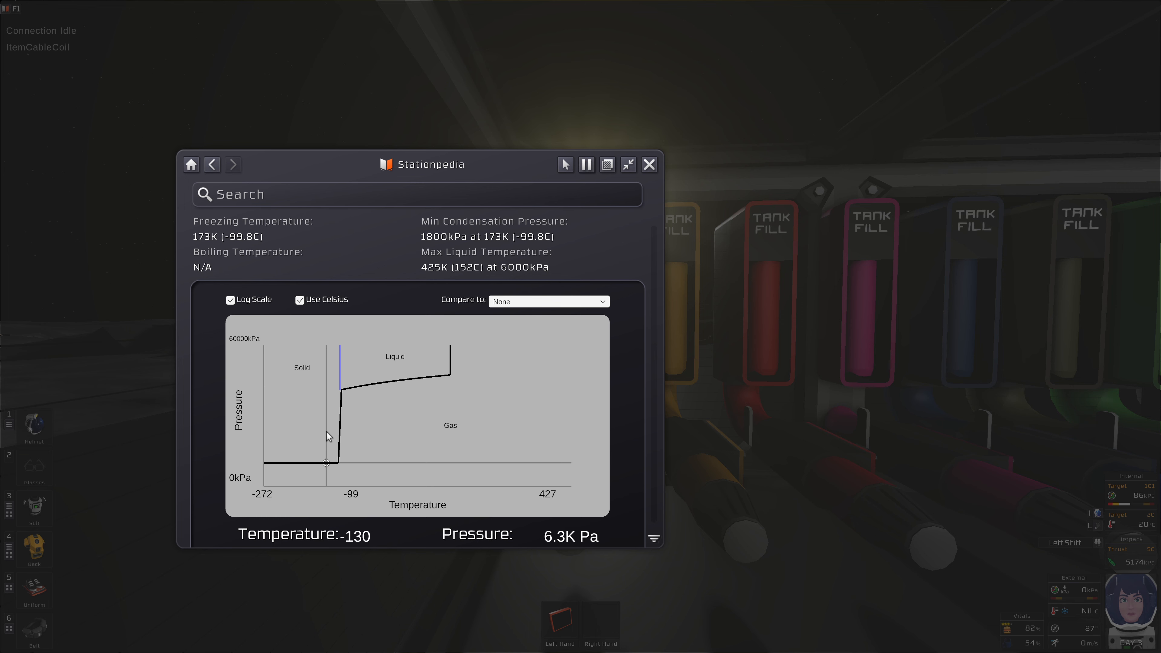
{"action": "mouse_move", "coordinate": [348, 412]}
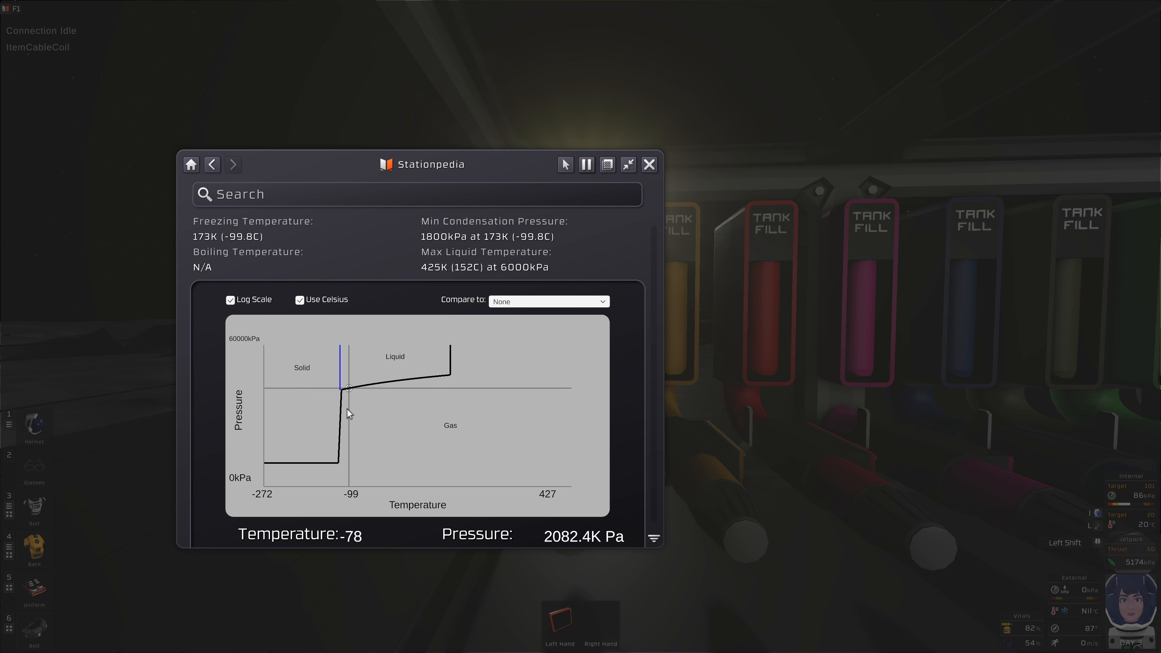
{"action": "mouse_move", "coordinate": [343, 396]}
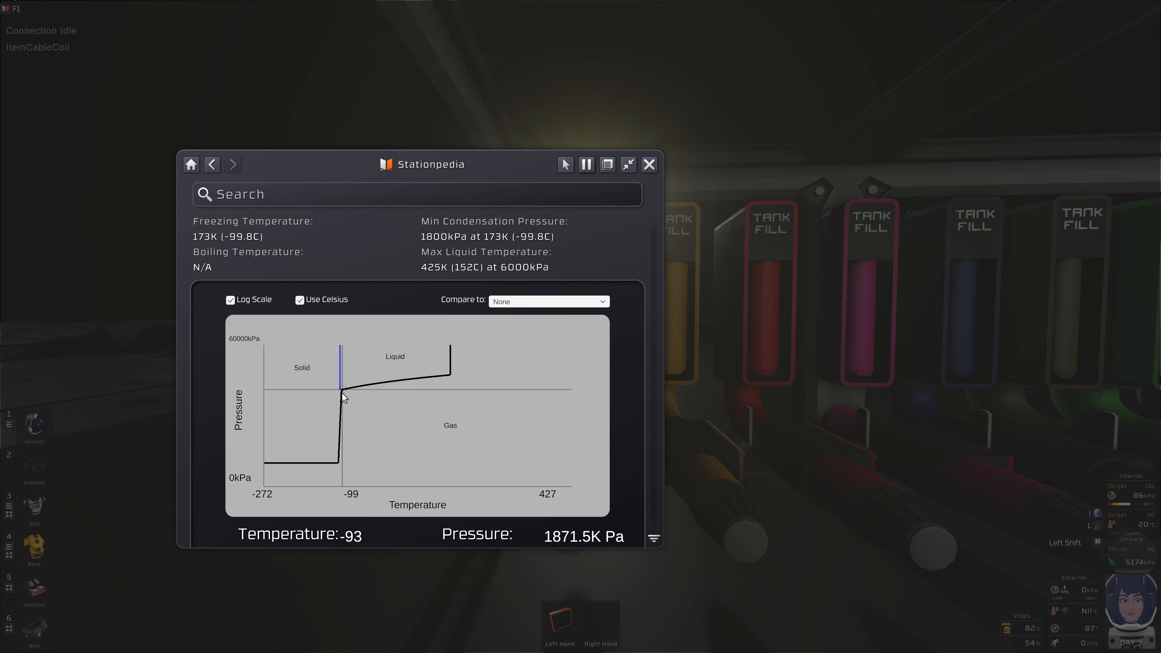
{"action": "mouse_move", "coordinate": [342, 390]}
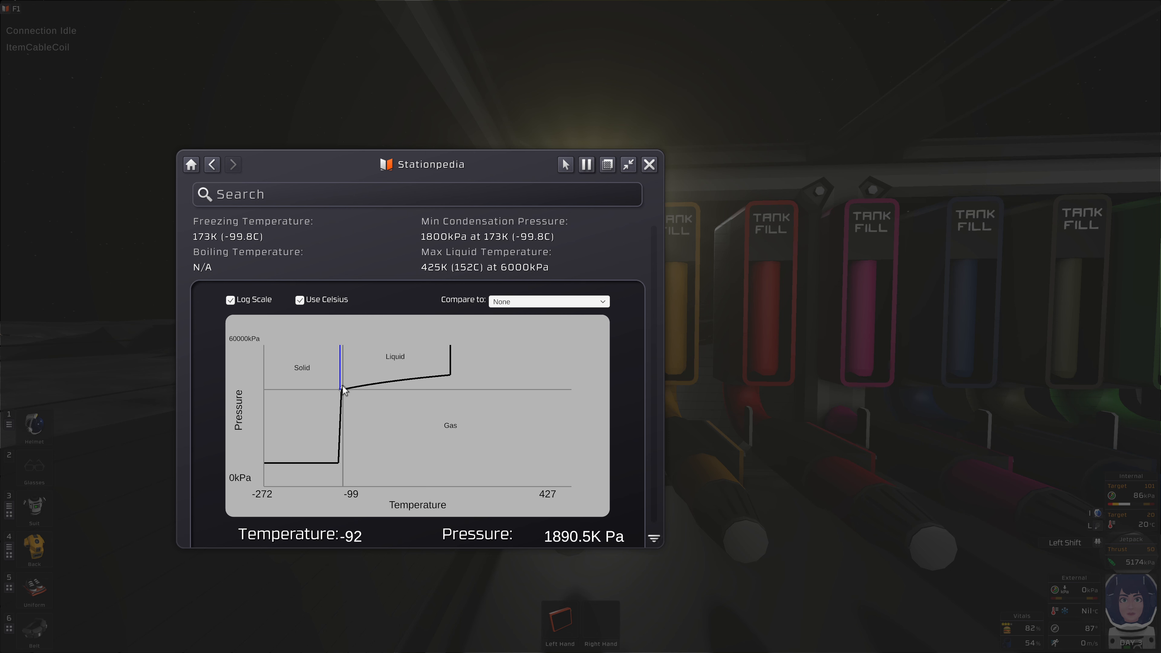
{"action": "mouse_move", "coordinate": [448, 373]}
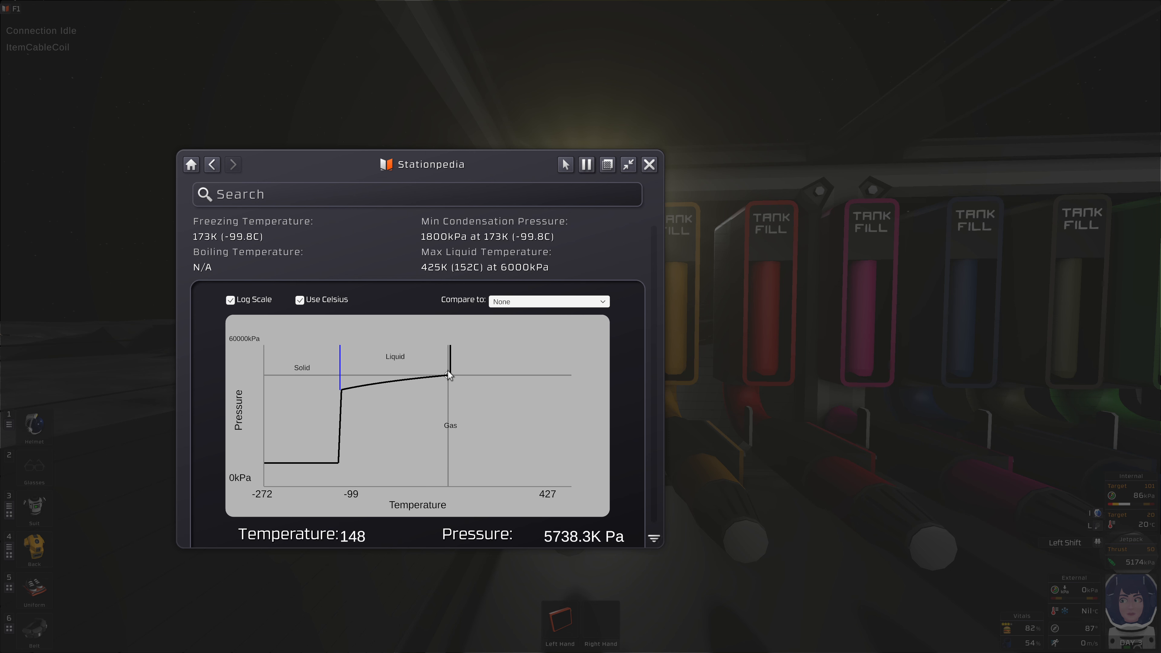
{"action": "mouse_move", "coordinate": [402, 402]}
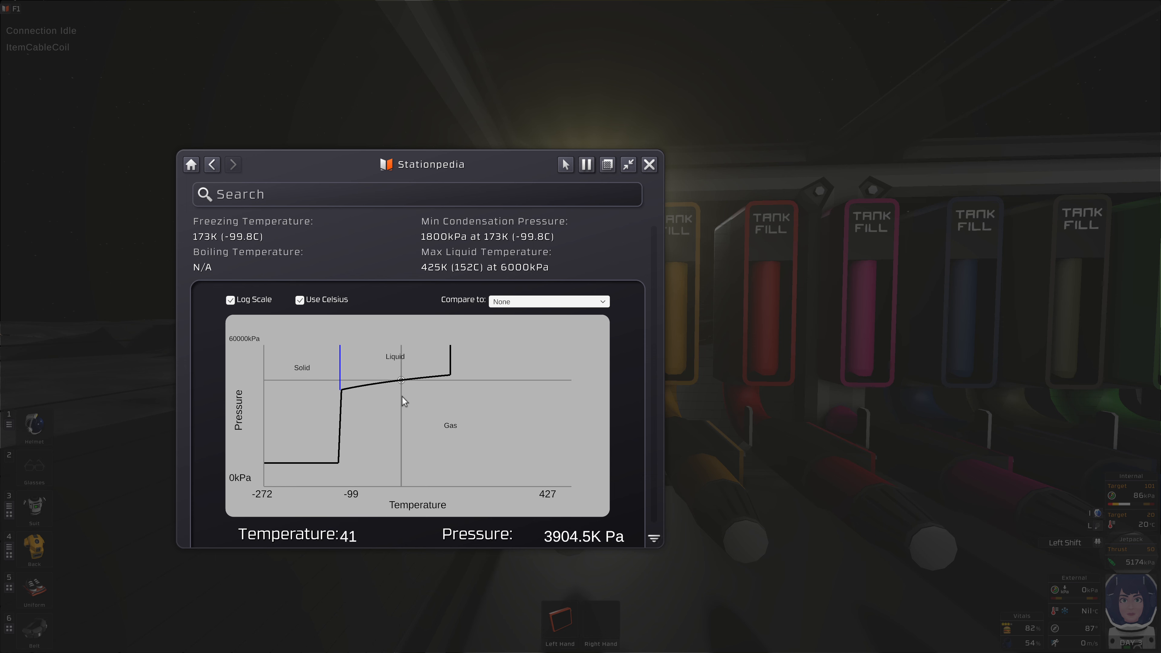
{"action": "mouse_move", "coordinate": [390, 382]}
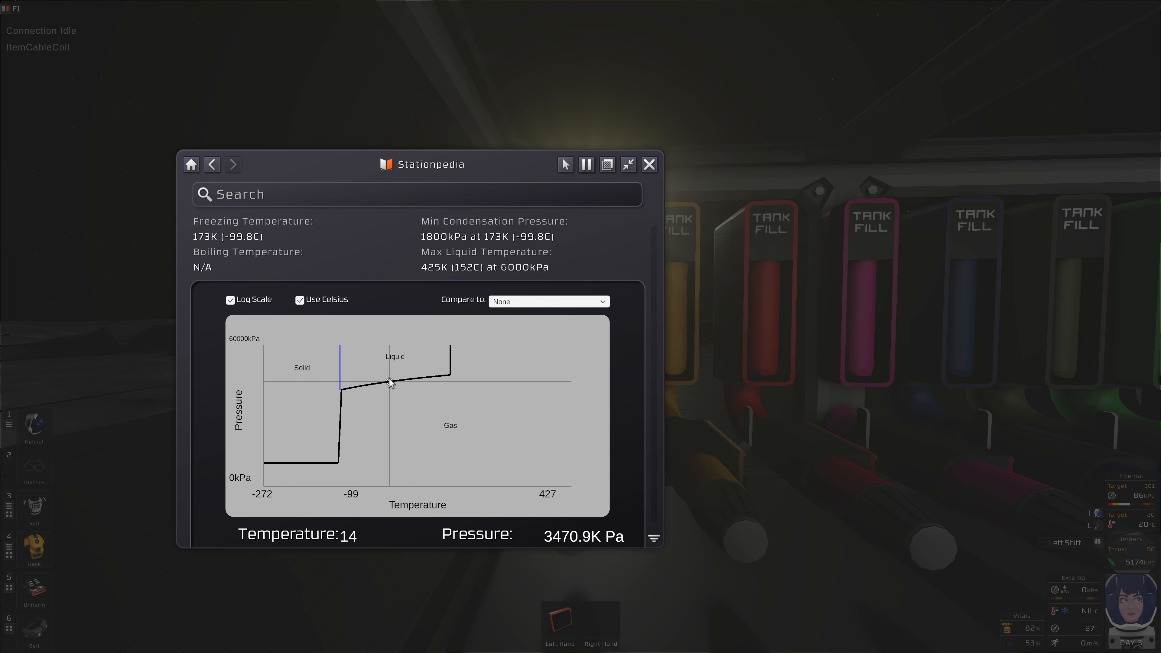
Step: Close the Stationpedia and return to the tank-fill stations with the canister in hand
{"action": "left_click", "coordinate": [649, 164]}
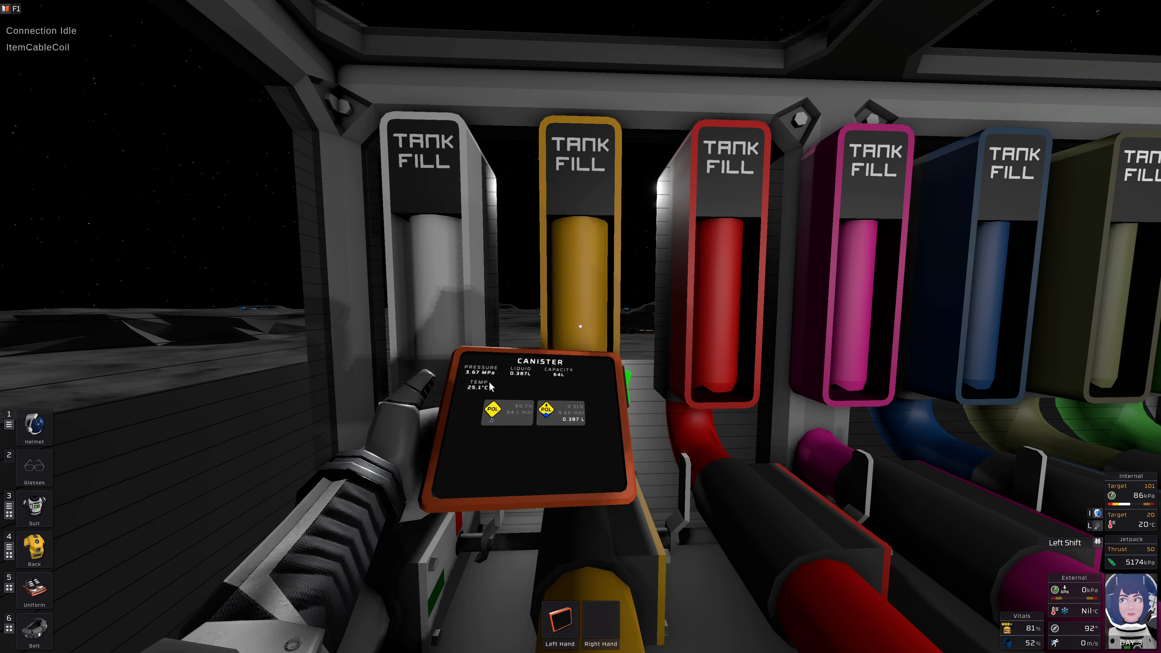
{"action": "mouse_move", "coordinate": [567, 406]}
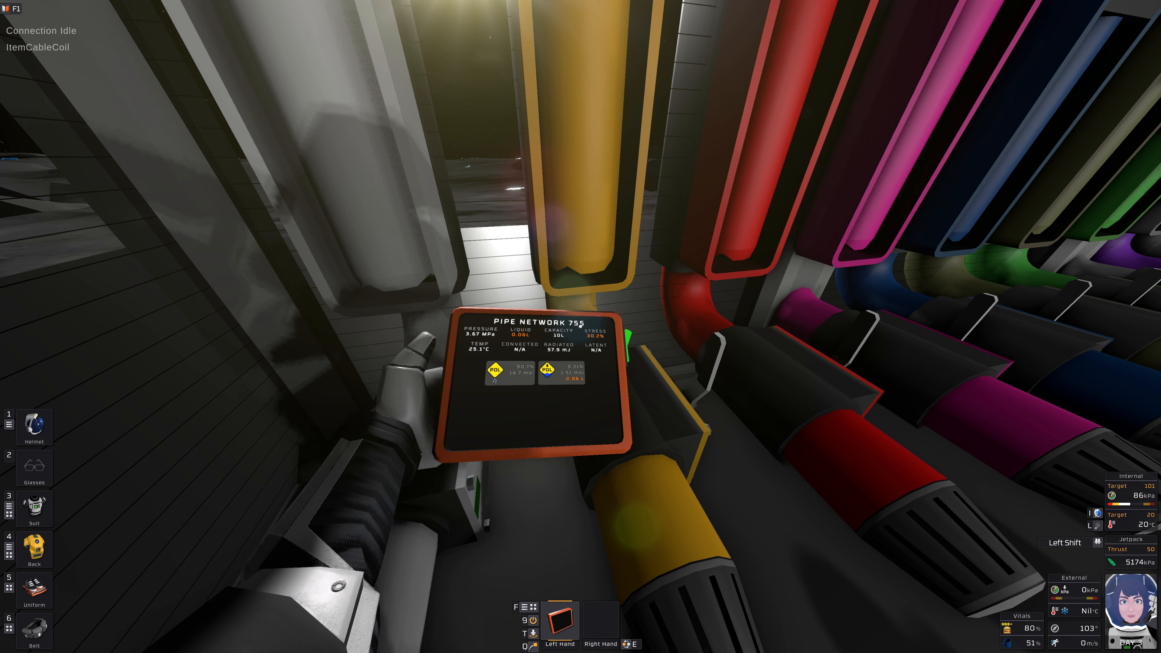
{"action": "mouse_move", "coordinate": [581, 327]}
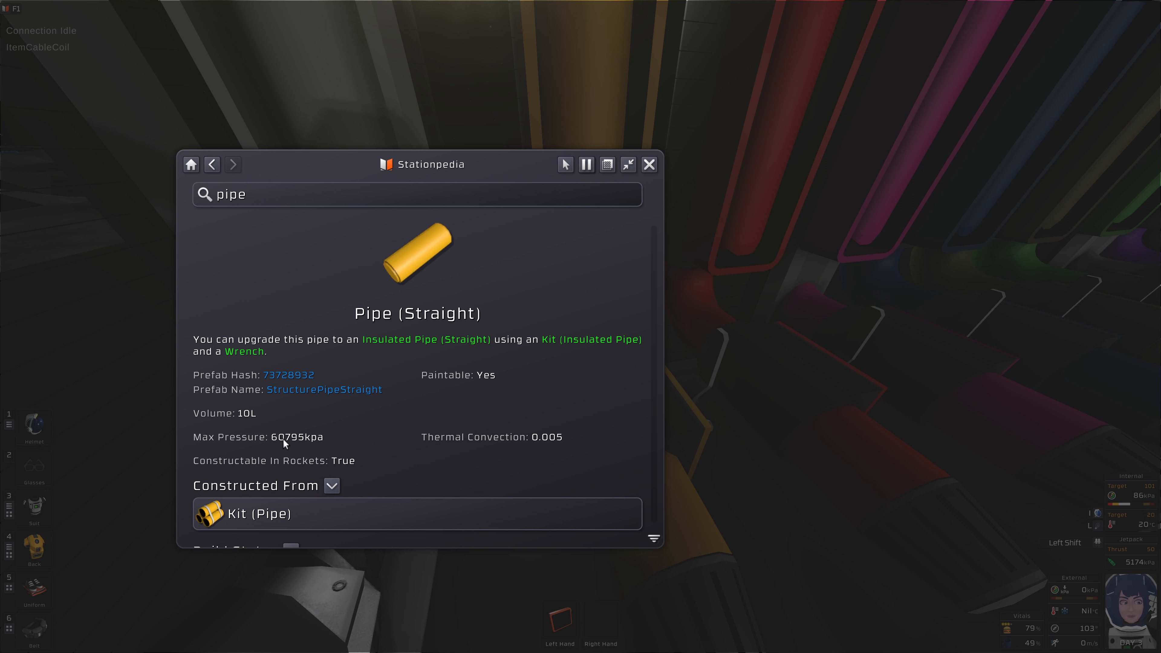
{"action": "mouse_move", "coordinate": [274, 446]}
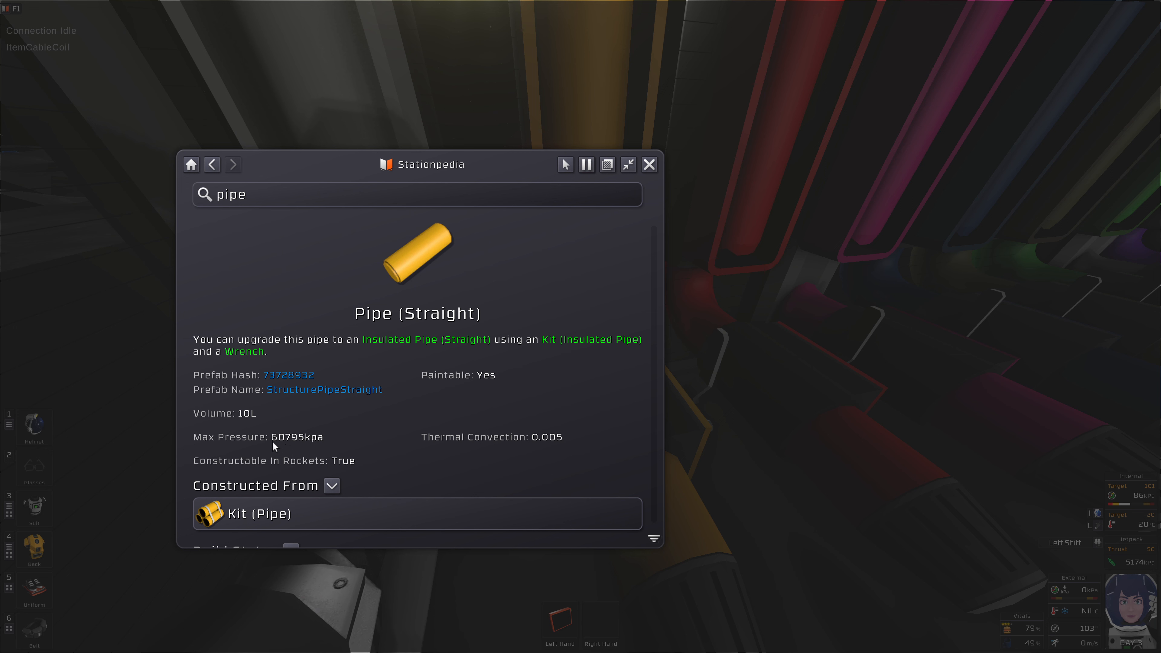
Step: Select the 'pipe' search term in the Stationpedia ready for a new lookup
{"action": "left_click", "coordinate": [649, 165]}
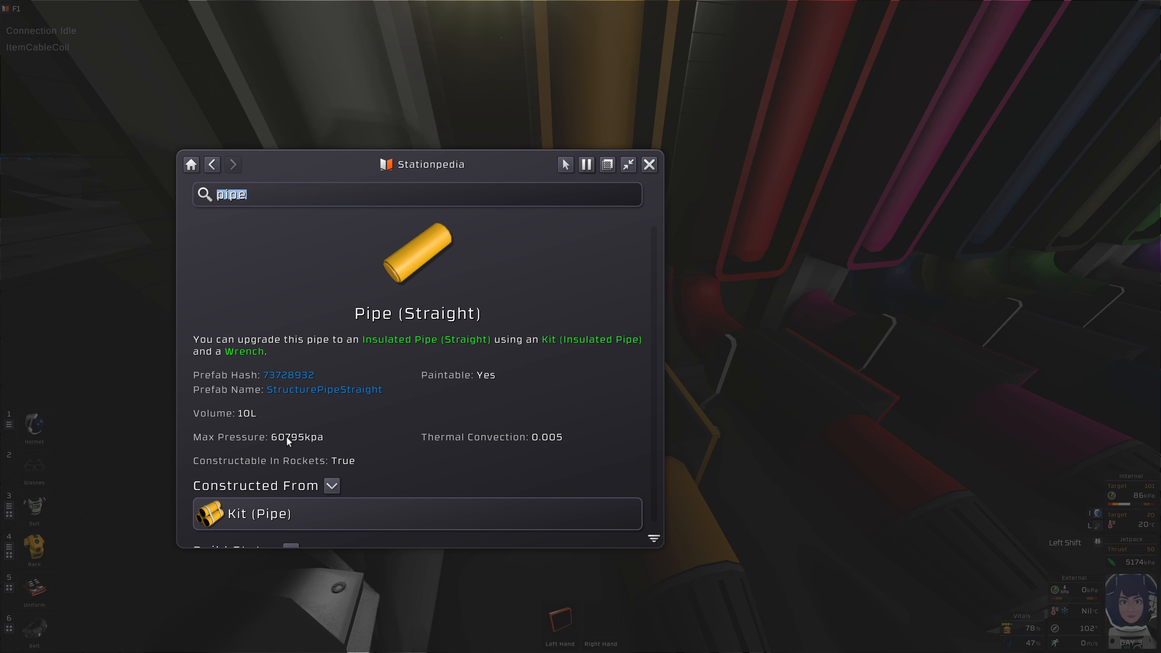
Step: Look up Liquid Pipe (Straight) via 'liq pi' — 20L, 6080kPa max — then close the Stationpedia
{"action": "type", "text": "liq pi"}
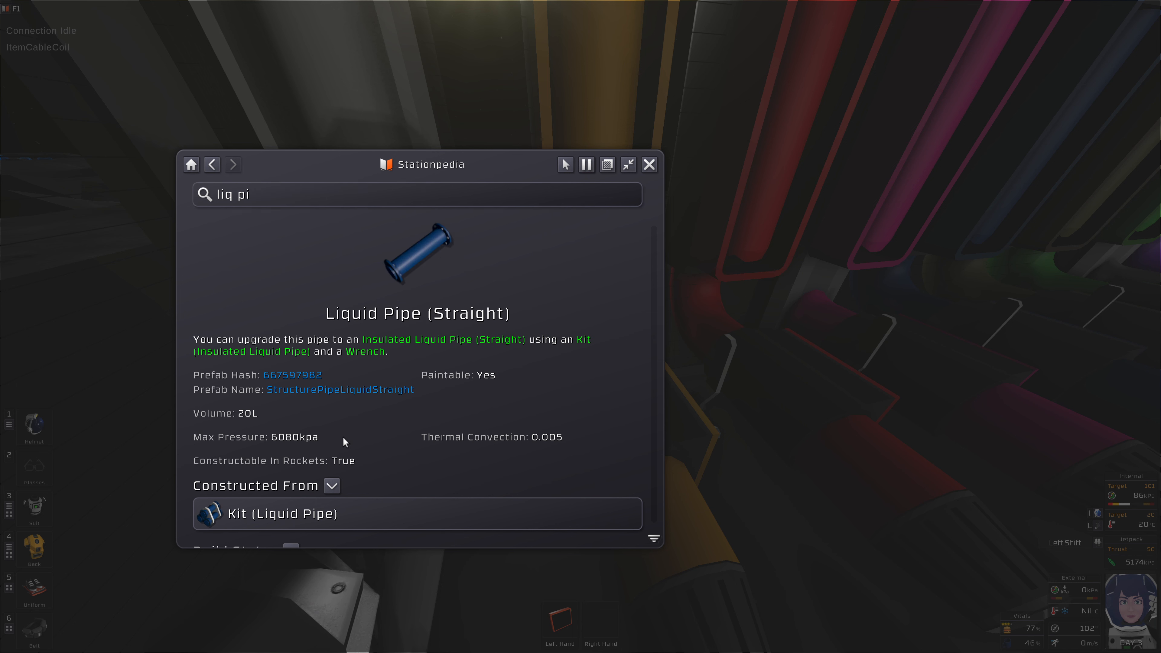
{"action": "mouse_move", "coordinate": [301, 400]}
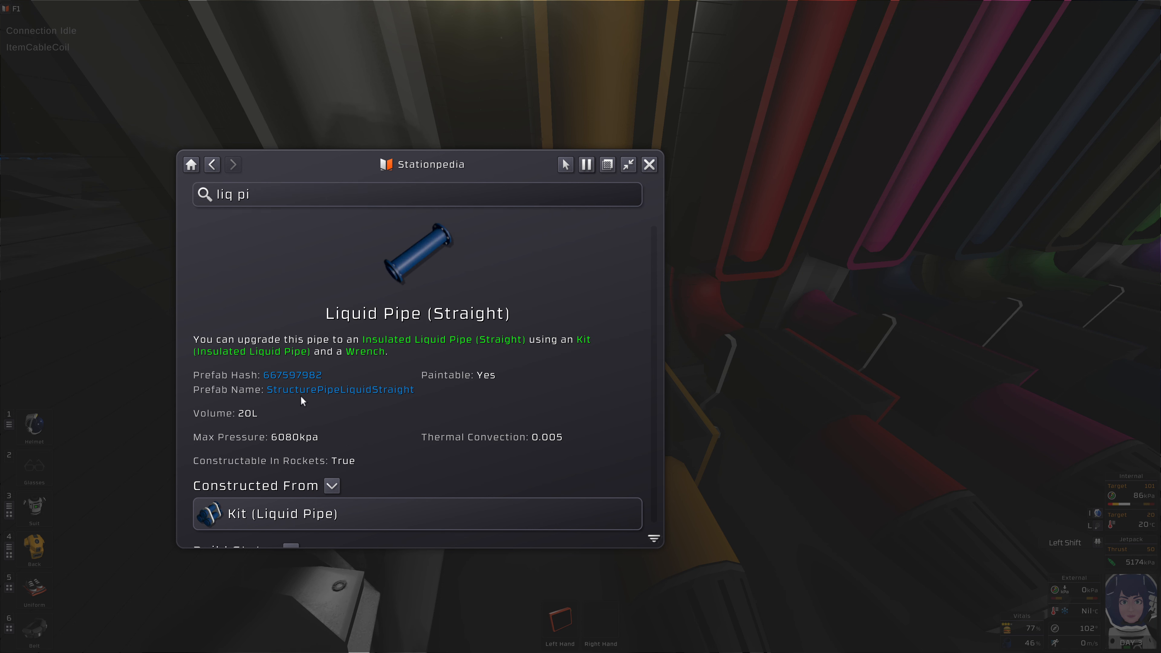
{"action": "mouse_move", "coordinate": [276, 438]}
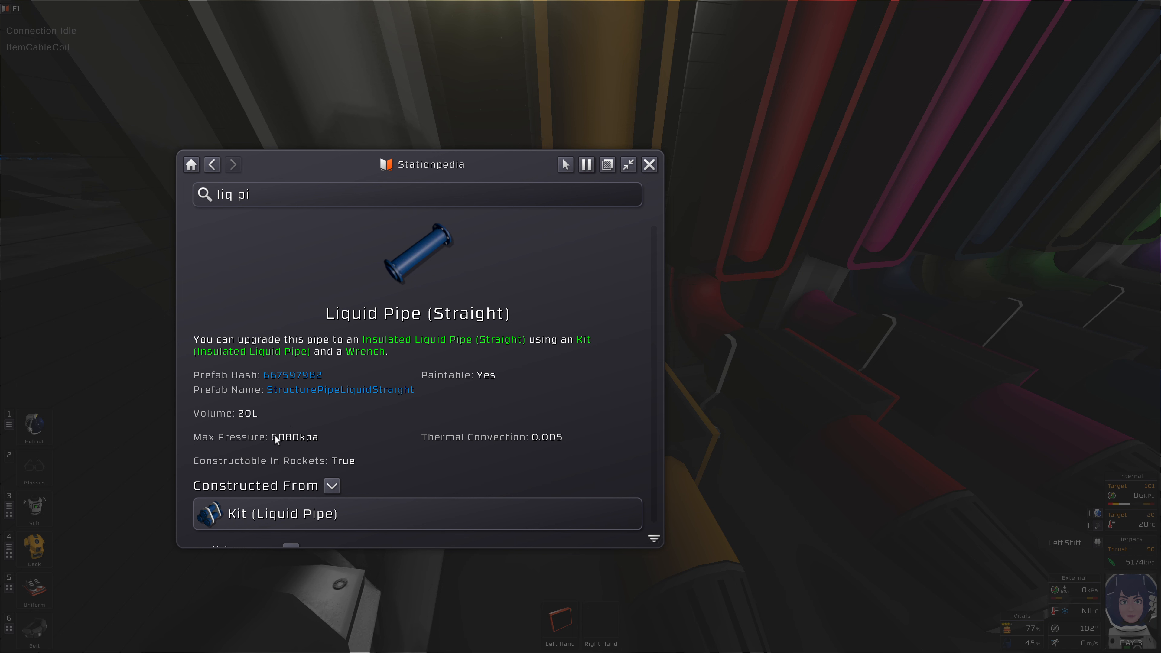
{"action": "mouse_move", "coordinate": [291, 439]}
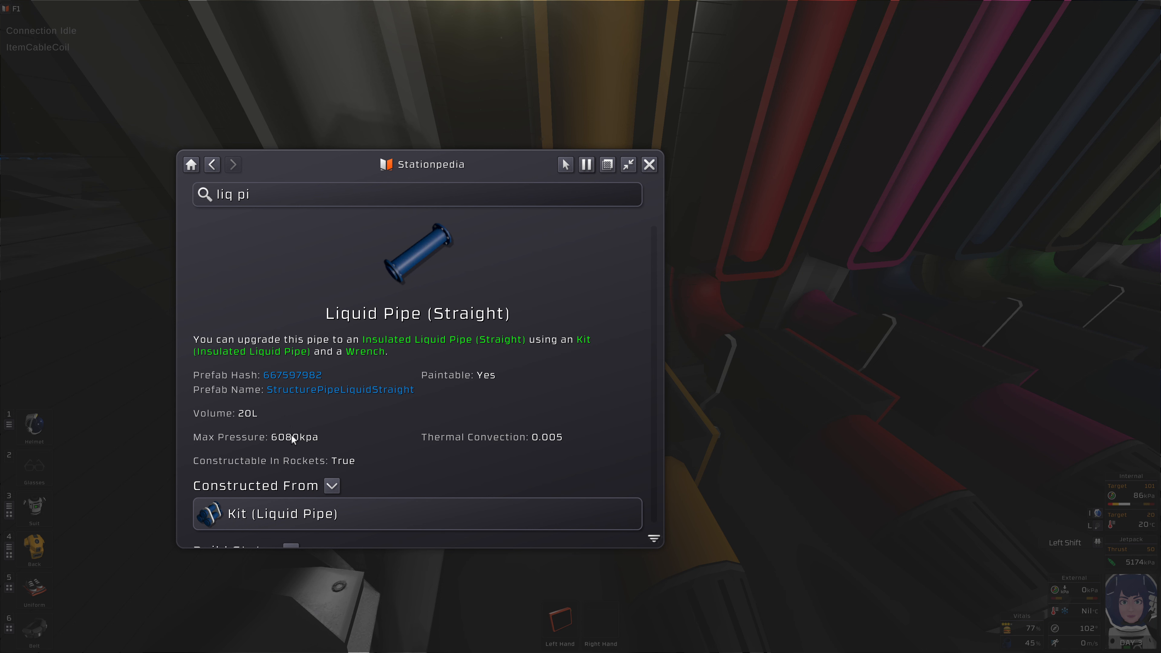
{"action": "mouse_move", "coordinate": [286, 442]}
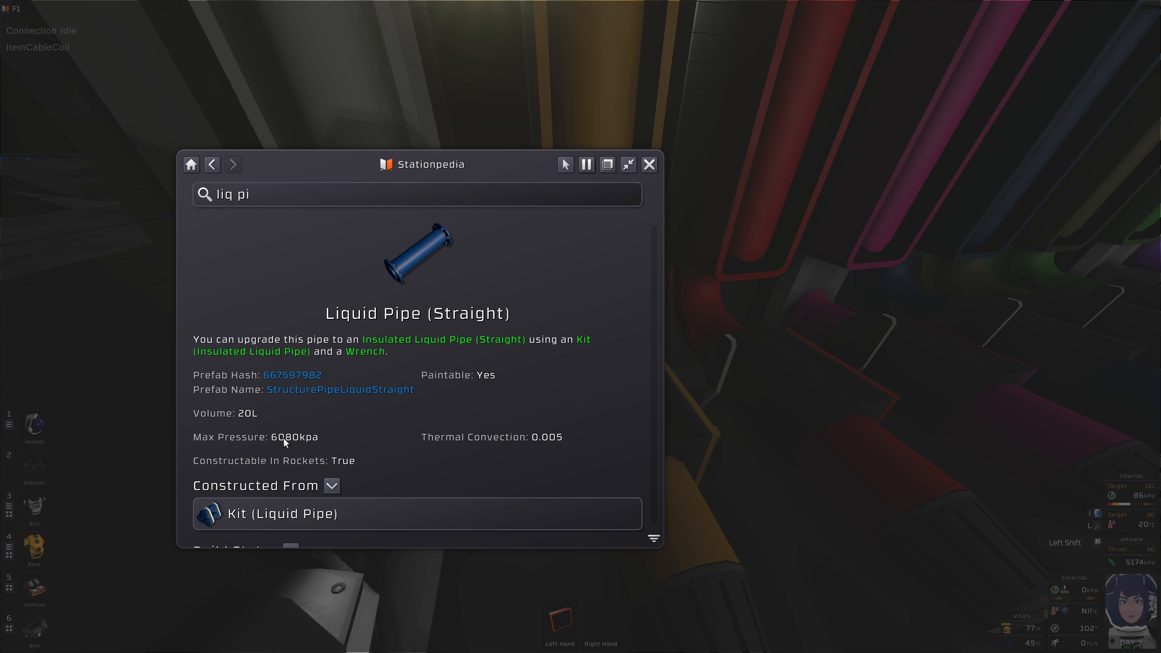
{"action": "mouse_move", "coordinate": [421, 260]}
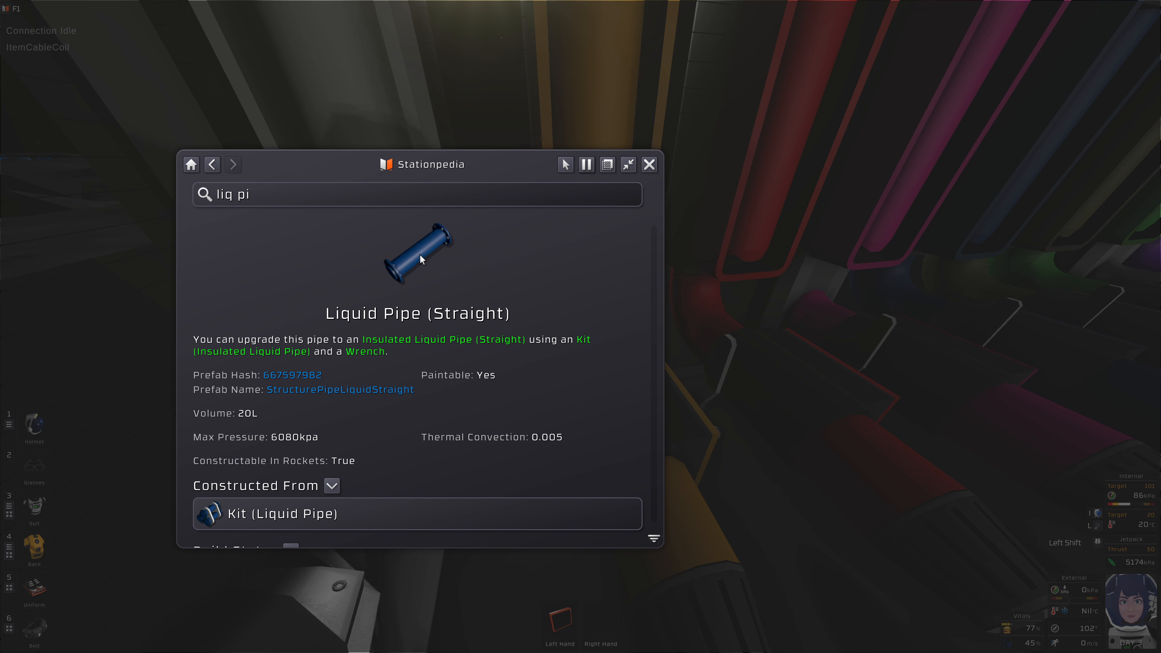
{"action": "mouse_move", "coordinate": [418, 255]}
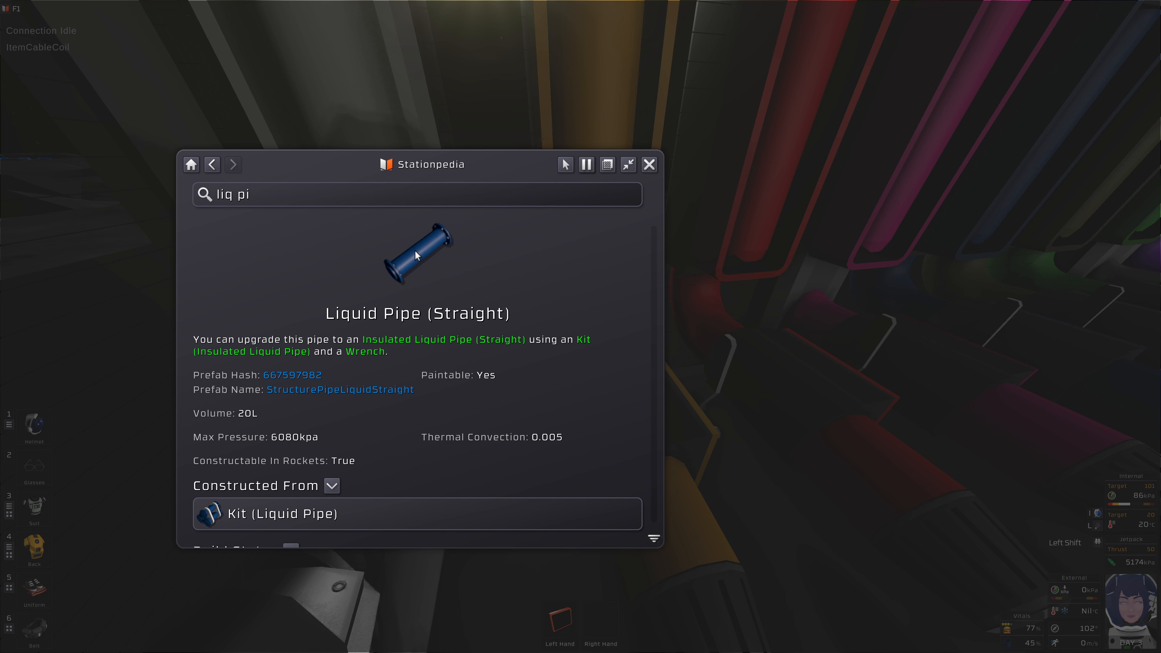
{"action": "left_click", "coordinate": [649, 164]}
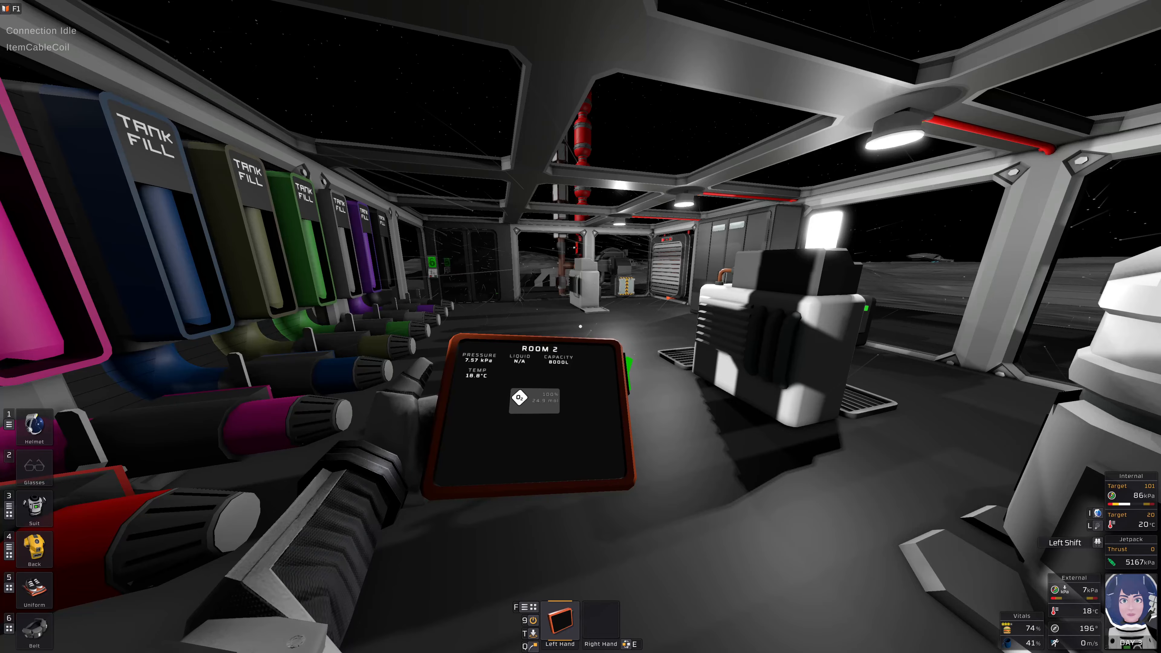
{"action": "mouse_move", "coordinate": [580, 327]}
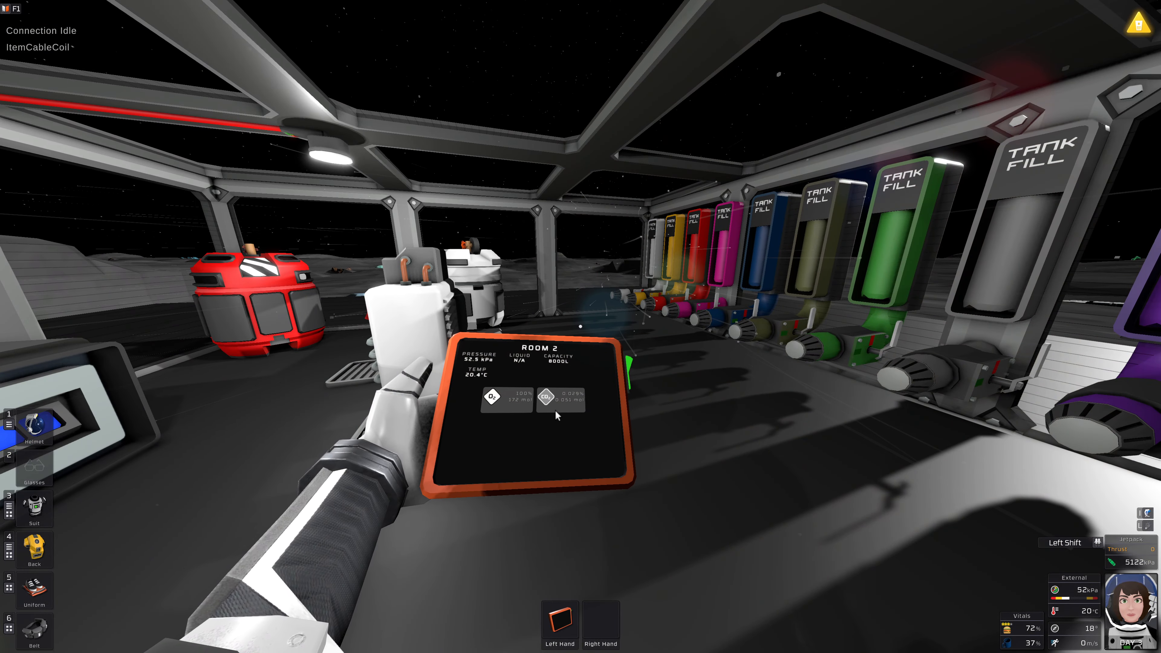
{"action": "mouse_move", "coordinate": [581, 326]}
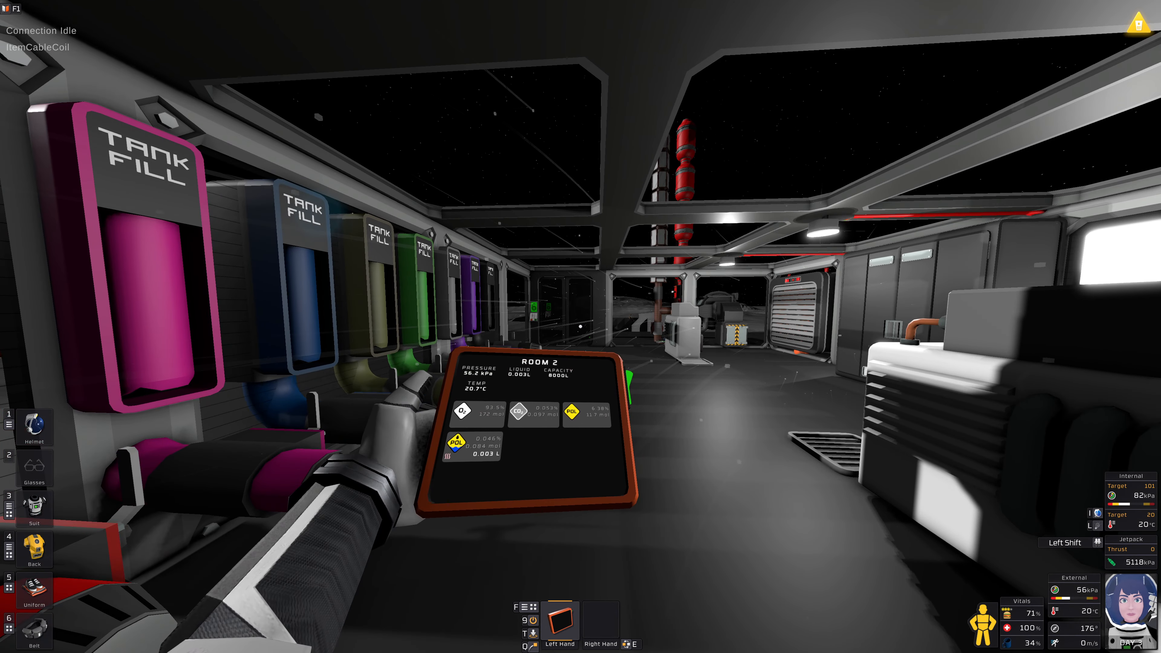
{"action": "left_click", "coordinate": [33, 429]}
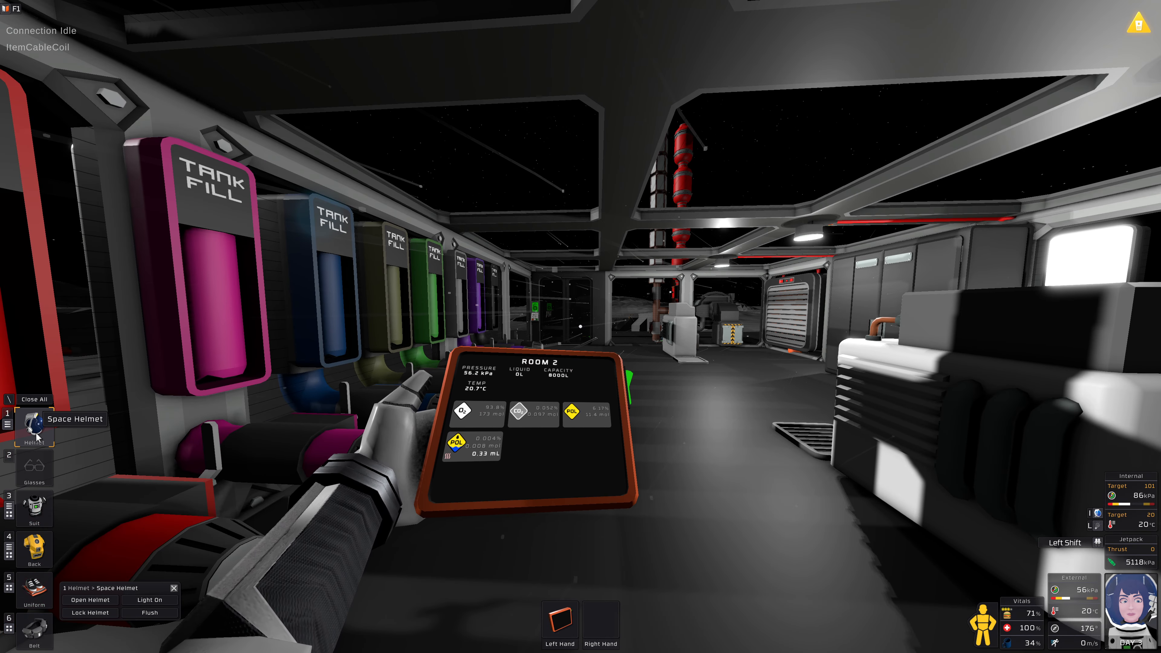
{"action": "left_click", "coordinate": [148, 612]}
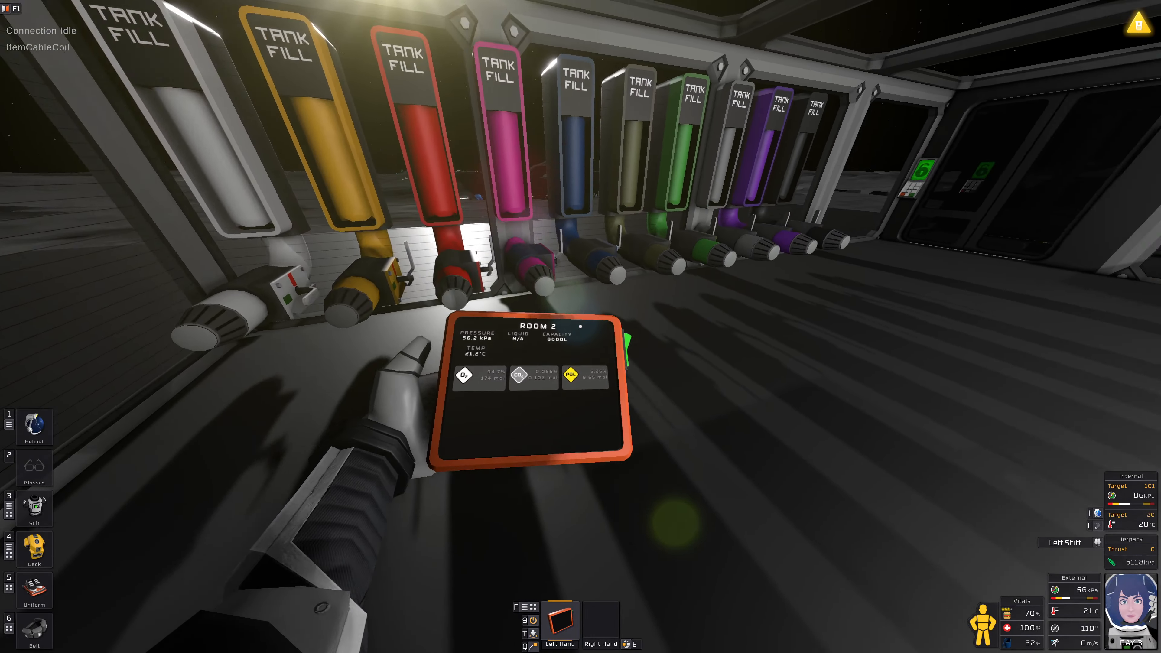
{"action": "mouse_move", "coordinate": [581, 327]}
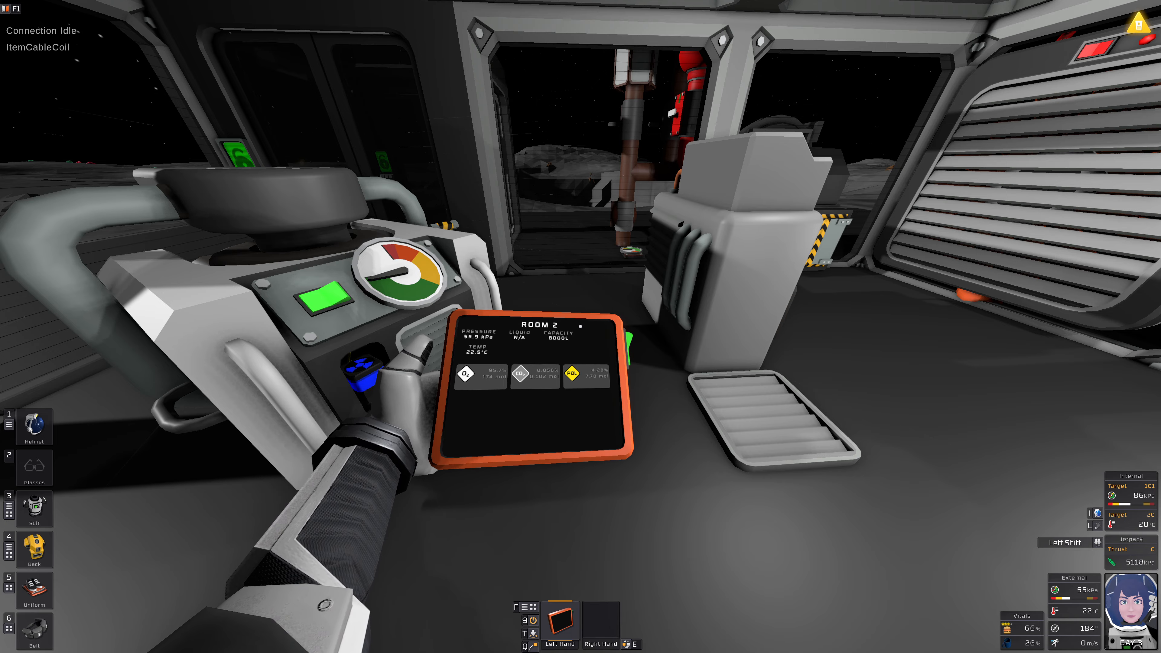
{"action": "mouse_move", "coordinate": [580, 327]}
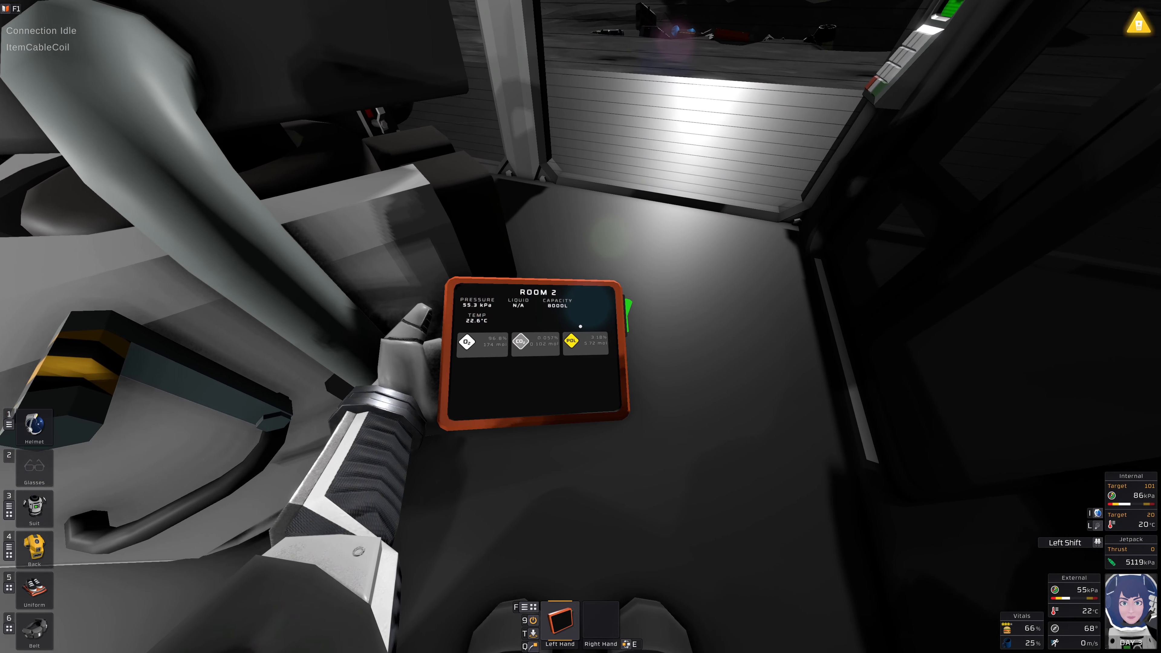
{"action": "mouse_move", "coordinate": [580, 326]}
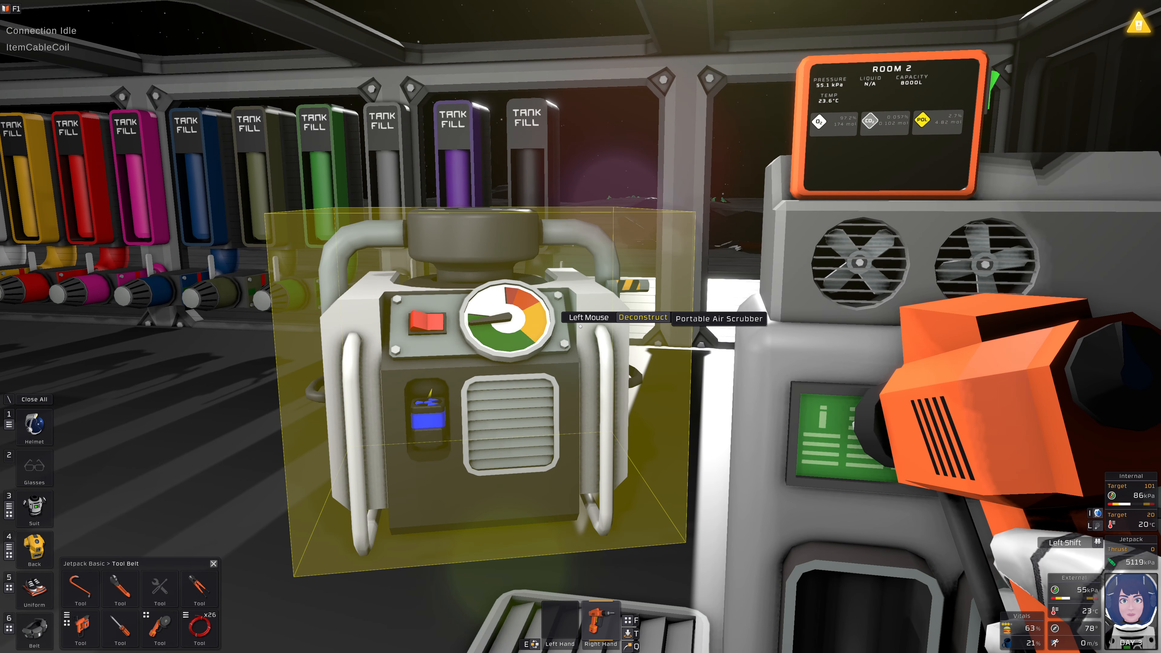
Step: Take apart the portable air scrubber with the wrench, leaving its parts on the floor
{"action": "left_click", "coordinate": [485, 328]}
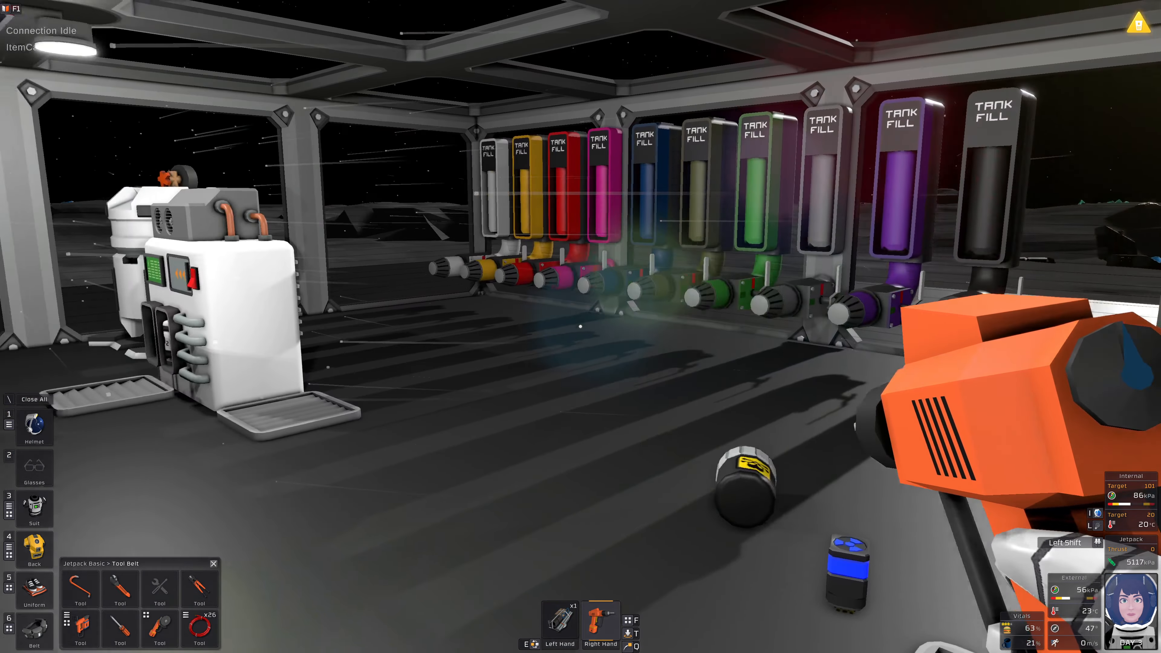
{"action": "mouse_move", "coordinate": [580, 327]}
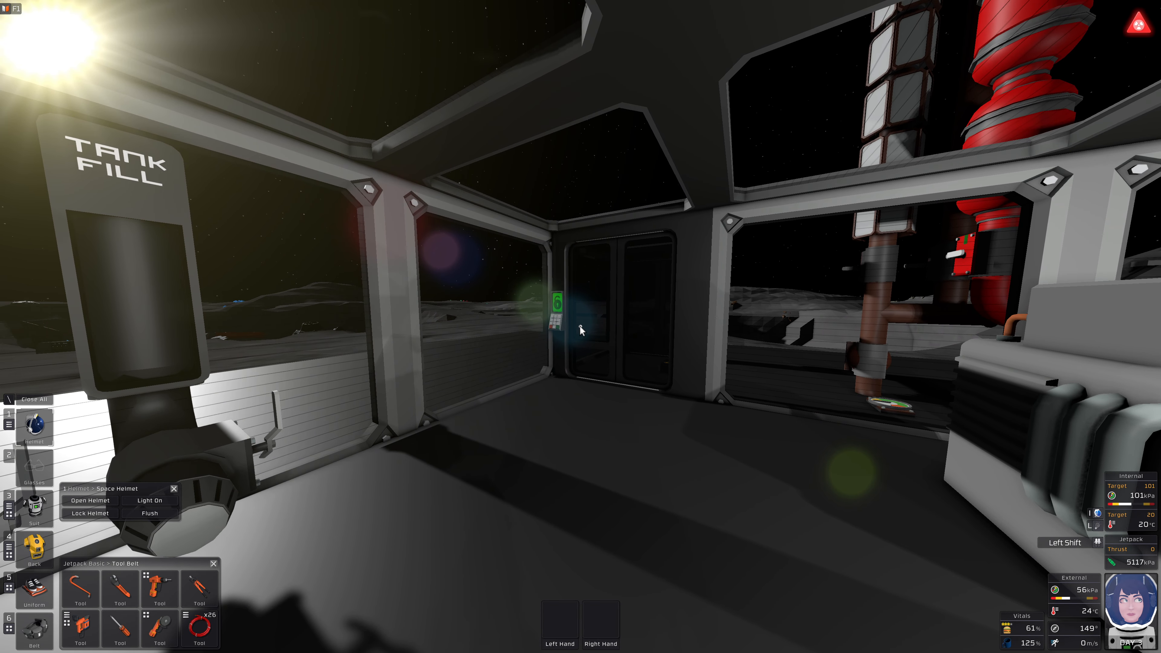
{"action": "mouse_move", "coordinate": [422, 432]}
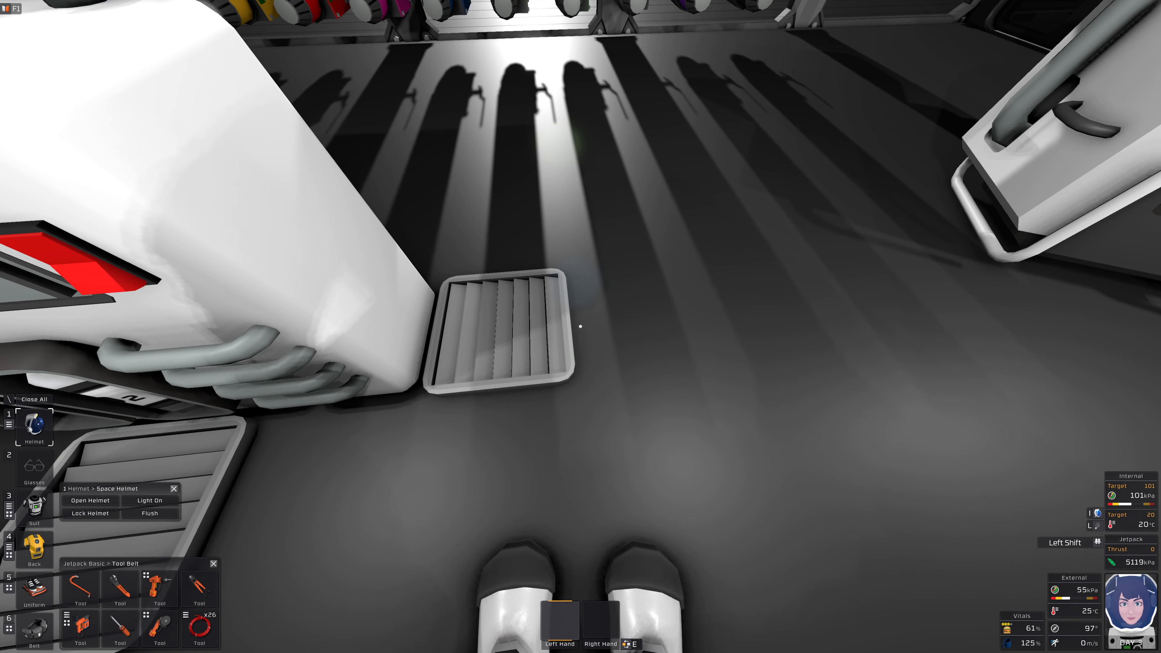
{"action": "mouse_move", "coordinate": [581, 327]}
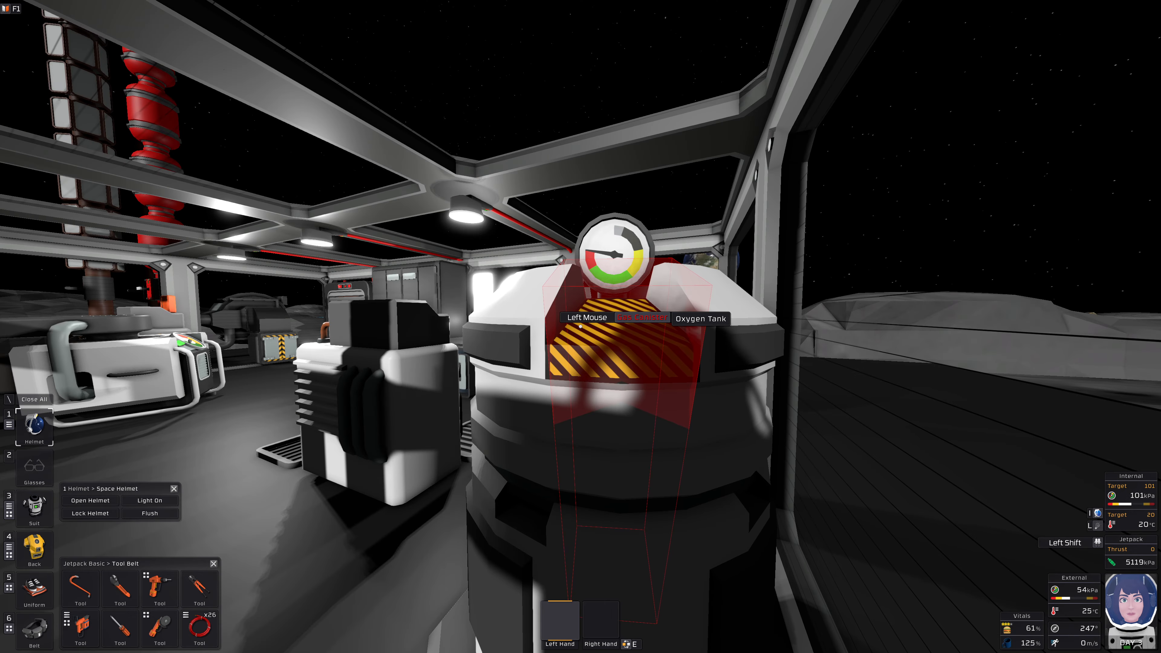
{"action": "mouse_move", "coordinate": [614, 259]}
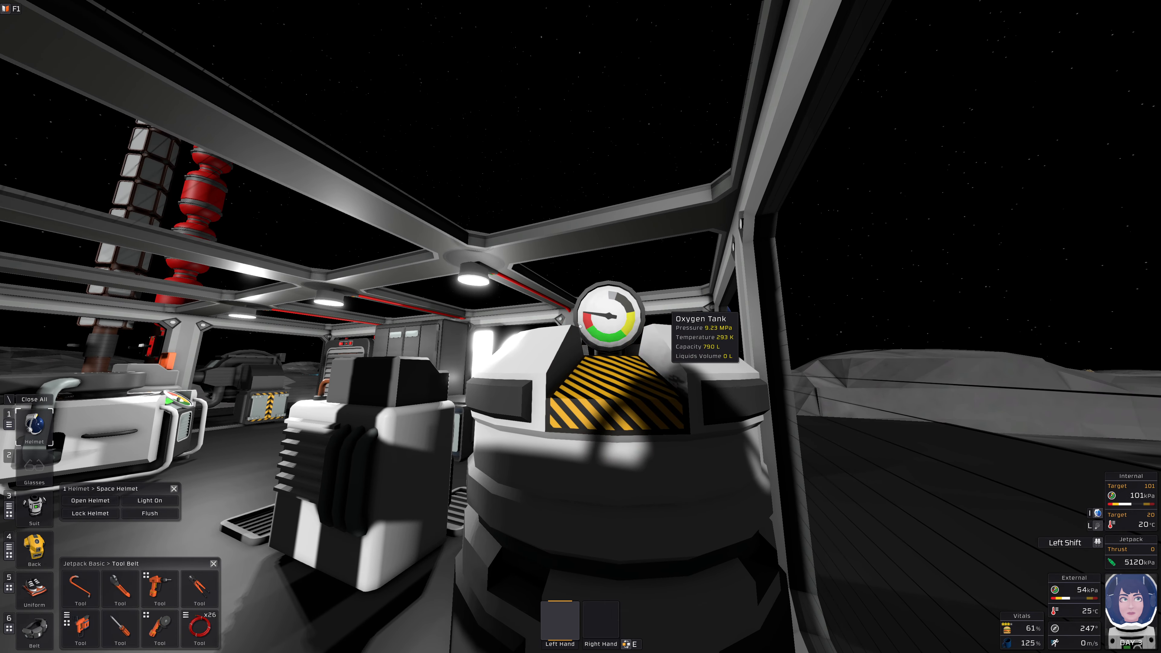
{"action": "mouse_move", "coordinate": [580, 326]}
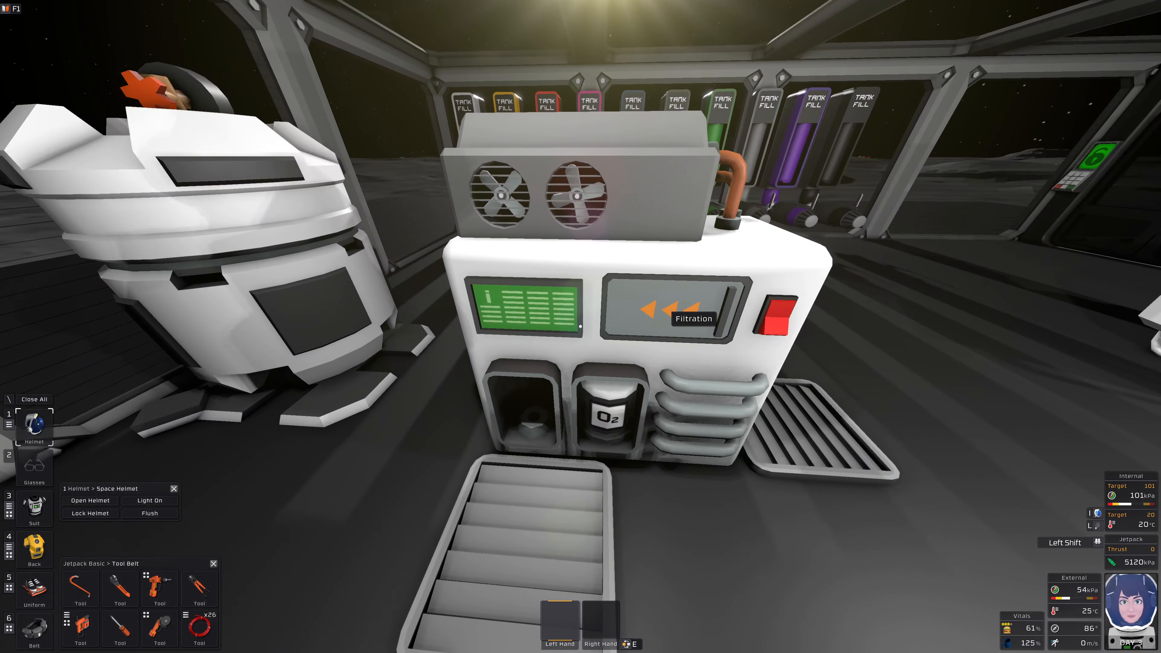
{"action": "mouse_move", "coordinate": [580, 326]}
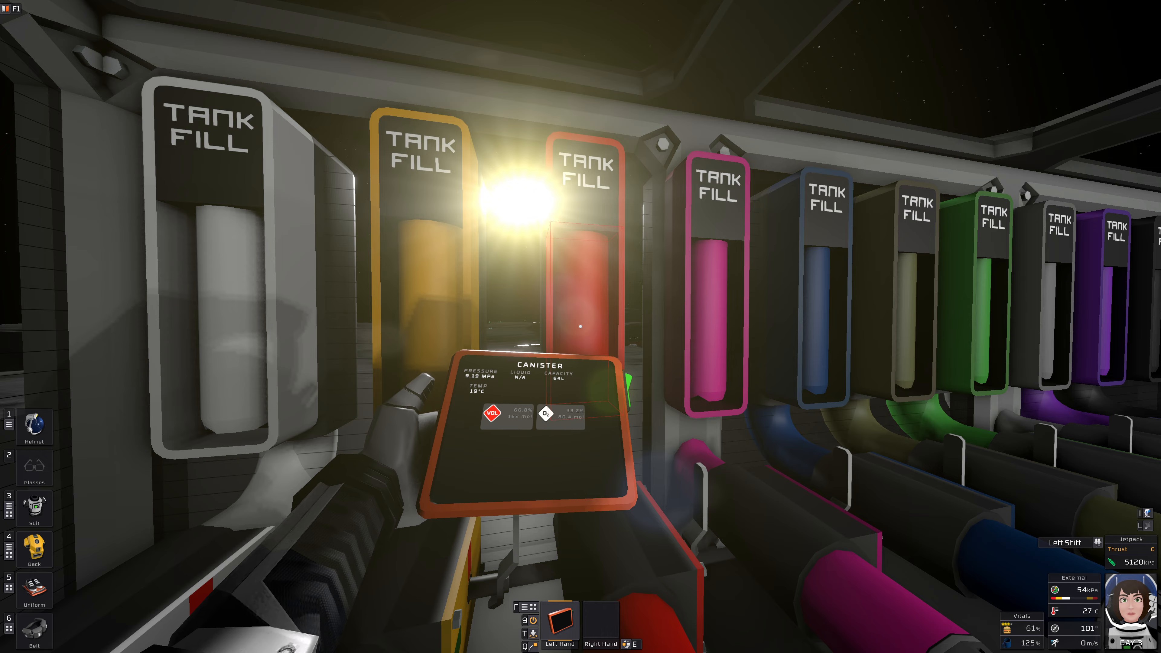
{"action": "mouse_move", "coordinate": [580, 326]}
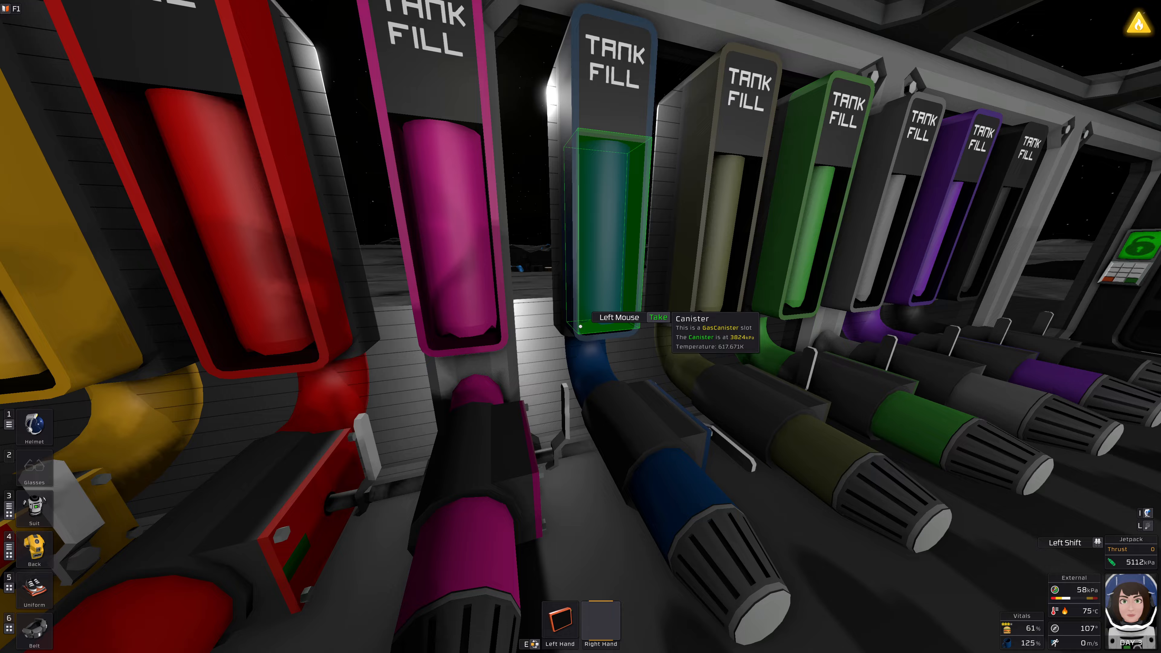
{"action": "mouse_move", "coordinate": [580, 327]}
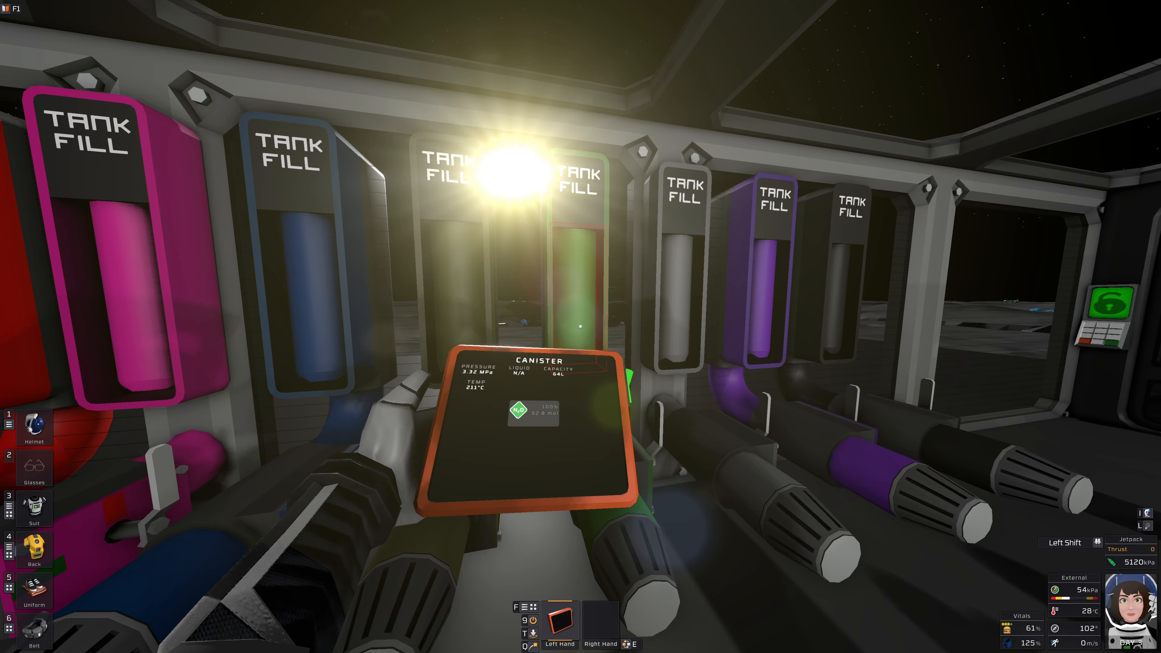
{"action": "mouse_move", "coordinate": [581, 327]}
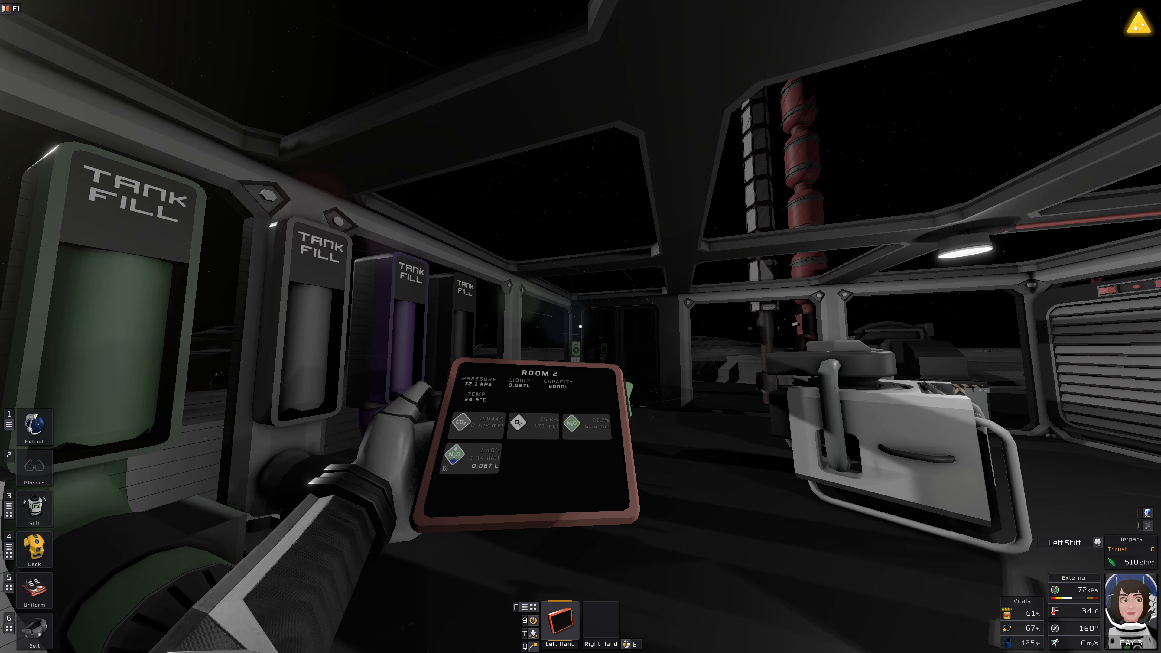
{"action": "mouse_move", "coordinate": [580, 222]}
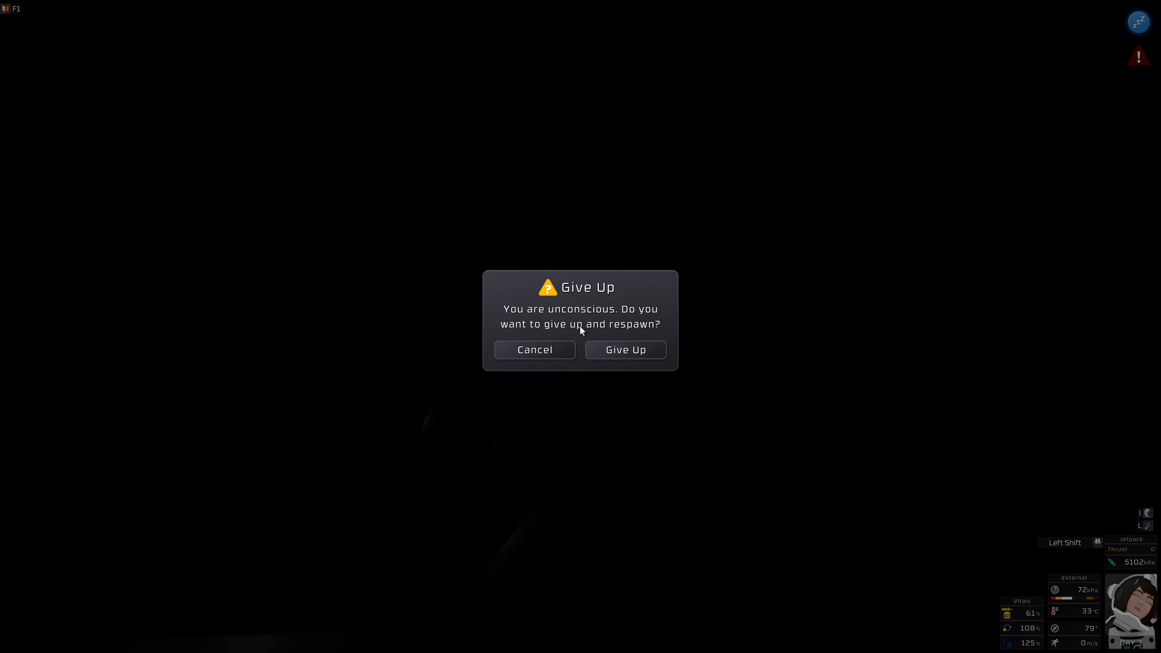
Step: Respond to the respawn prompt after passing out in Room 2 at about 72 kPa
{"action": "left_click", "coordinate": [624, 350]}
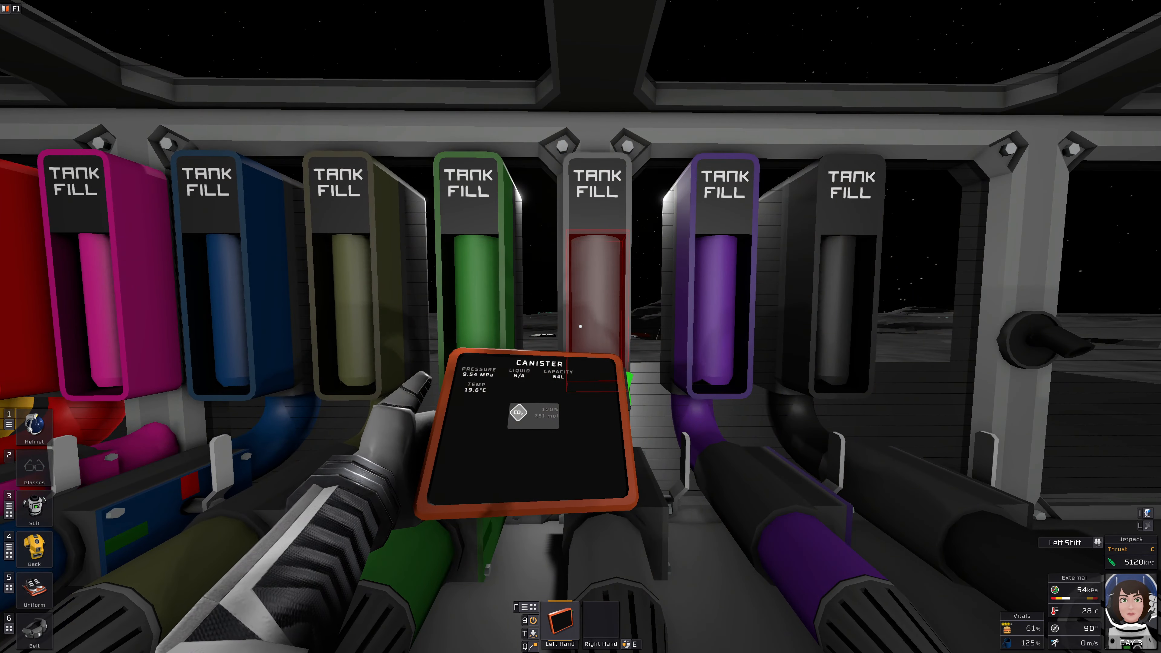
{"action": "mouse_move", "coordinate": [581, 326]}
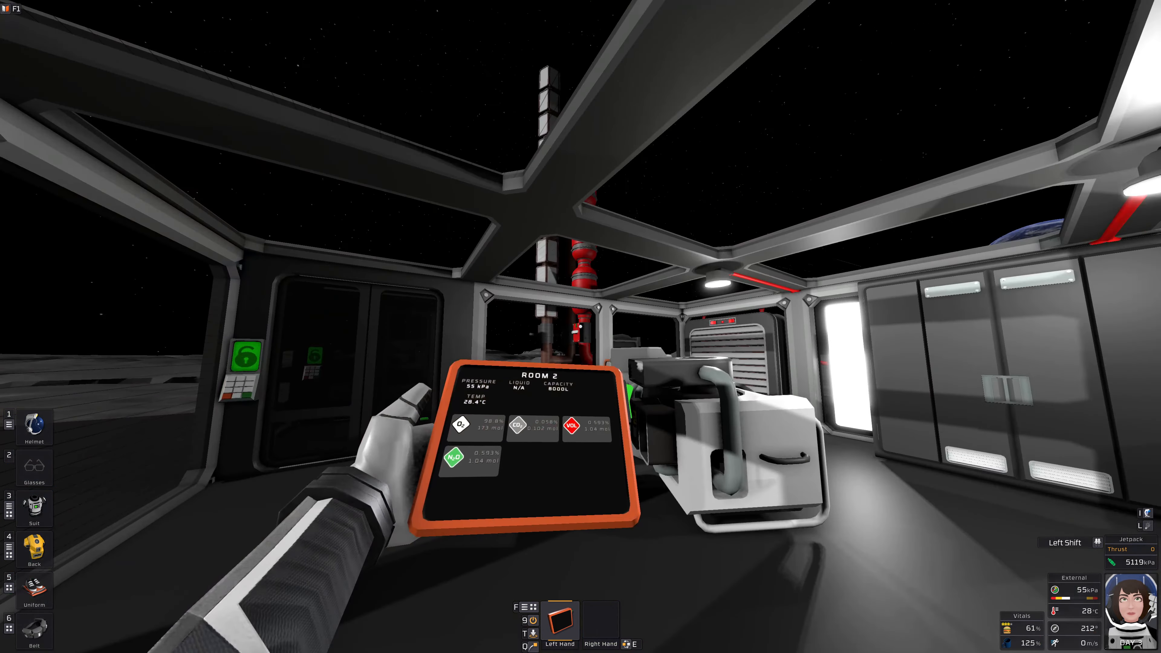
{"action": "mouse_move", "coordinate": [580, 327]}
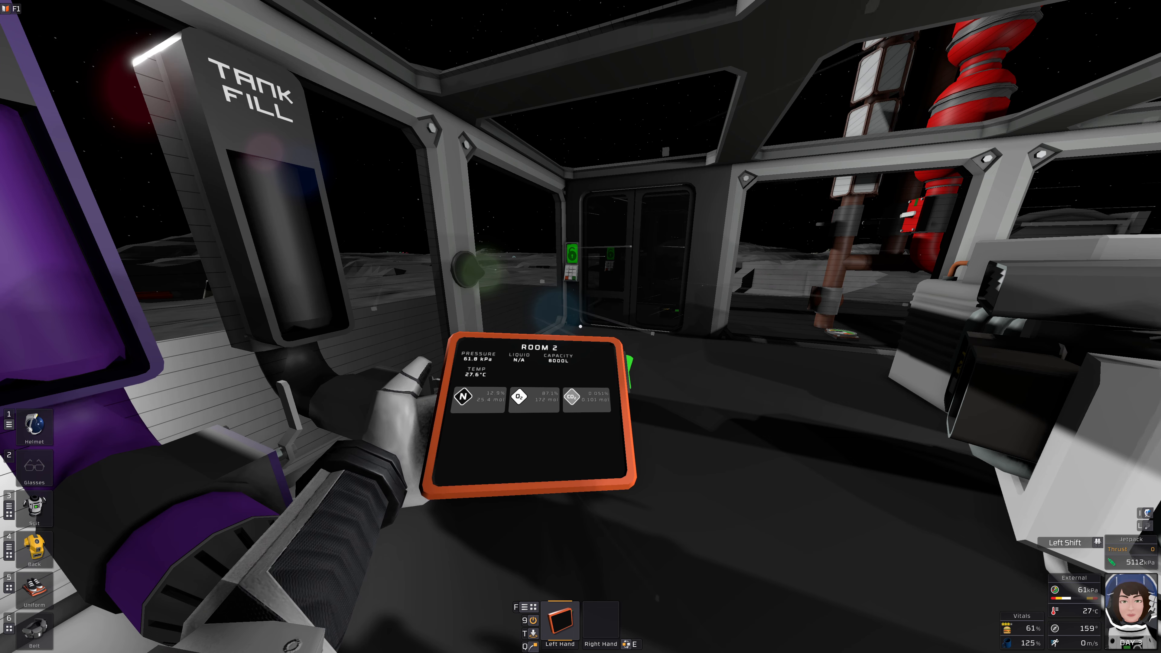
{"action": "mouse_move", "coordinate": [581, 325]}
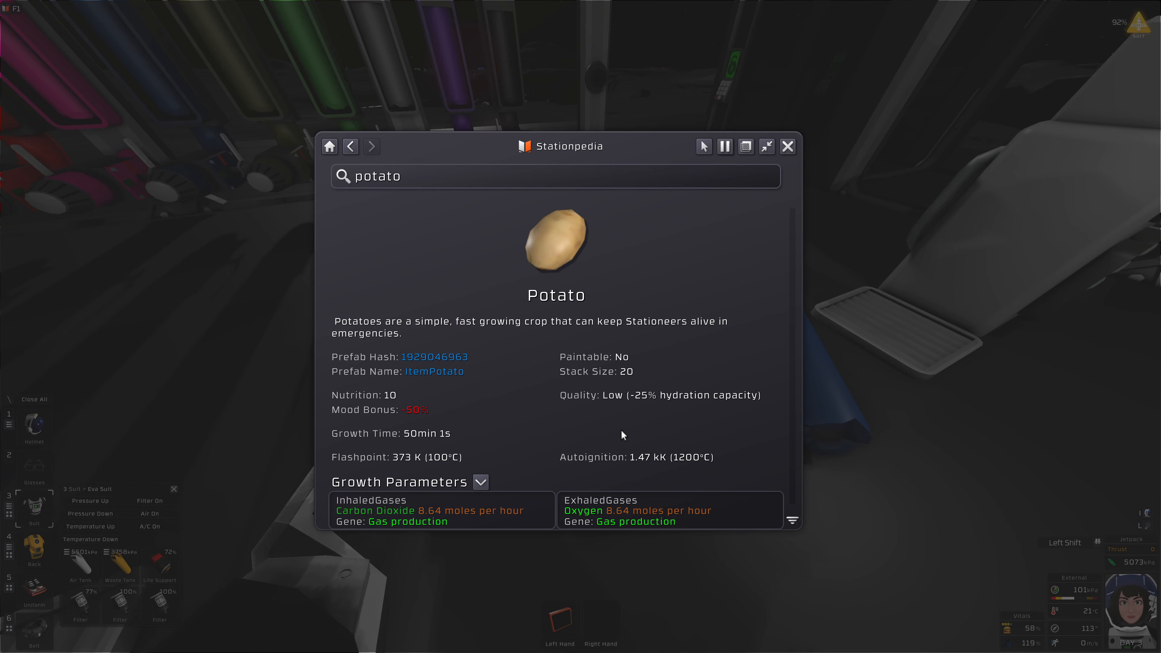
{"action": "mouse_move", "coordinate": [406, 517]}
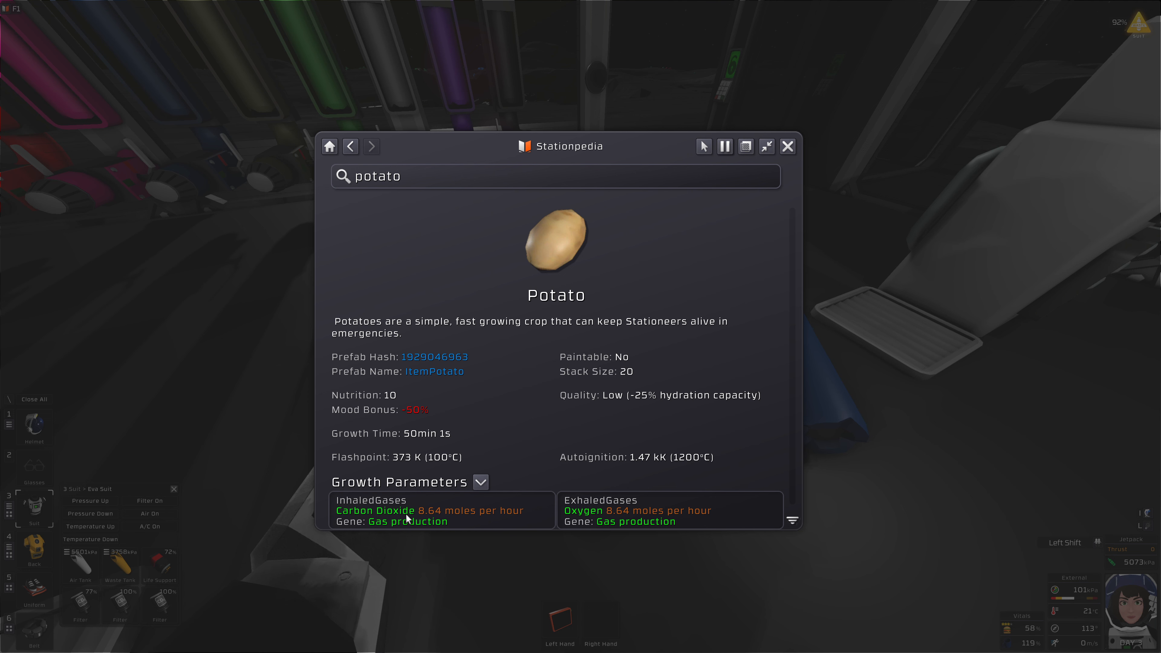
{"action": "mouse_move", "coordinate": [464, 509]}
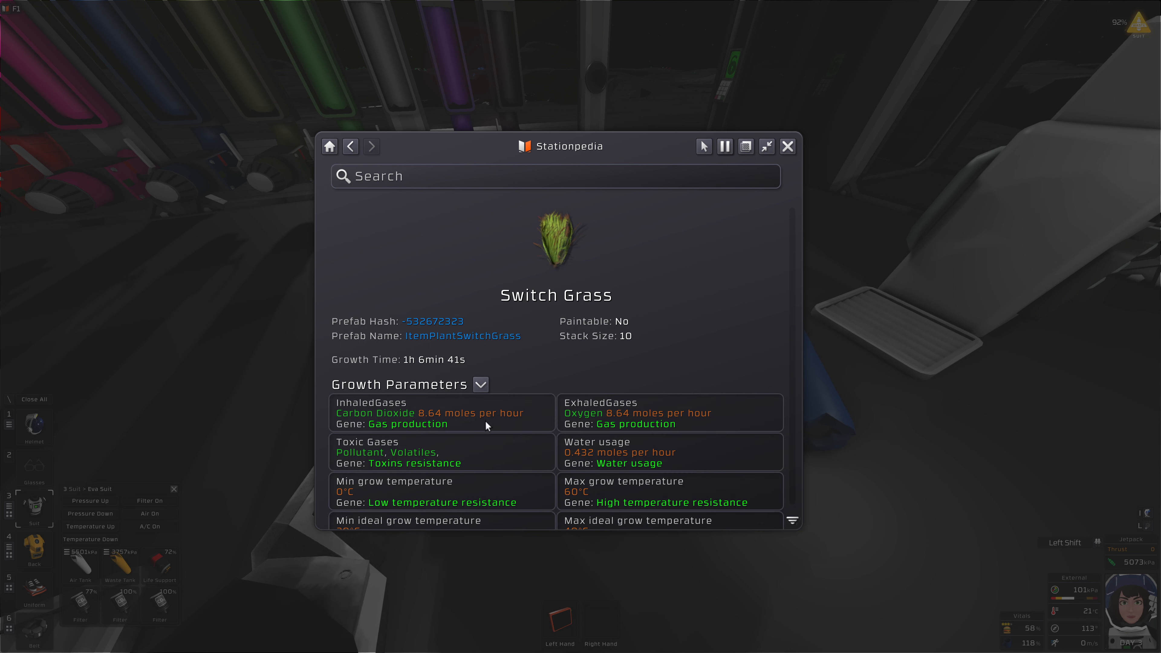
Step: Browse the Organics list through the Cocoa, Fern and Mushroom entries
{"action": "left_click", "coordinate": [350, 145]}
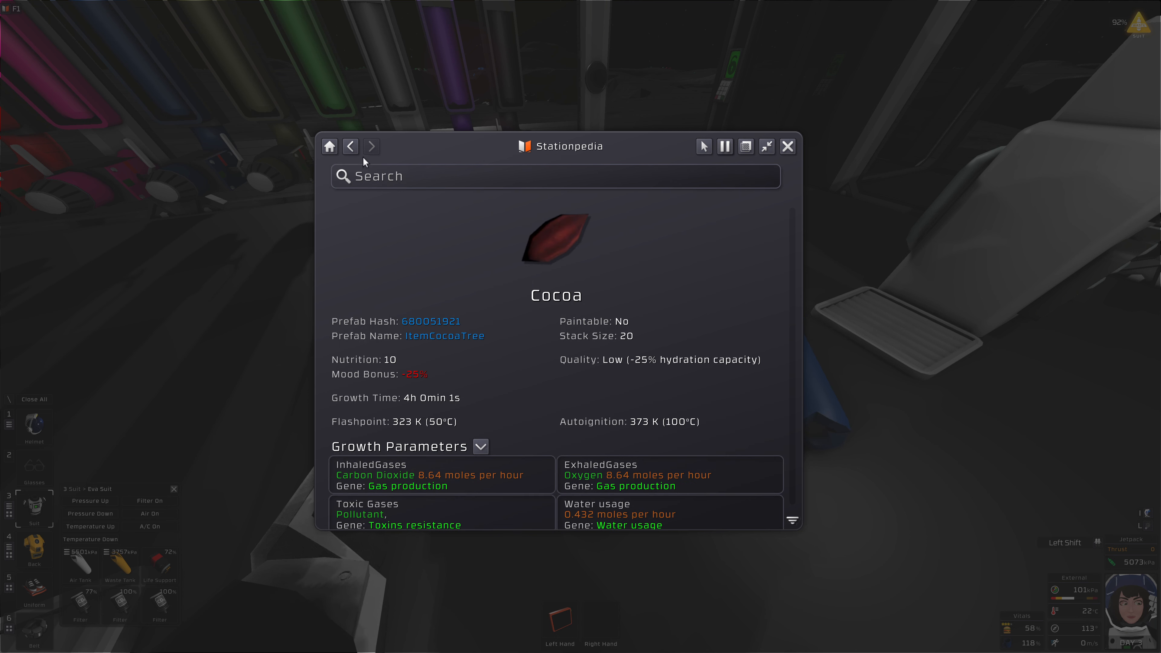
{"action": "left_click", "coordinate": [370, 146]}
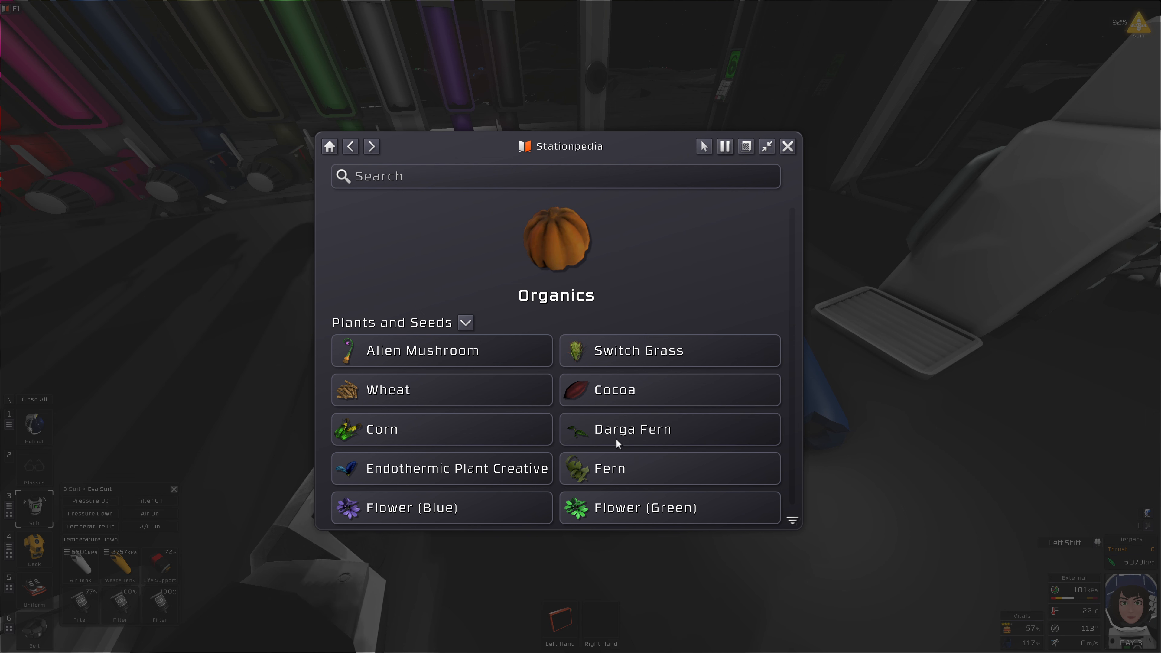
{"action": "left_click", "coordinate": [608, 468]}
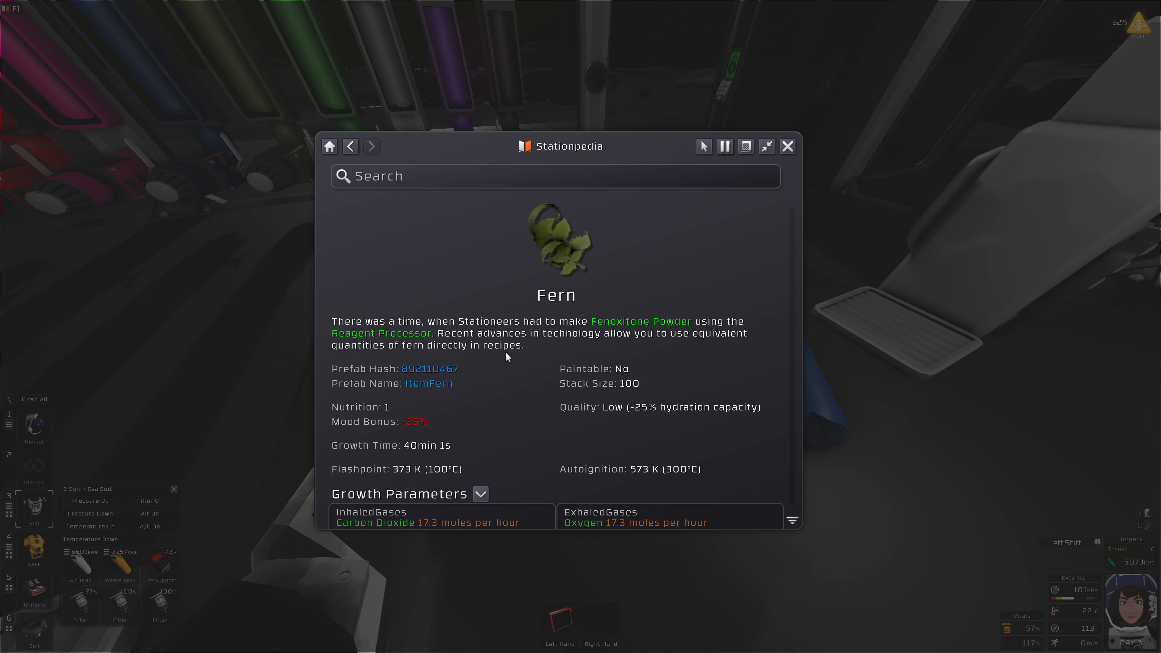
{"action": "scroll", "scroll_direction": "down", "scroll_amount": 3}
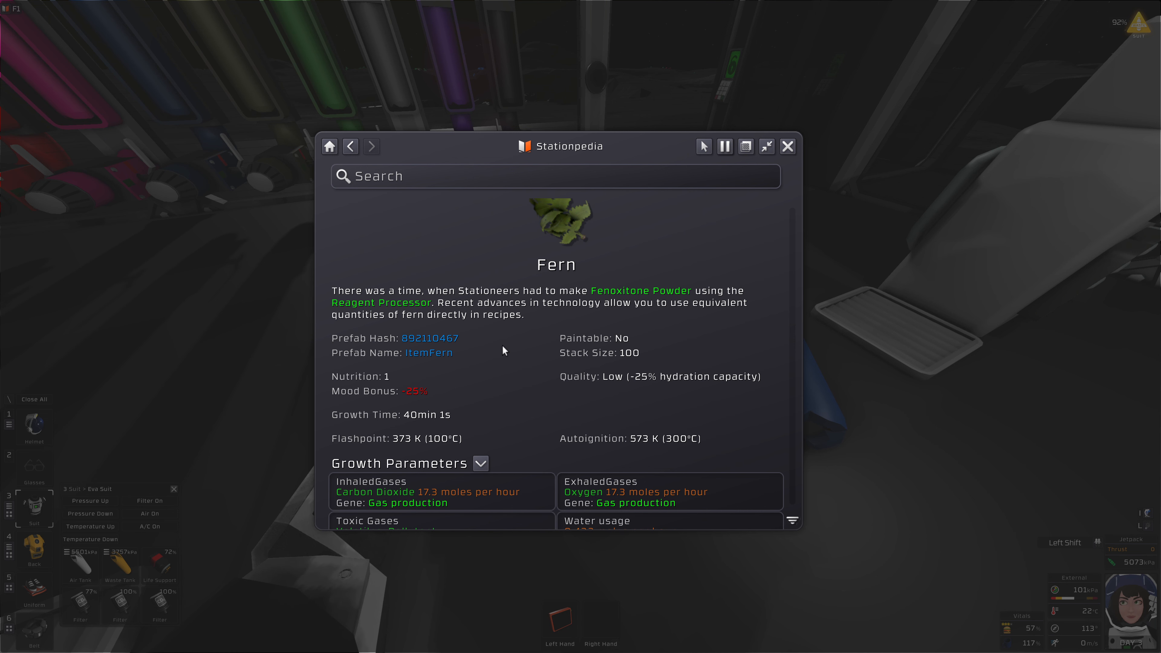
{"action": "left_click", "coordinate": [350, 145]}
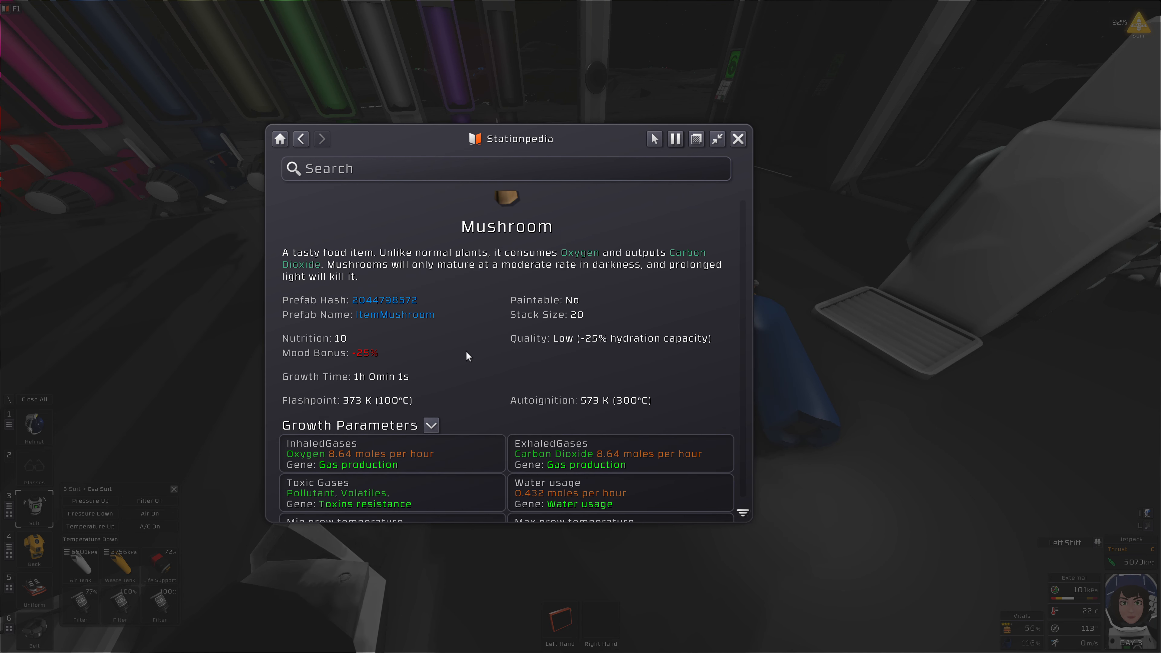
{"action": "mouse_move", "coordinate": [294, 465]}
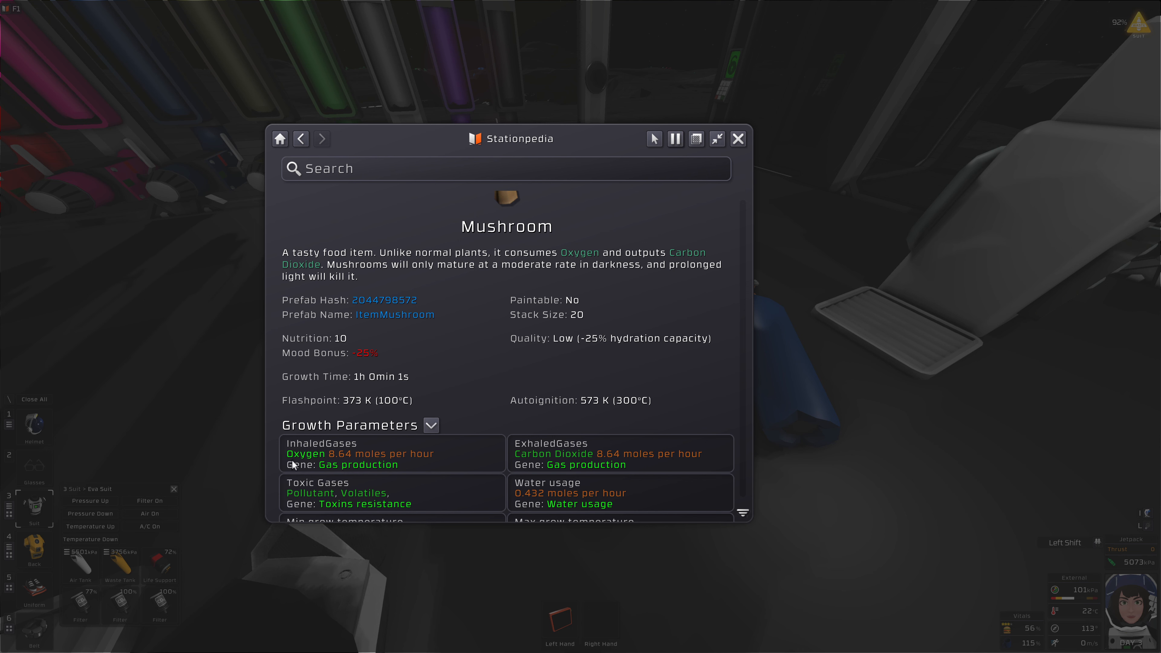
{"action": "mouse_move", "coordinate": [540, 452]}
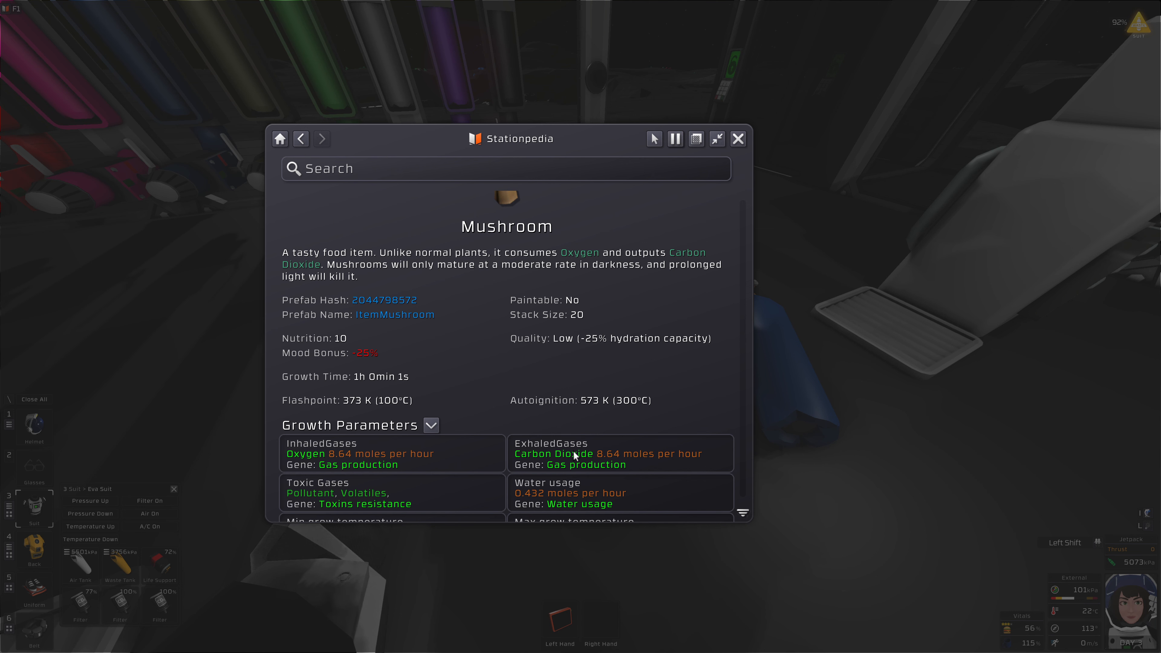
Step: Read the Soybean's growth gases — inhales CO2, exhales oxygen — then close the entry
{"action": "left_click", "coordinate": [301, 138]}
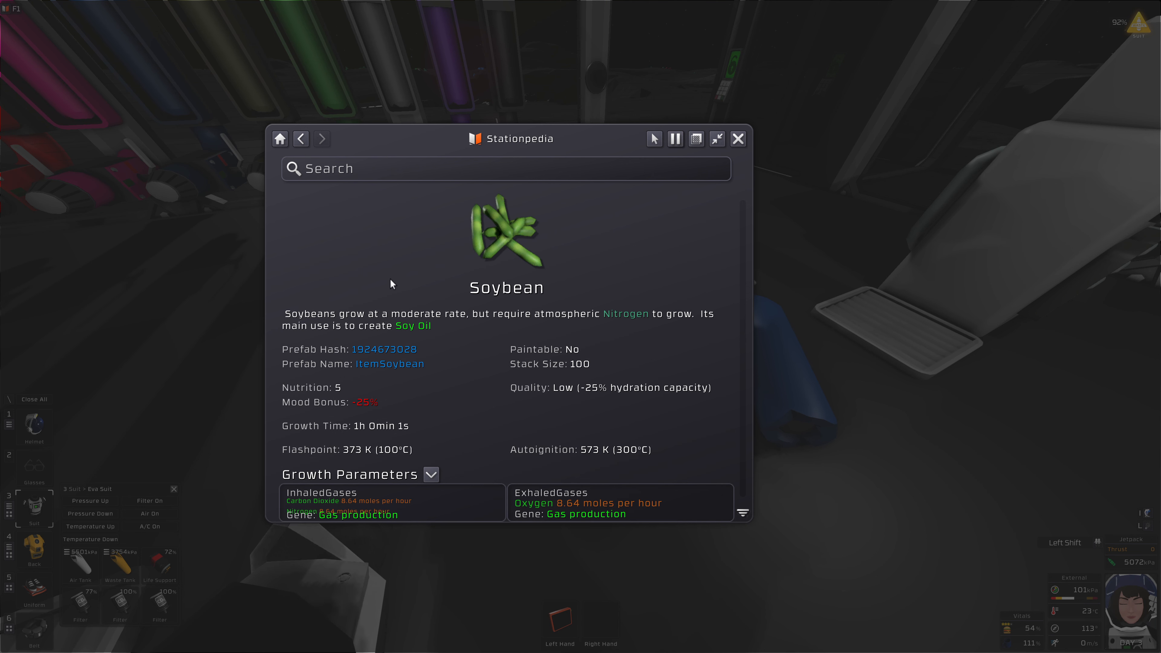
{"action": "mouse_move", "coordinate": [310, 507]}
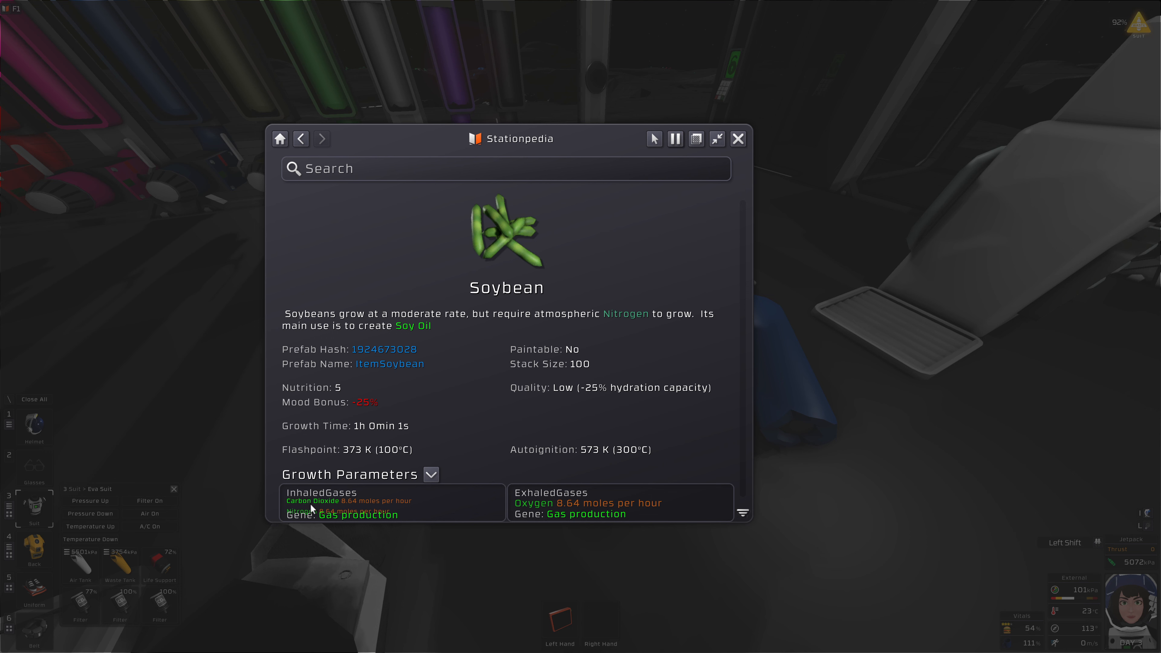
{"action": "mouse_move", "coordinate": [472, 277]}
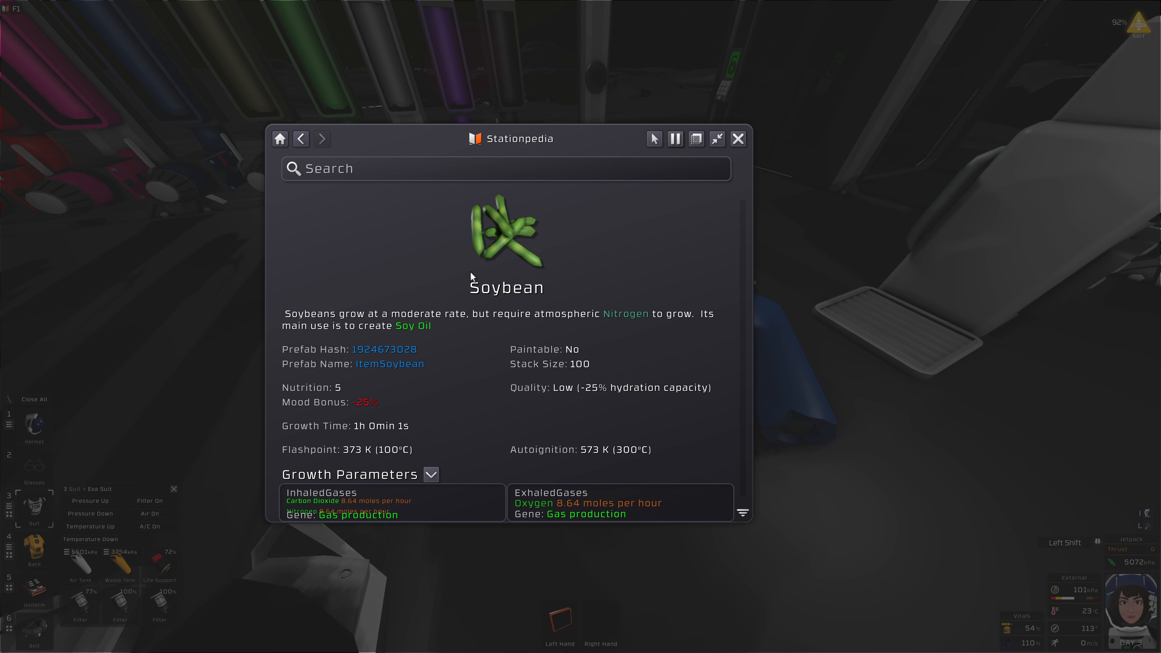
{"action": "mouse_move", "coordinate": [468, 268]}
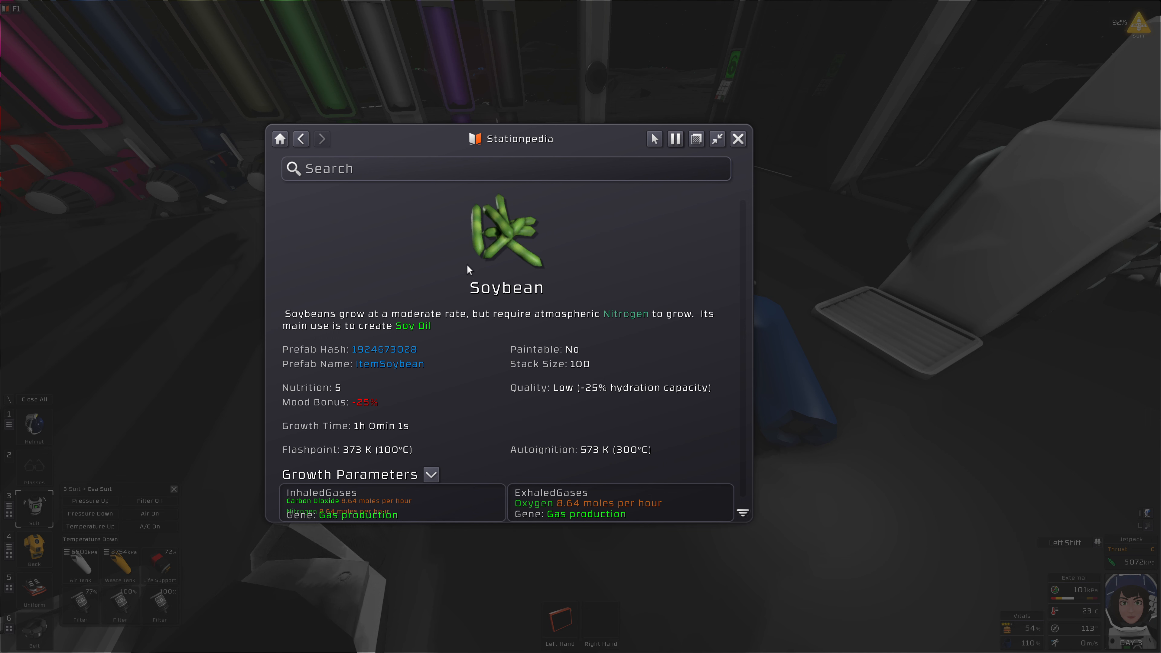
{"action": "mouse_move", "coordinate": [459, 261]}
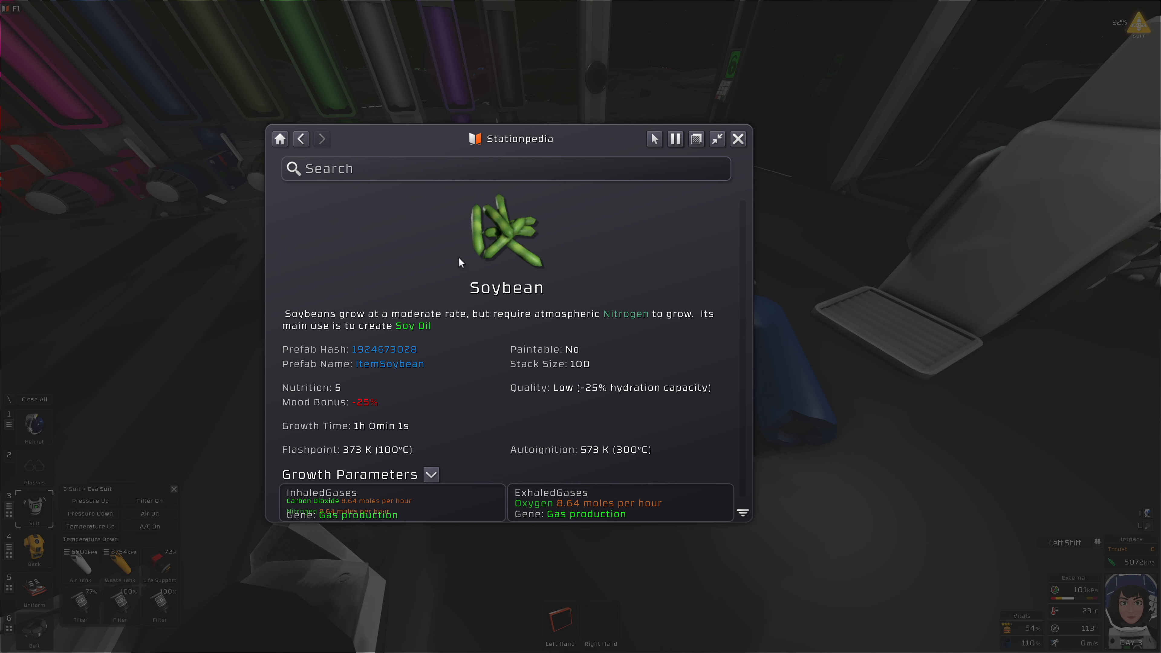
{"action": "left_click", "coordinate": [736, 138]}
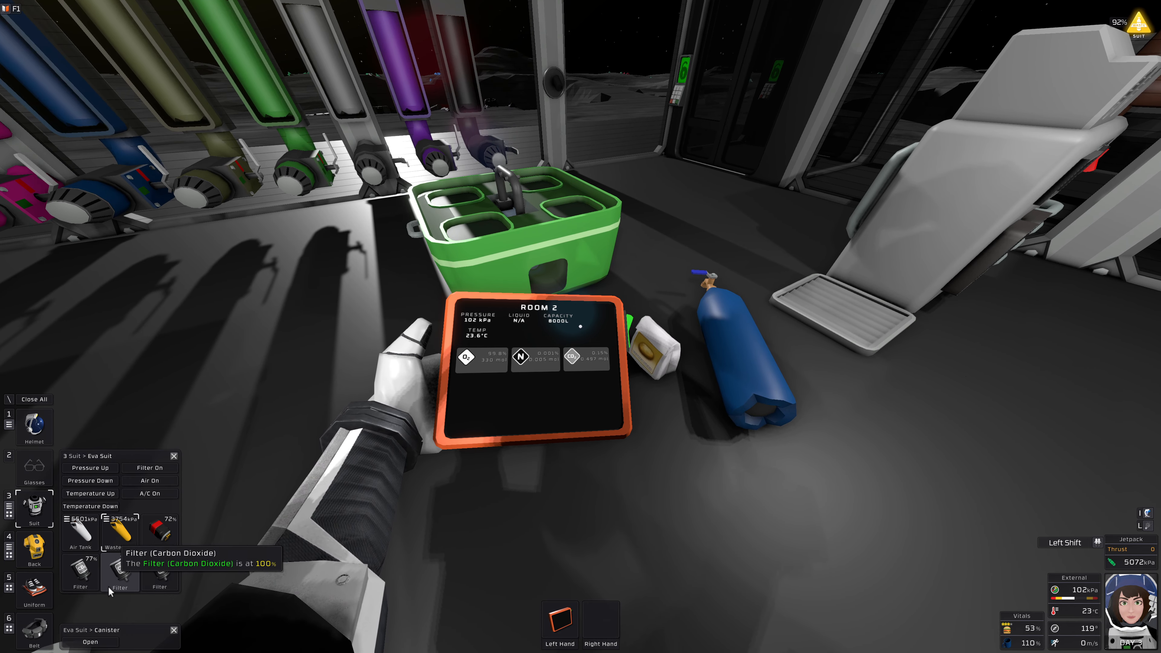
{"action": "mouse_move", "coordinate": [119, 525]}
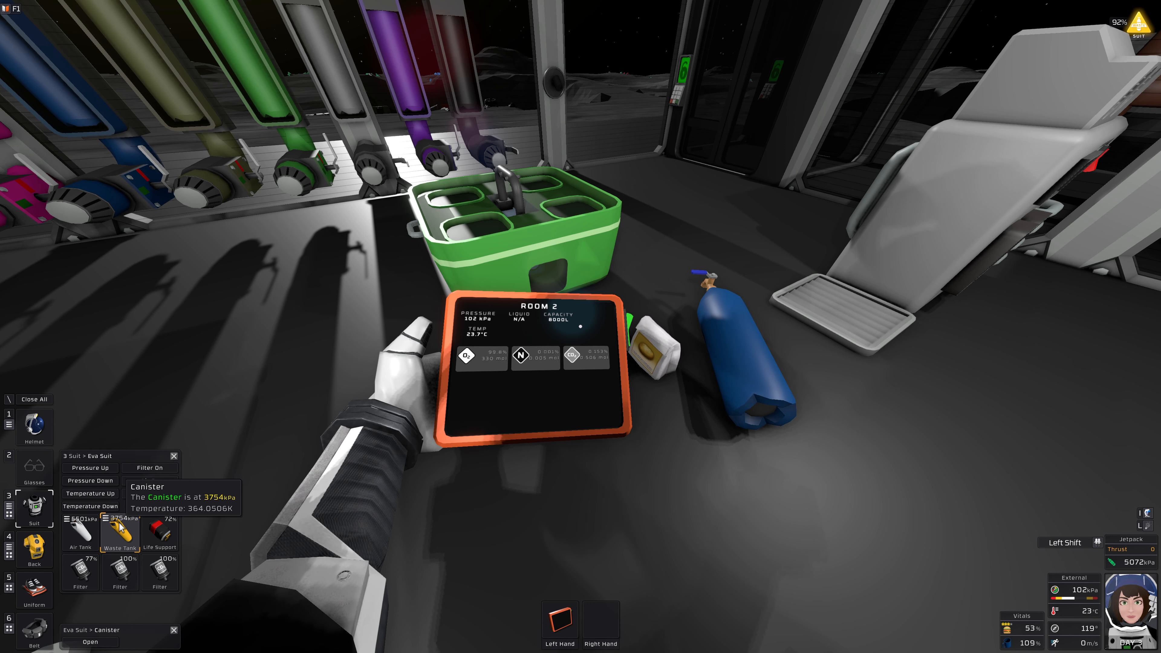
Step: Select the suit's waste tank canister and vent its gas into Room 2
{"action": "left_click", "coordinate": [148, 479]}
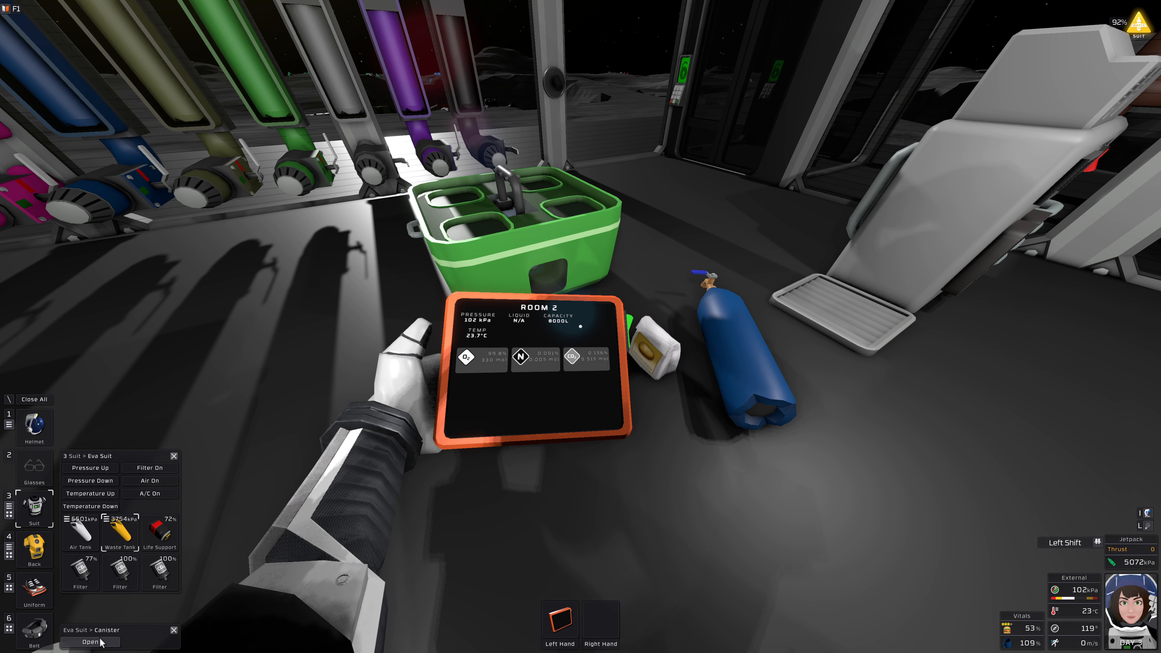
{"action": "left_click", "coordinate": [90, 643]}
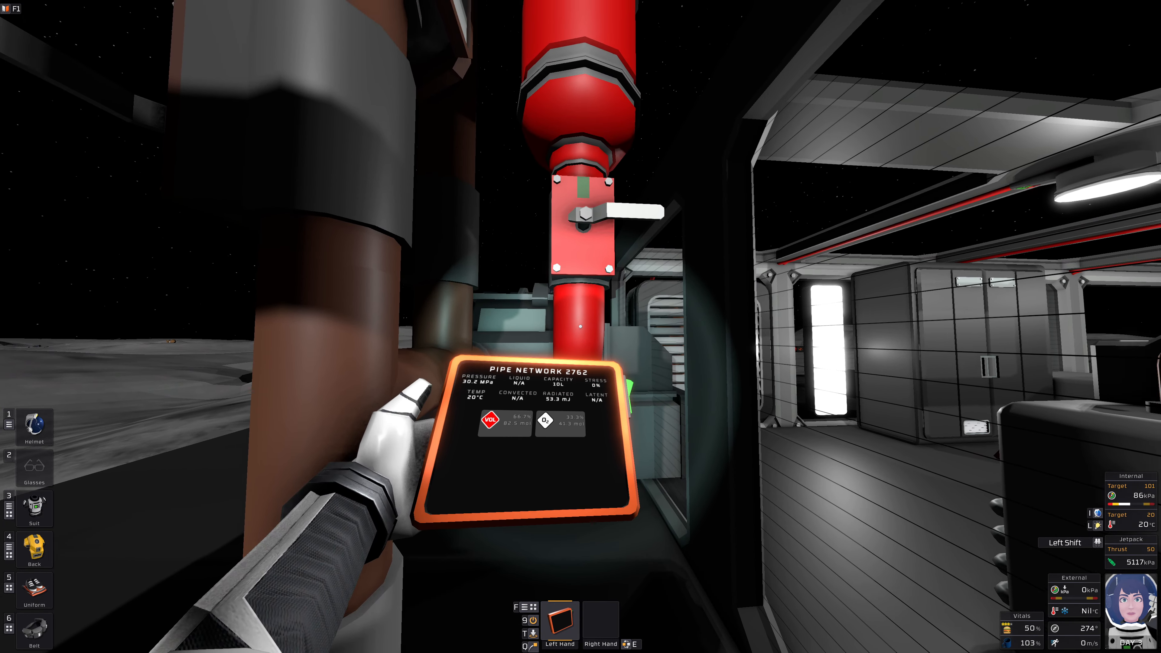
{"action": "mouse_move", "coordinate": [580, 327]}
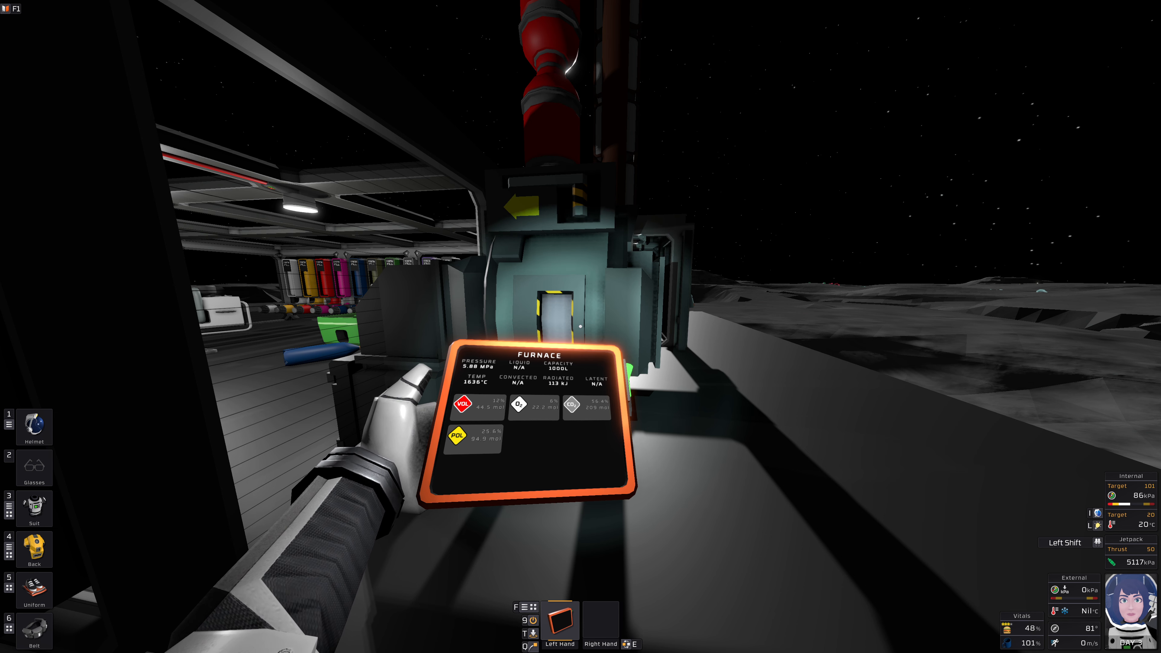
{"action": "mouse_move", "coordinate": [580, 327]}
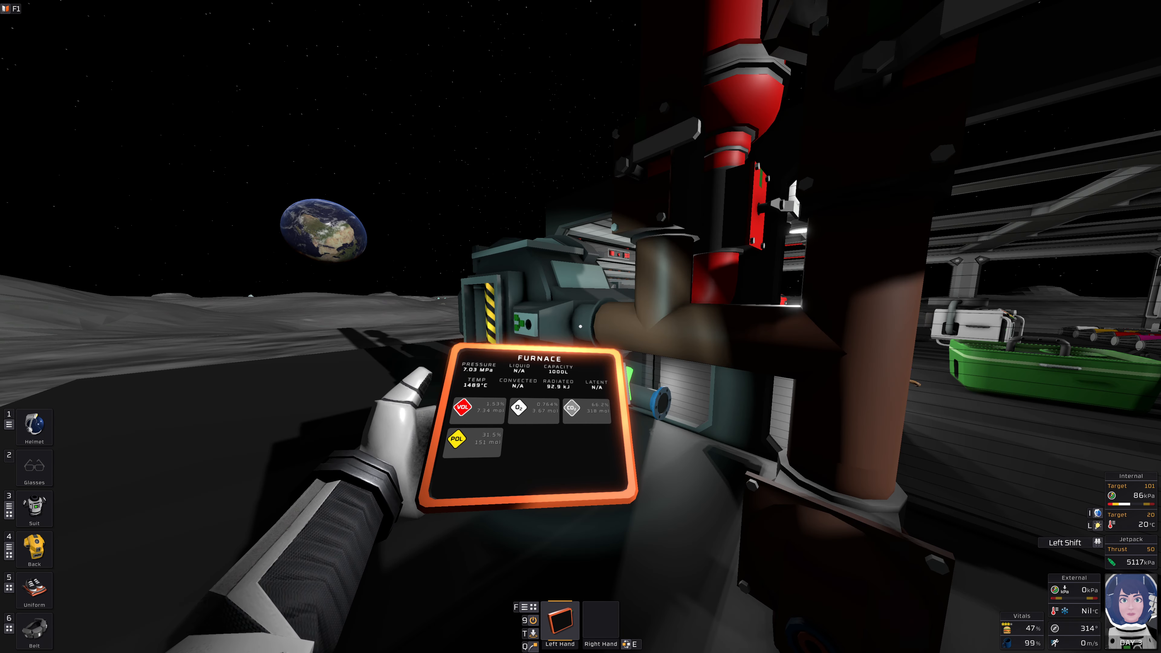
{"action": "mouse_move", "coordinate": [581, 326]}
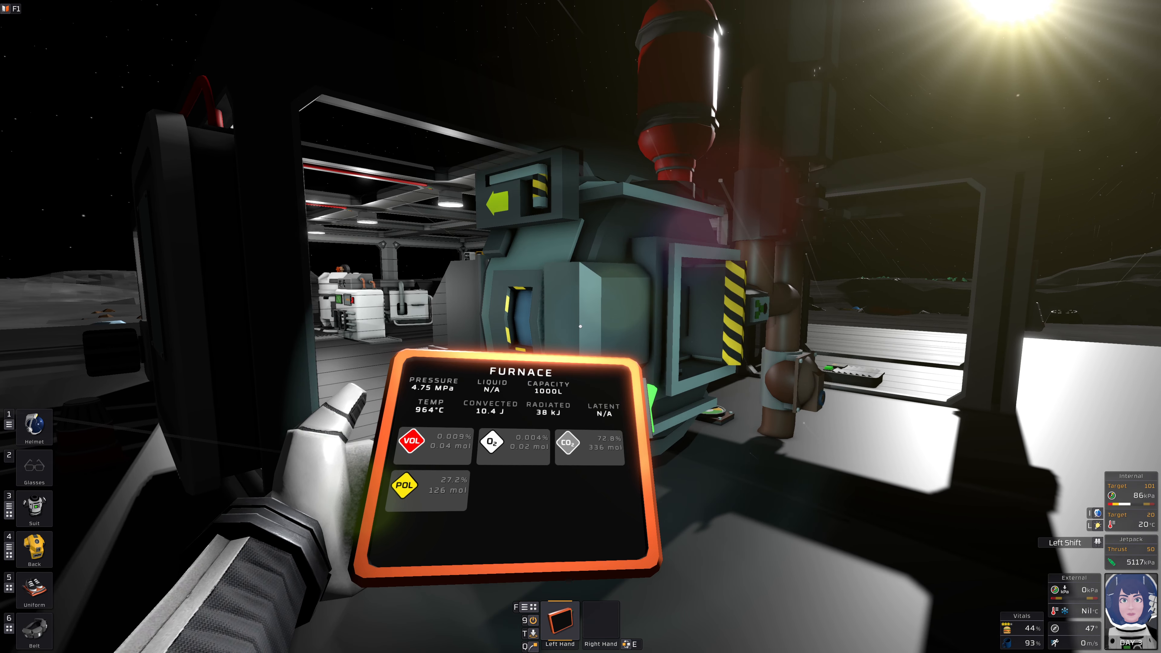
{"action": "mouse_move", "coordinate": [581, 327]}
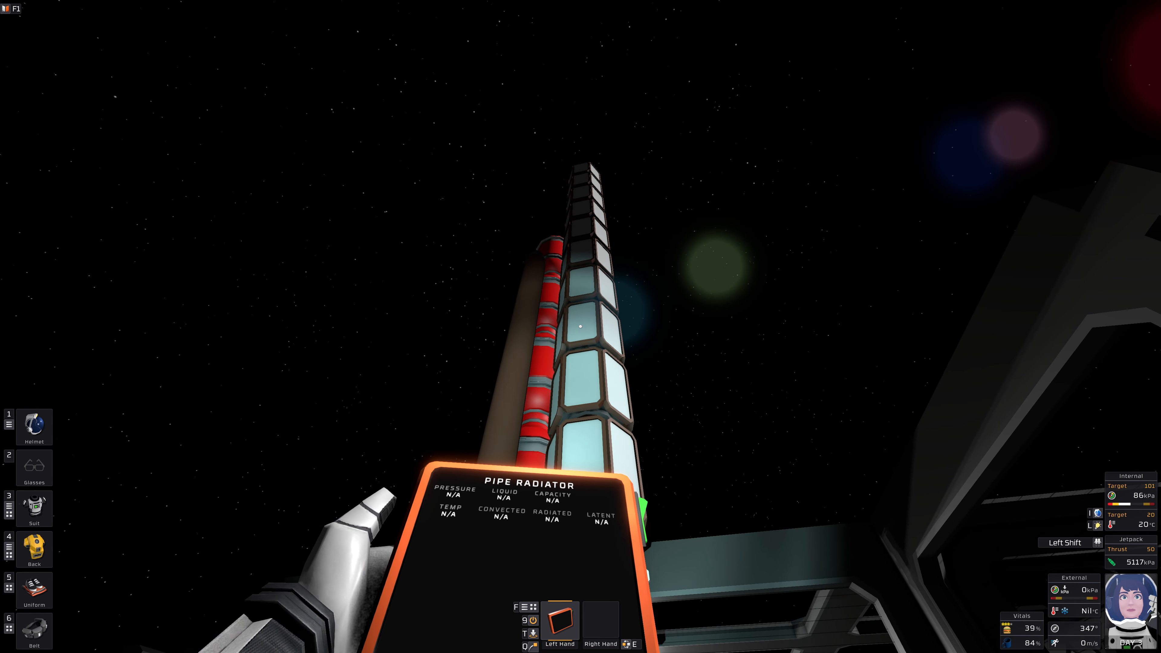
{"action": "mouse_move", "coordinate": [580, 326]}
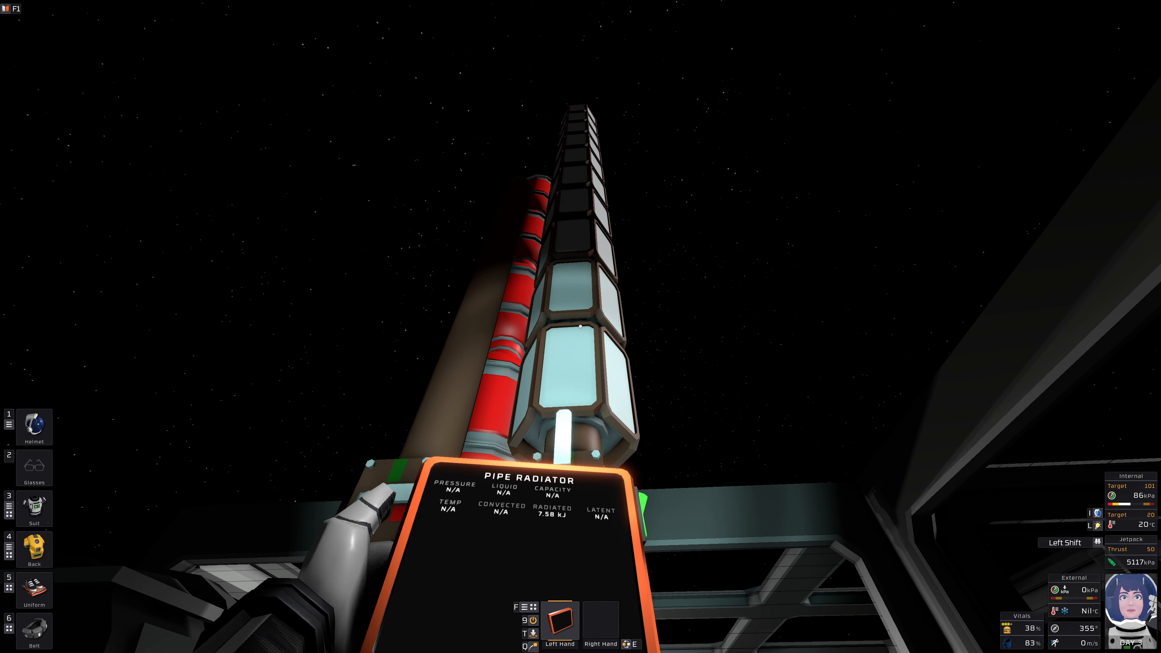
{"action": "mouse_move", "coordinate": [581, 326]}
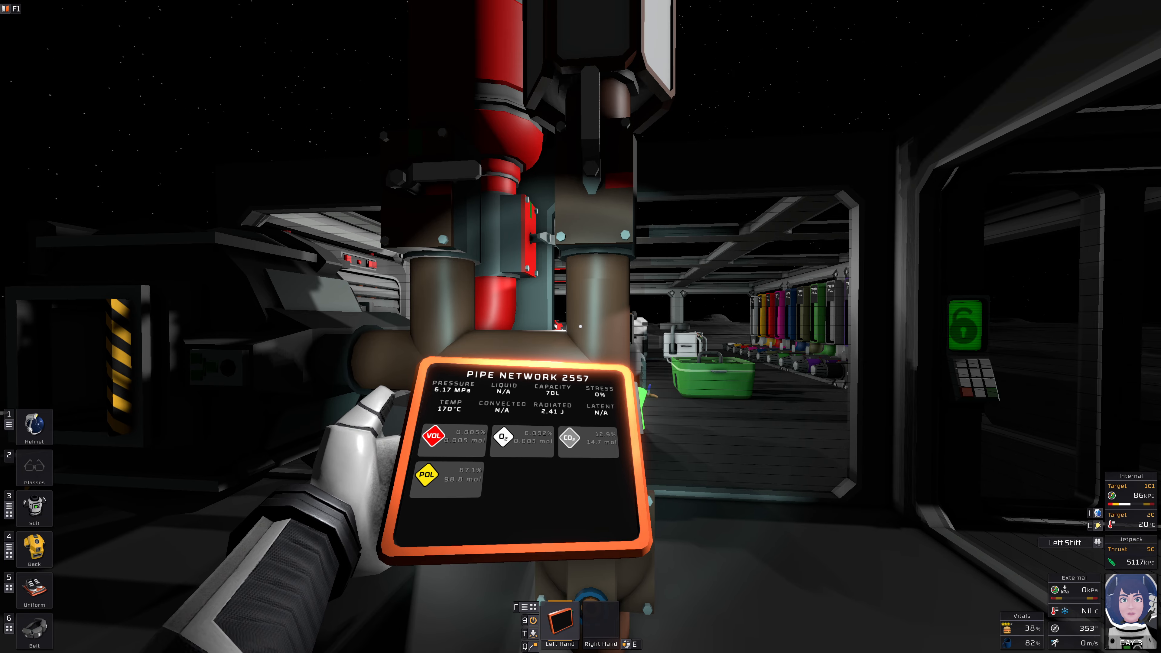
{"action": "mouse_move", "coordinate": [581, 326]}
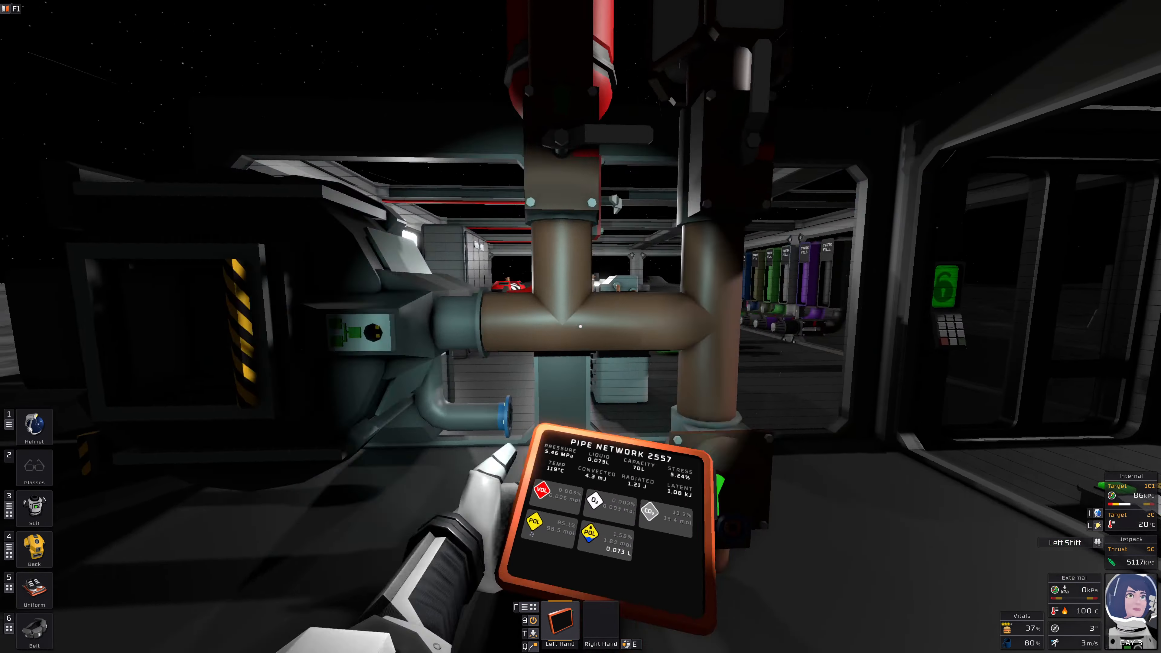
{"action": "mouse_move", "coordinate": [580, 327]}
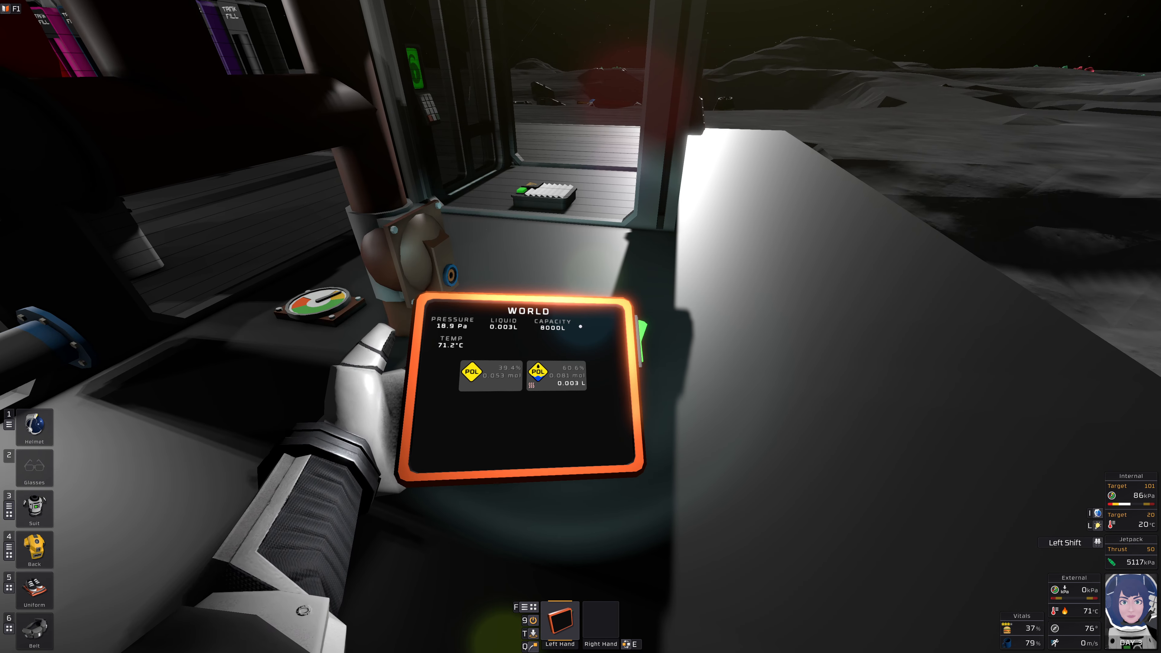
{"action": "mouse_move", "coordinate": [580, 326]}
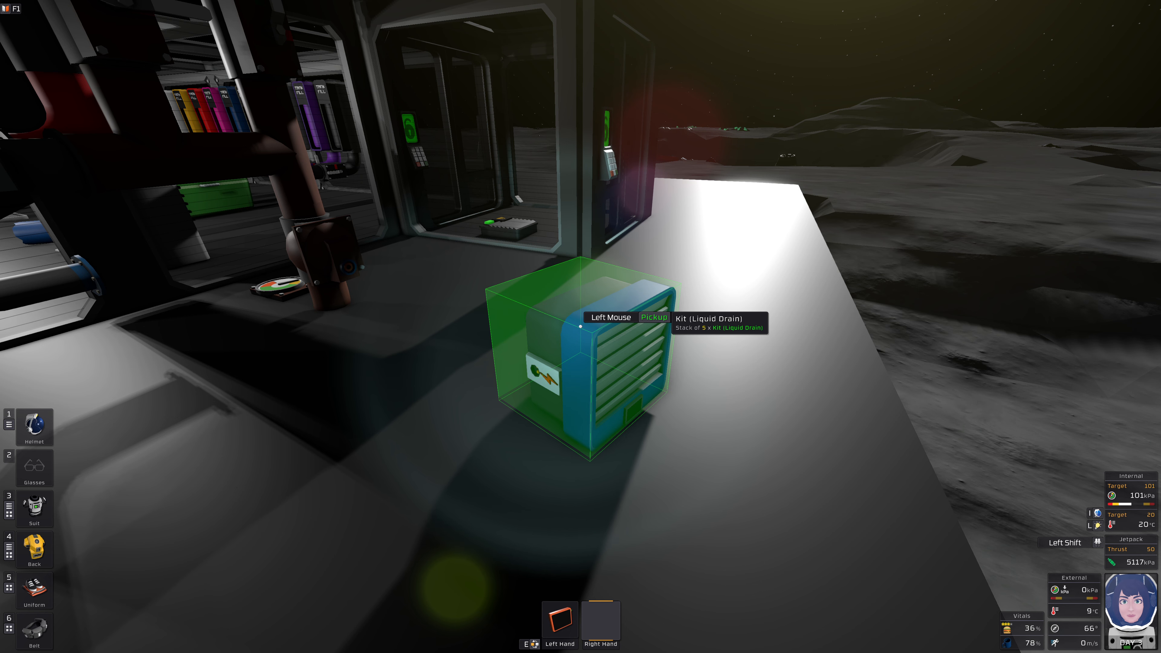
Step: Place an active liquid outlet from the drain kits on the outdoor ledge and switch it on
{"action": "left_click", "coordinate": [607, 317]}
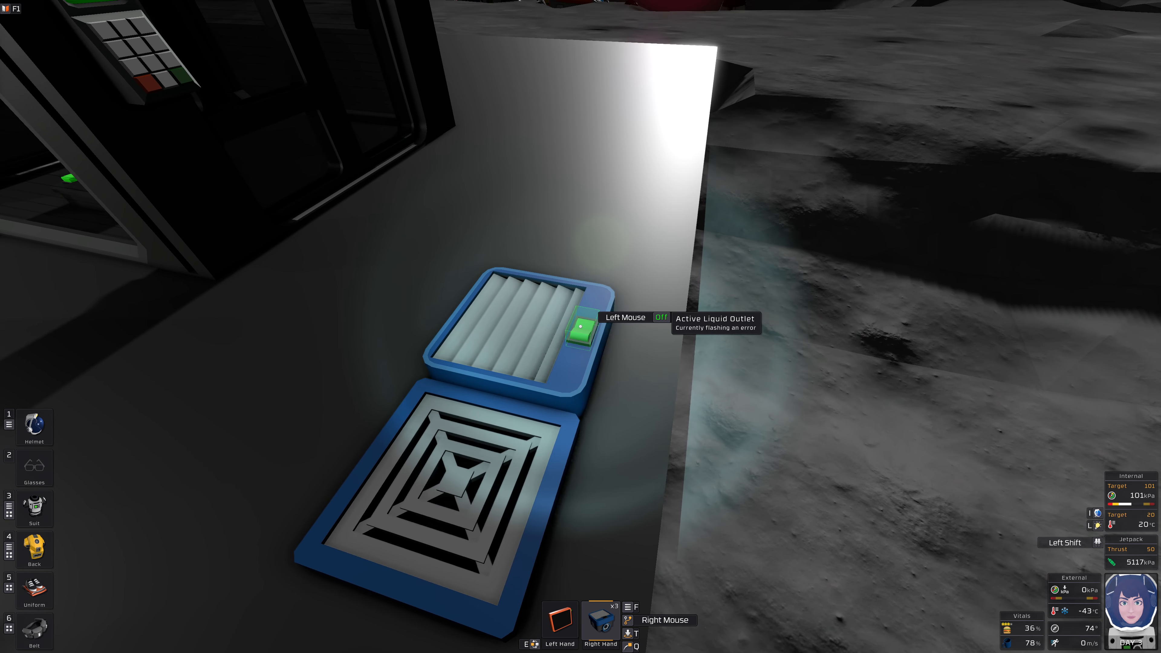
{"action": "left_click", "coordinate": [583, 332]}
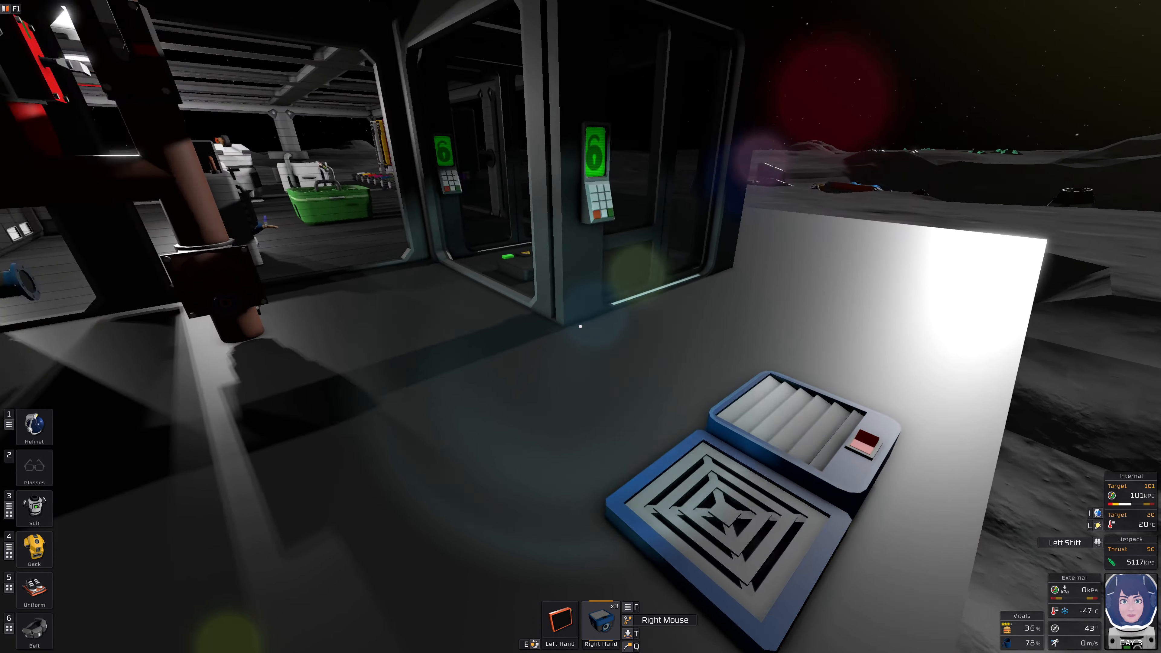
{"action": "mouse_move", "coordinate": [580, 326]}
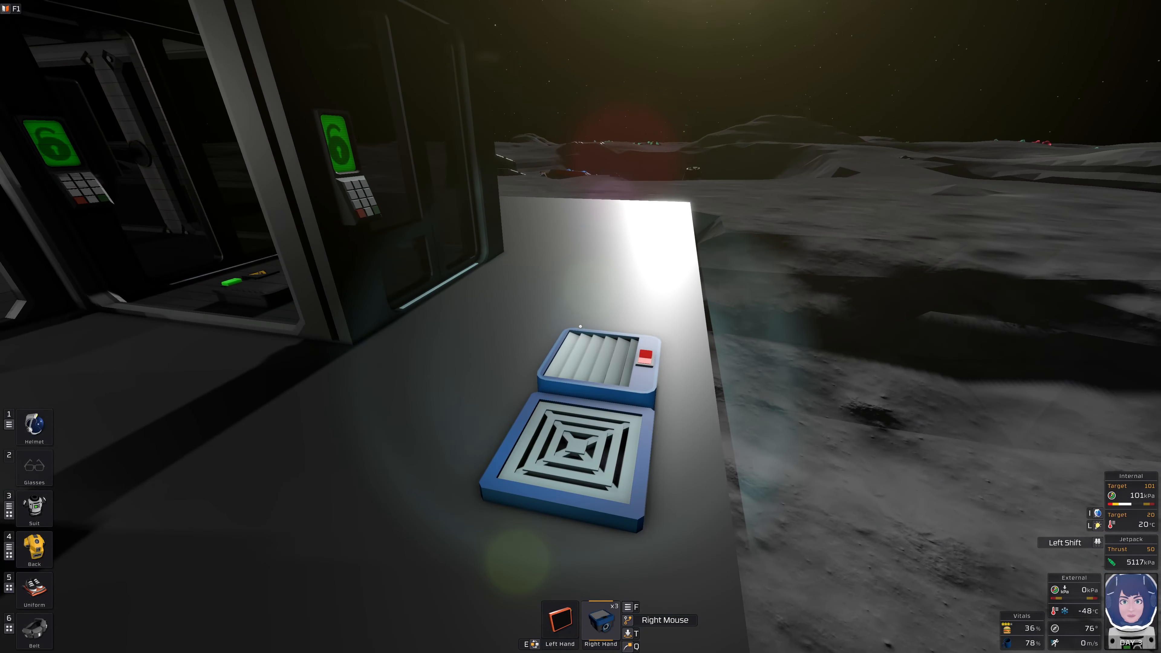
{"action": "mouse_move", "coordinate": [580, 326]}
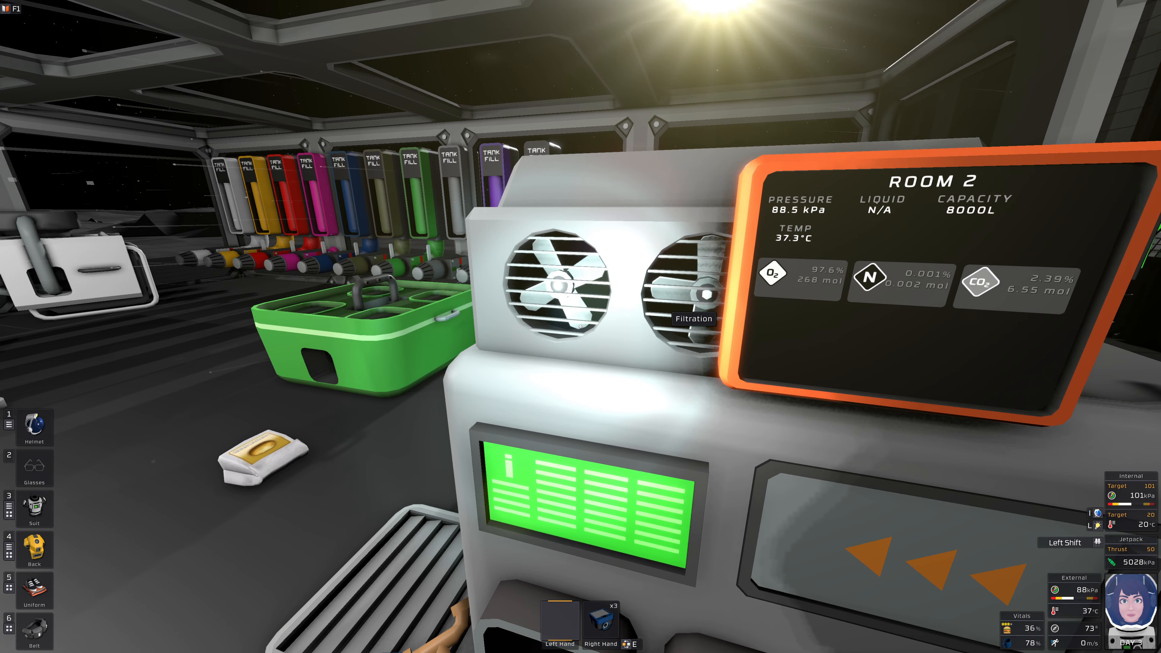
{"action": "mouse_move", "coordinate": [580, 326]}
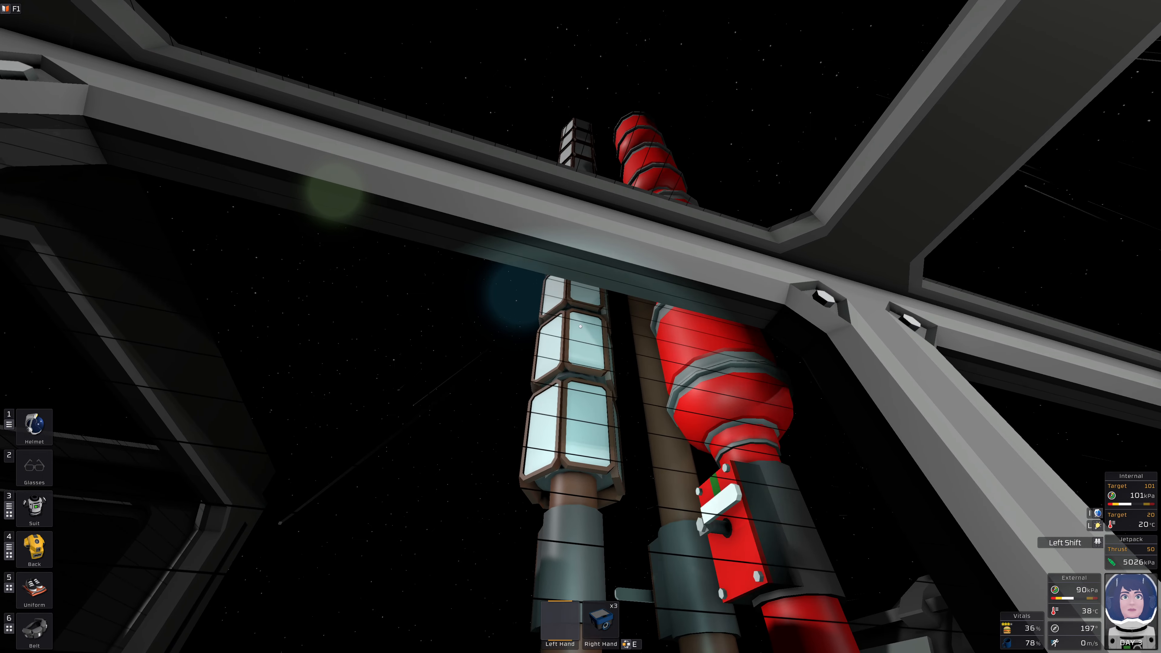
{"action": "mouse_move", "coordinate": [580, 326]}
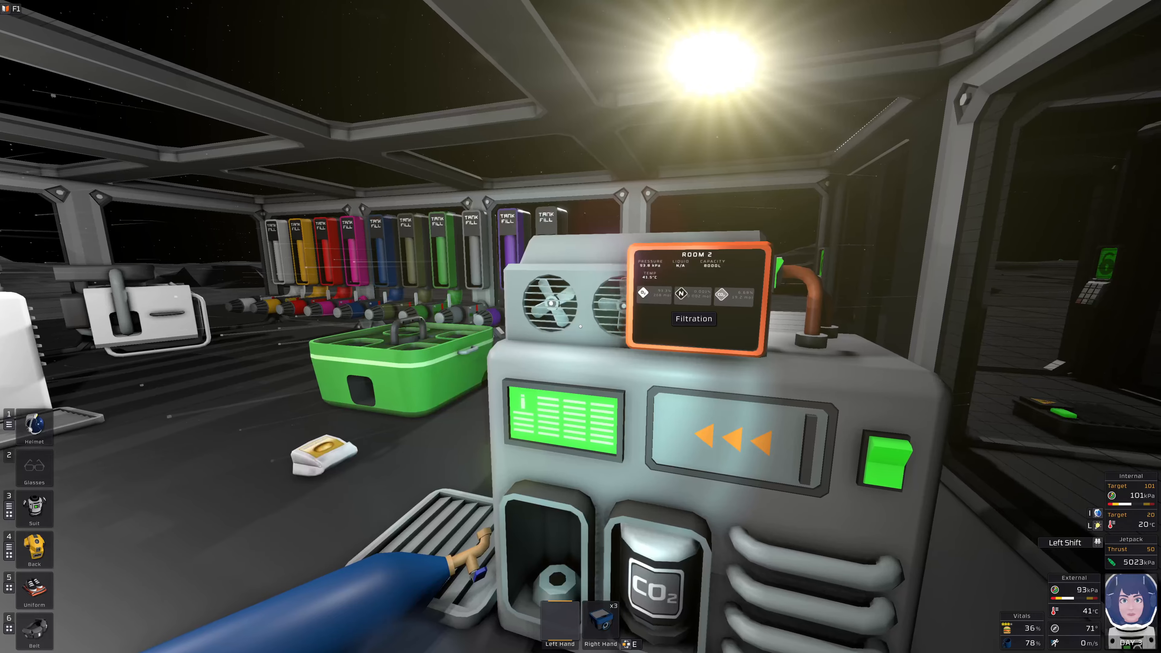
{"action": "mouse_move", "coordinate": [580, 326]}
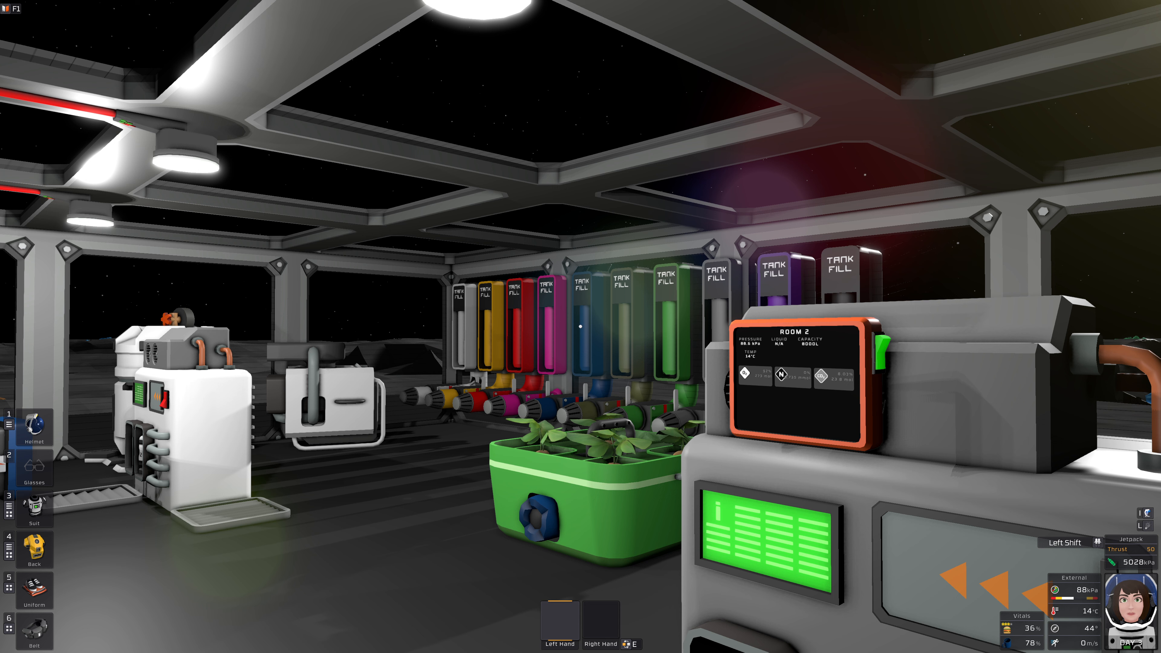
{"action": "mouse_move", "coordinate": [581, 327]}
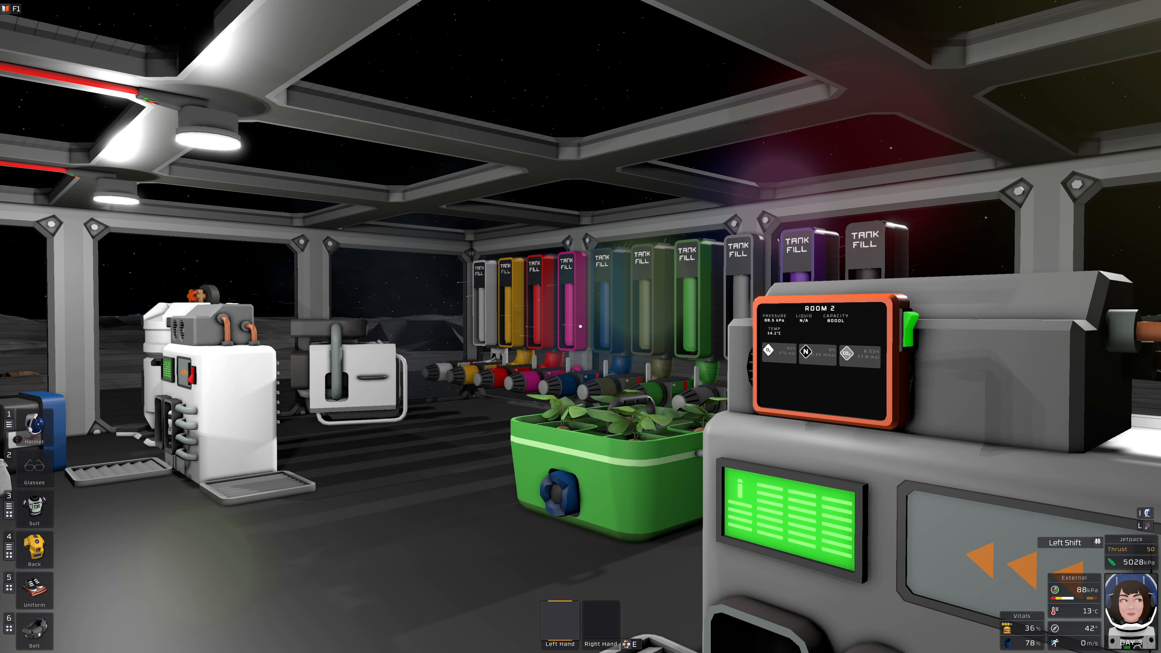